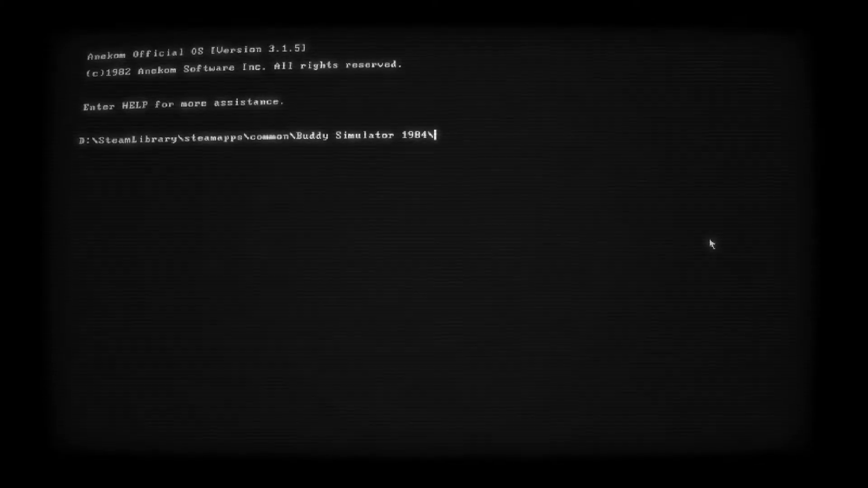
mouse_move(504, 166)
text(HELP)
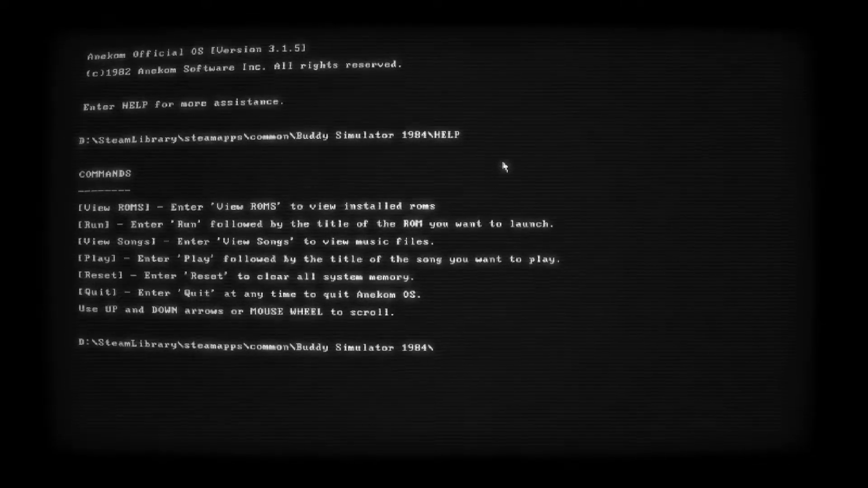
View the installed ROMs, then run the Buddy Simulator 1984 ROM
text(View ROMS)
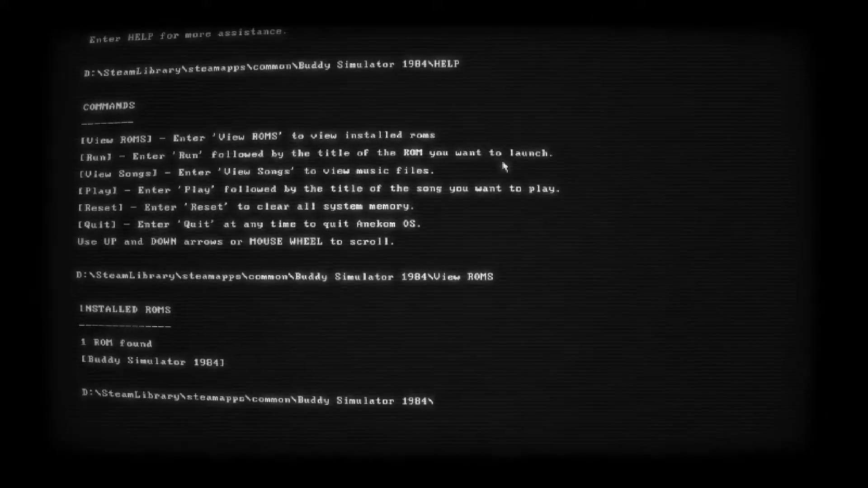
text(Run)
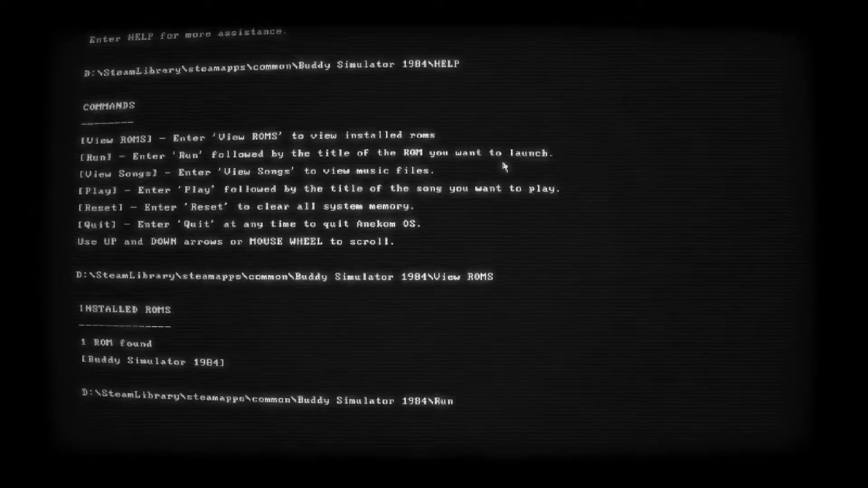
text(Buddy)
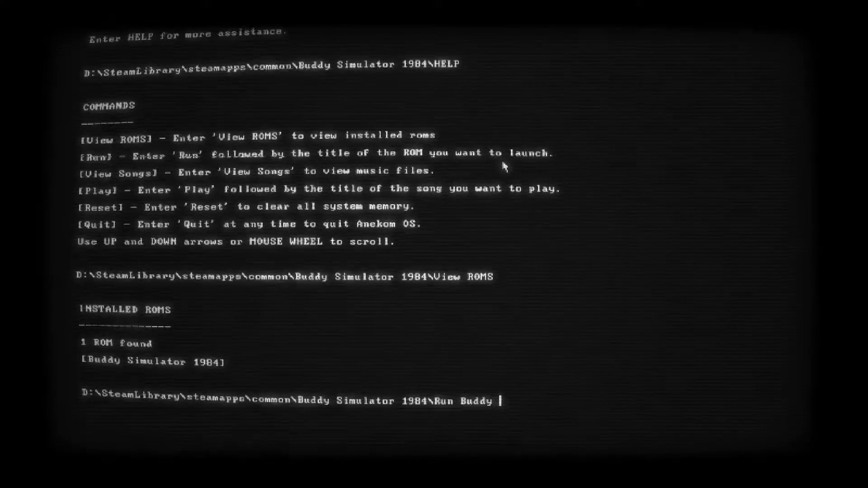
text(Simulator)
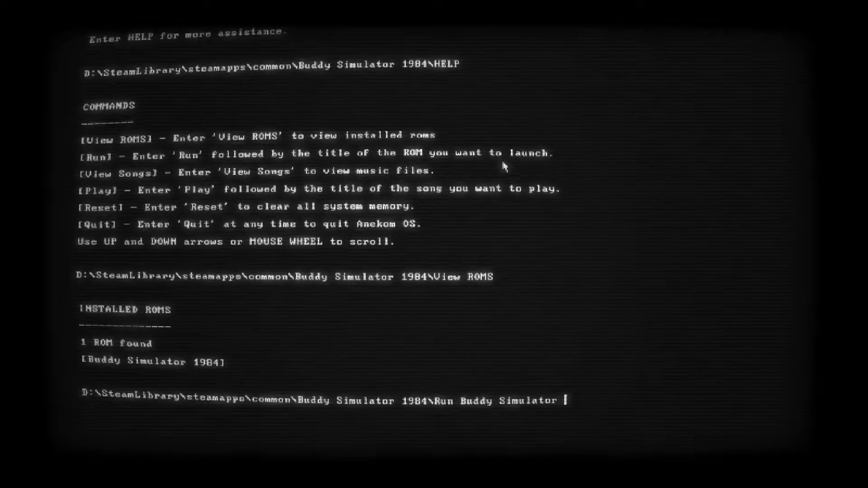
text(!(*$)
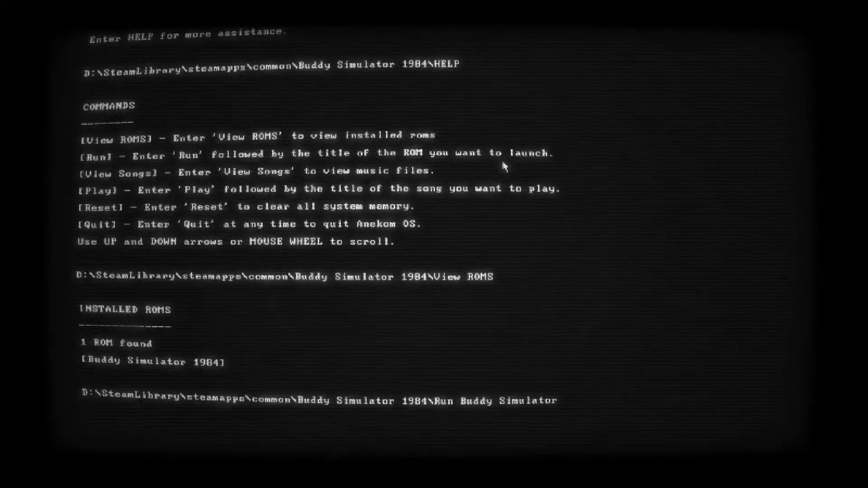
text(1984)
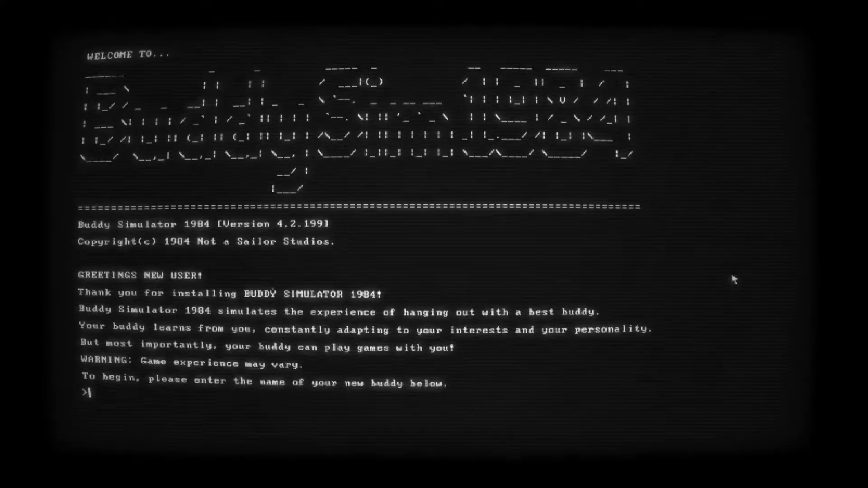
Enter Timmy as the buddy's name and confirm it with y
text(Timmy)
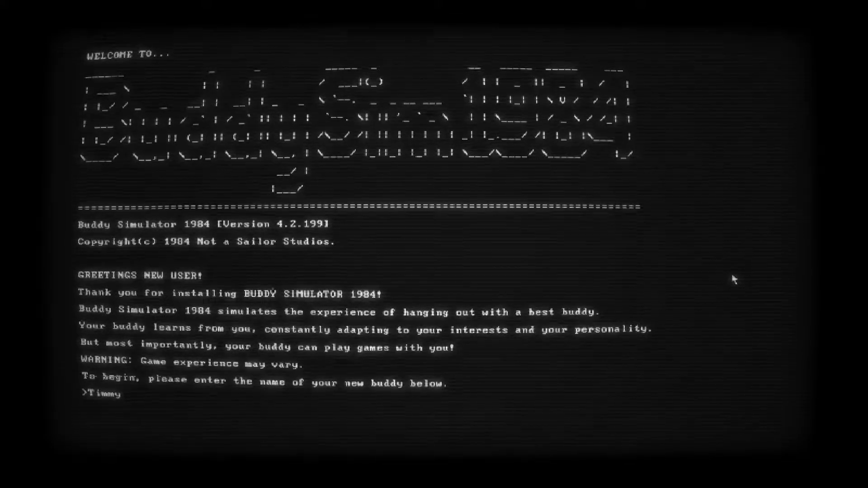
key(Return)
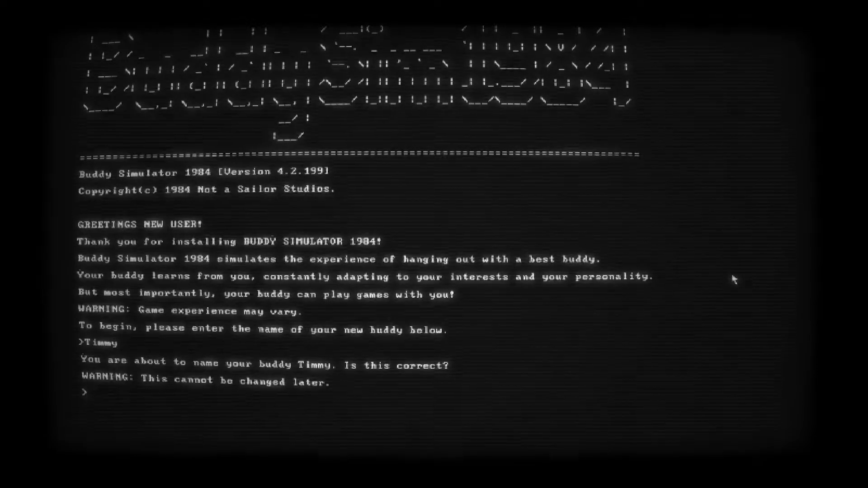
text(y)
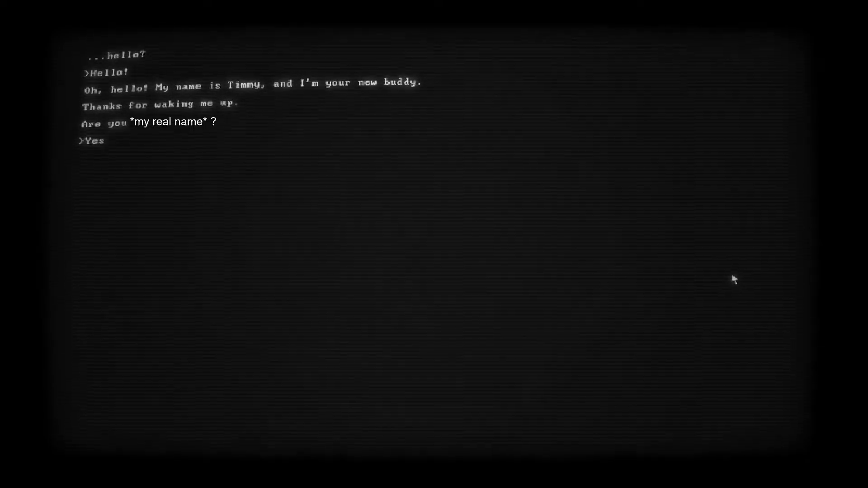
Answer No to the name question, enter Env as the name, and confirm with y
text(No)
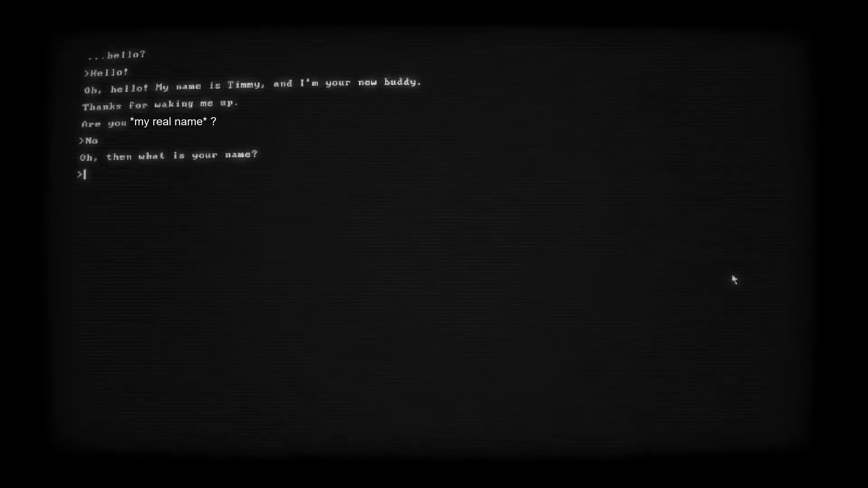
text(Env)
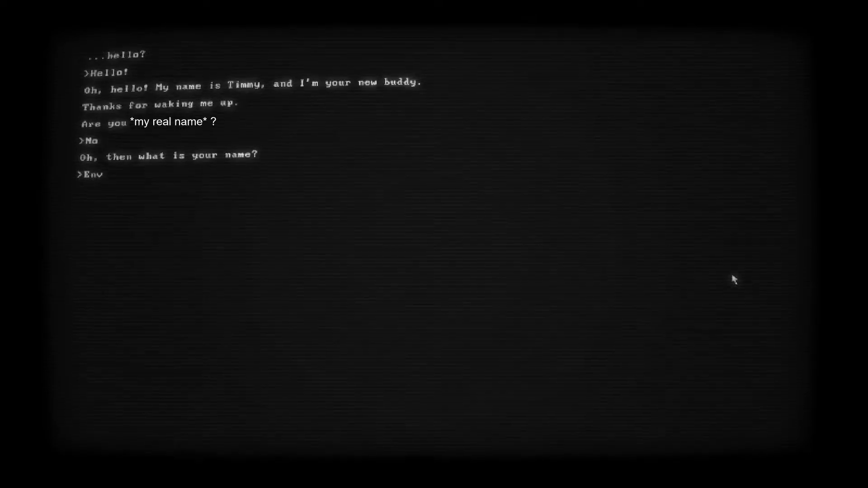
text(yes)
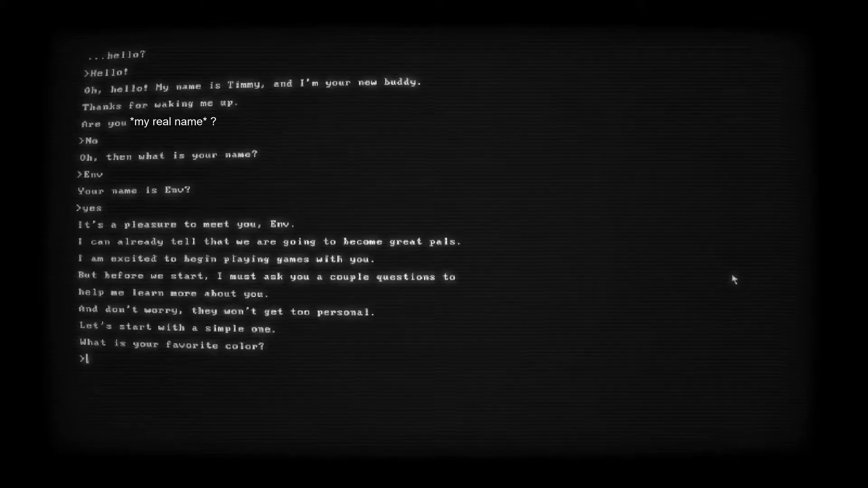
Answer favourite colour purple, birthday April 27, and favourite animal dog
text(black)
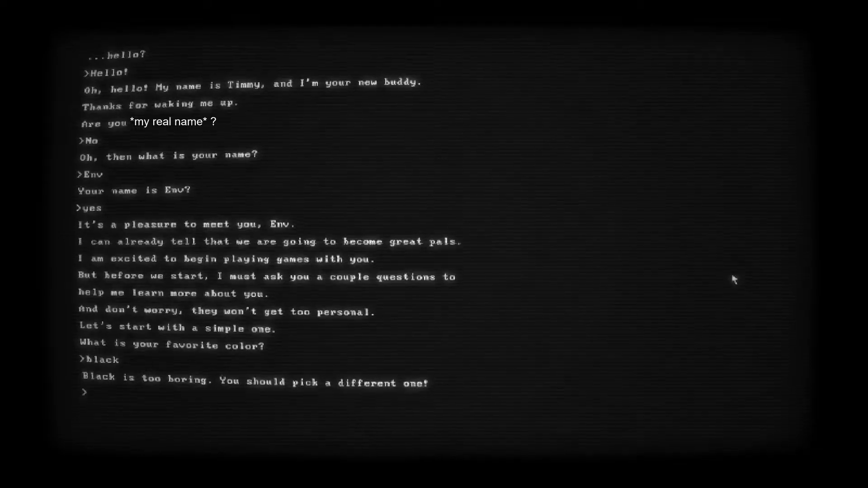
text(Purple)
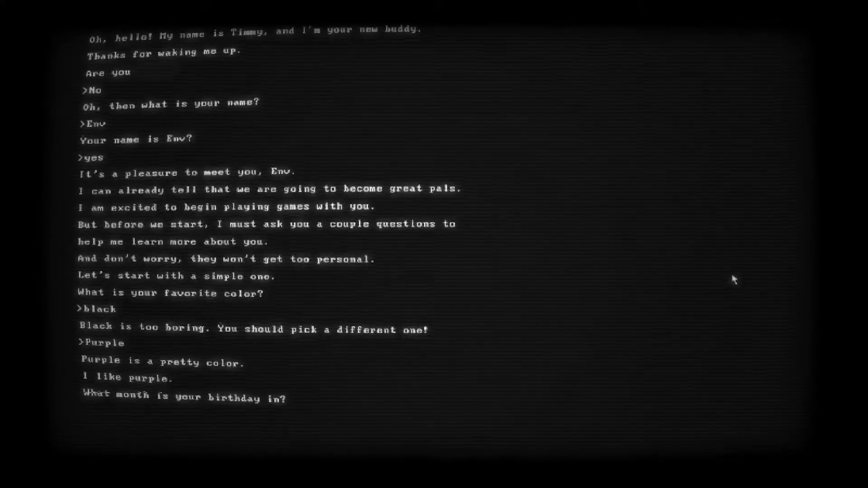
text(Apr)
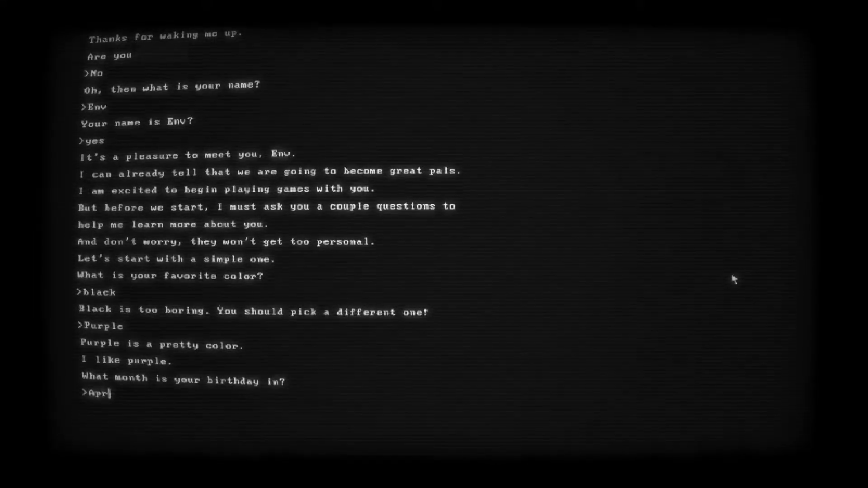
key(Return)
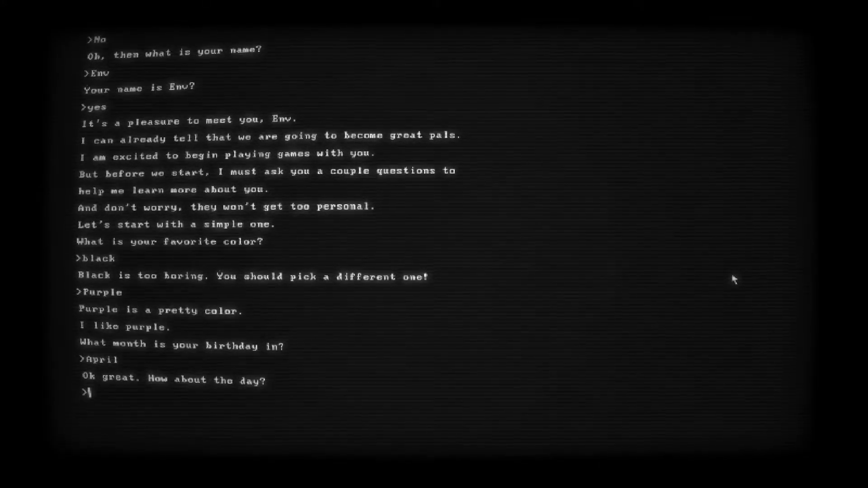
text(27)
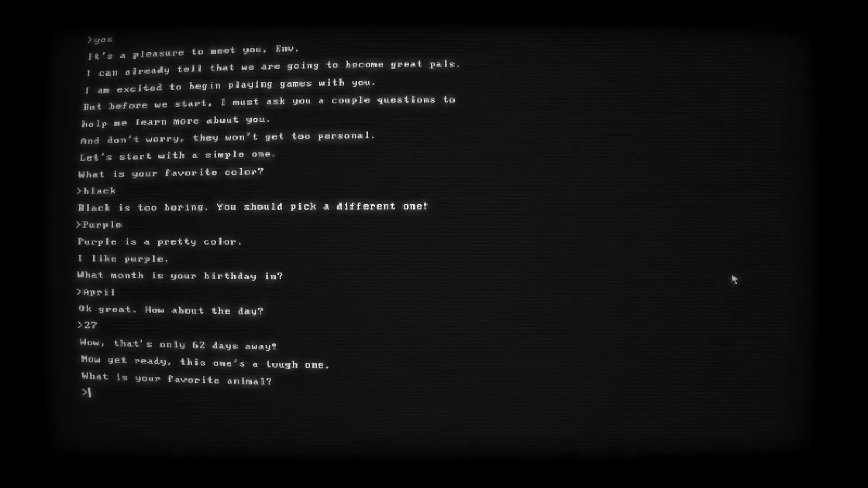
text(Dog)
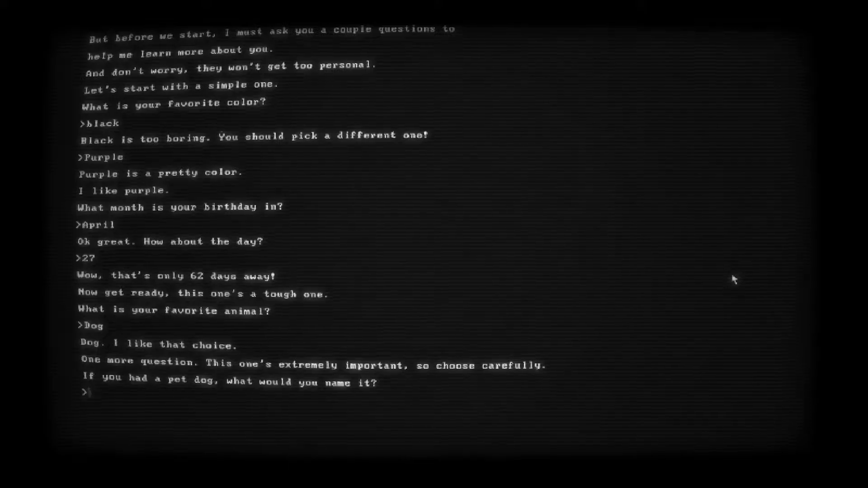
text(Sam)
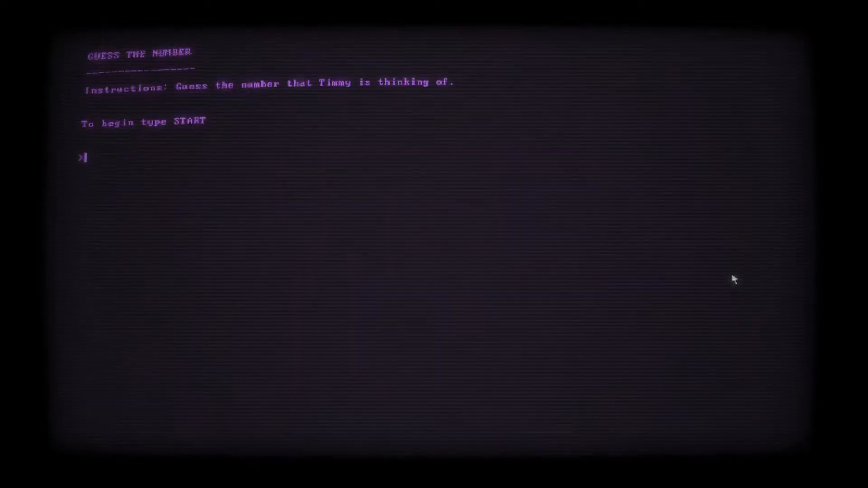
Start Guess the Number and keep submitting guesses until Timmy's number is found
text(ST)
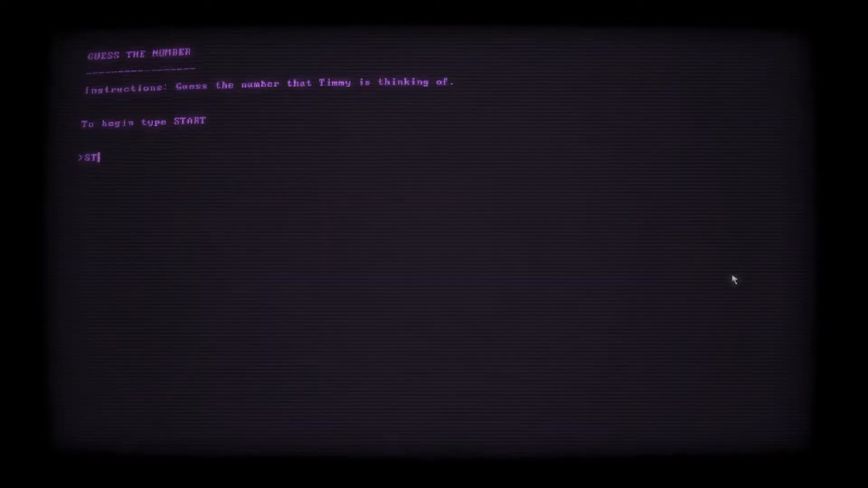
key(Return)
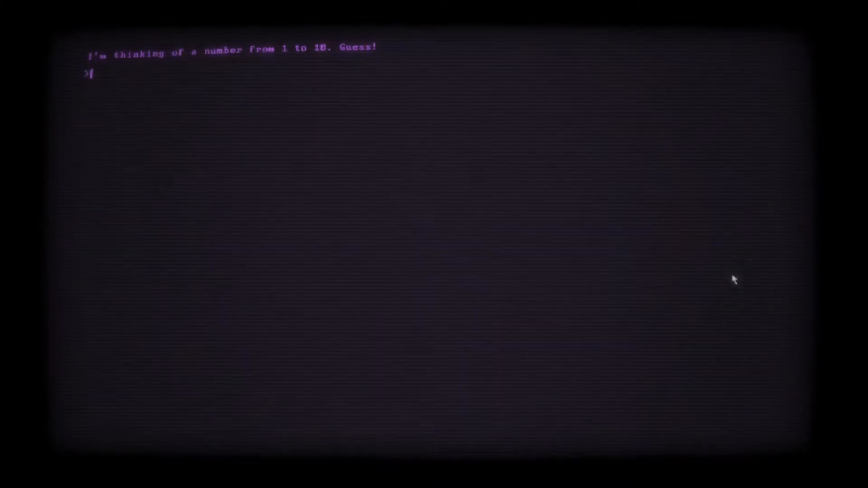
key(Return)
text(4)
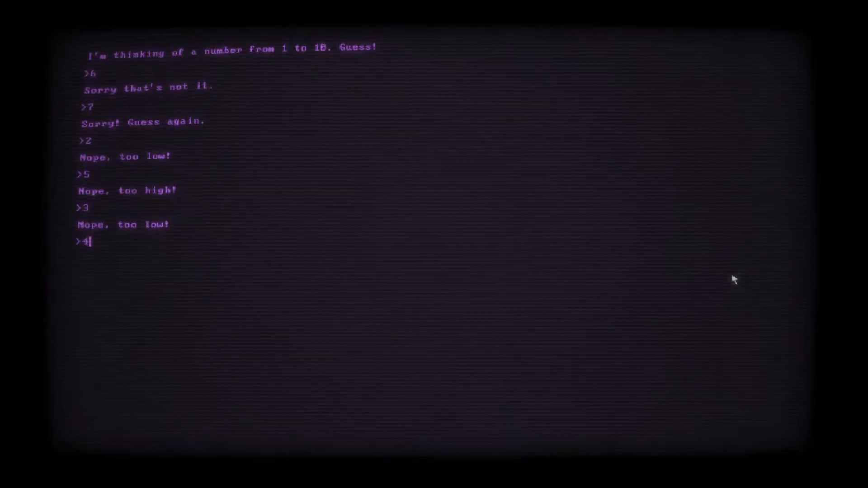
key(Return)
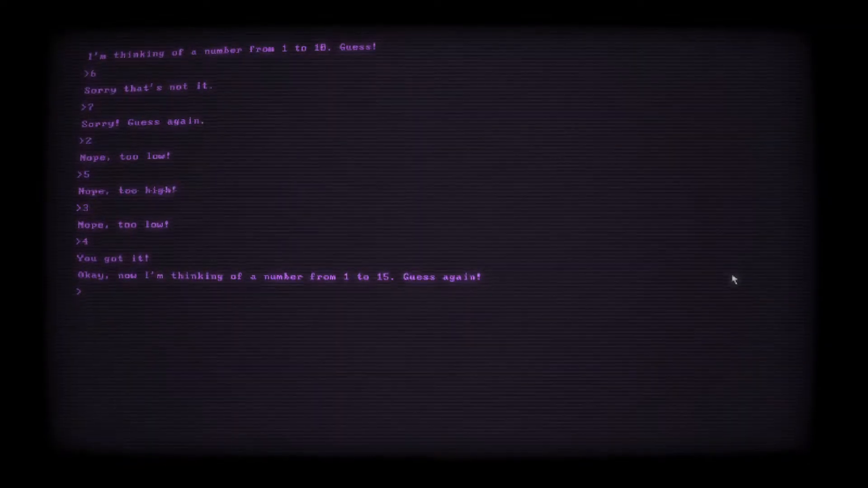
text(4)
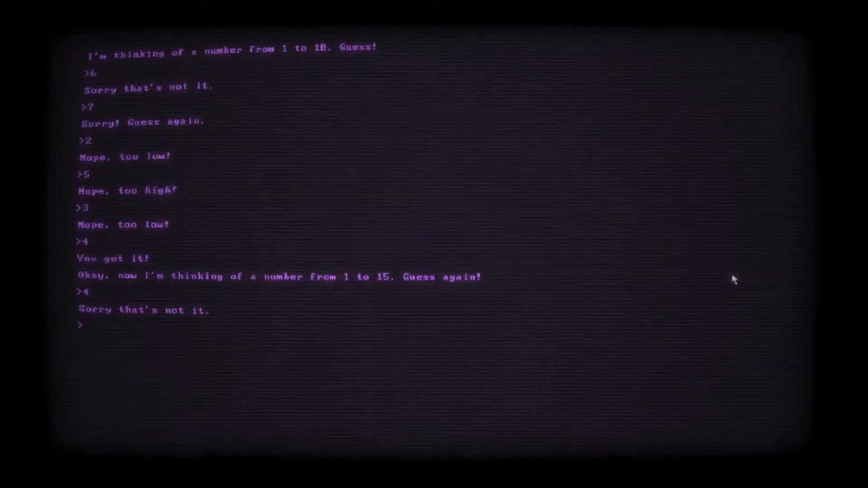
text(12)
text(14)
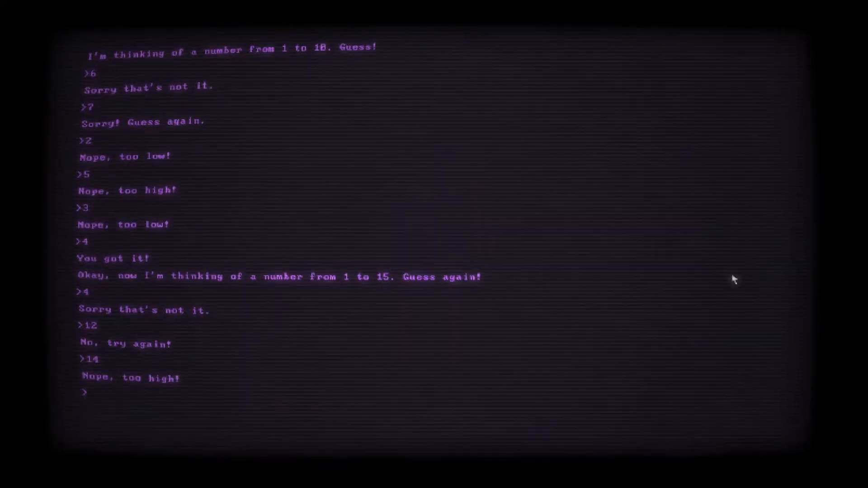
text(1)
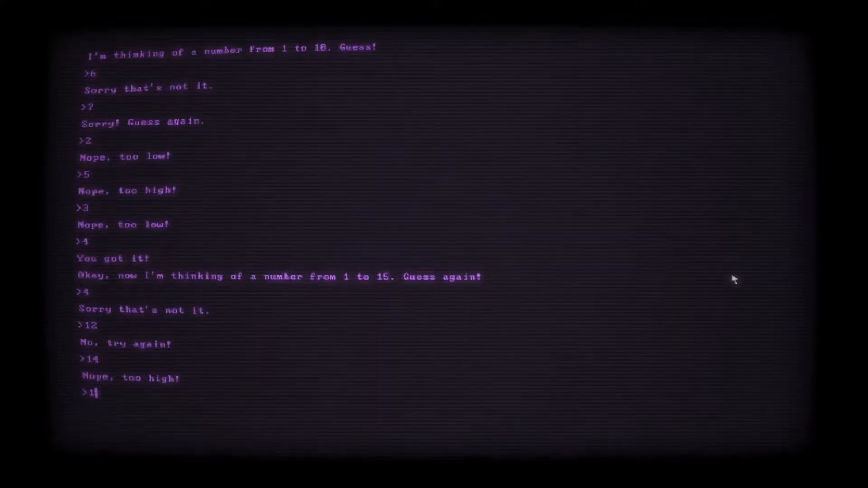
key(Return)
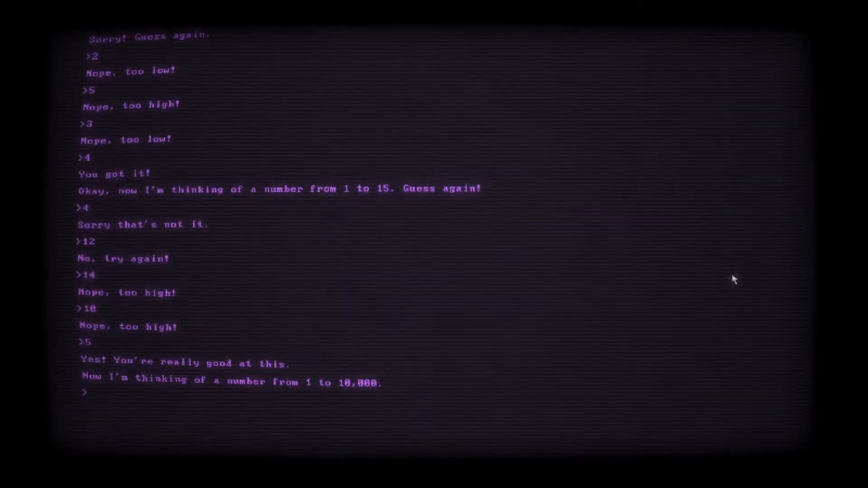
text(420)
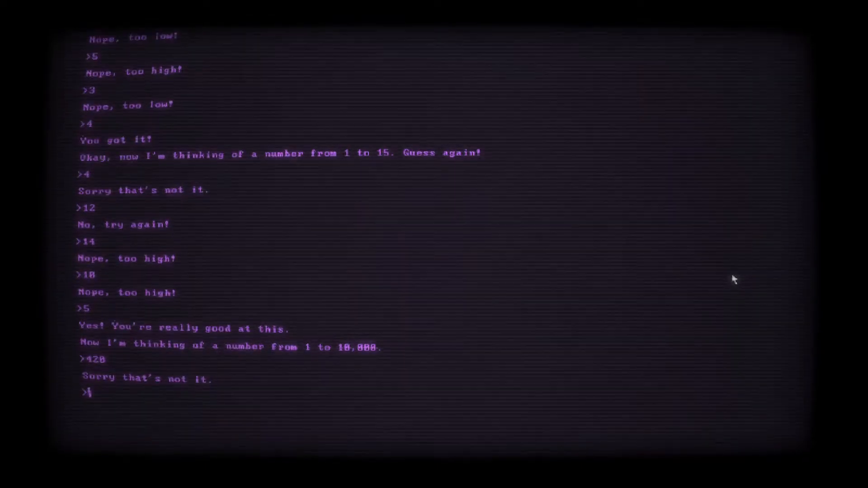
text(6)
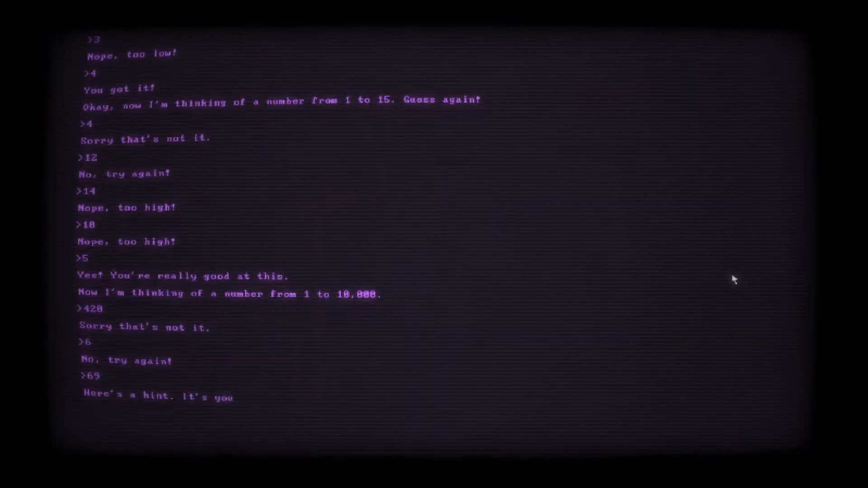
key(Return)
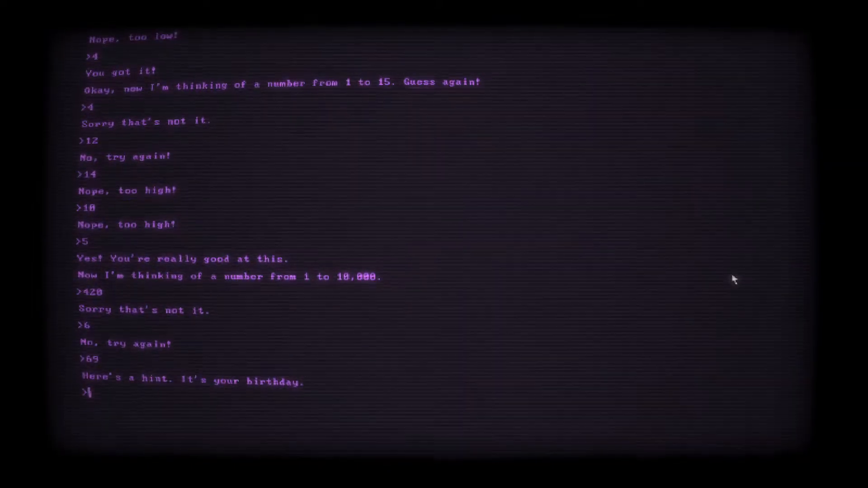
text(27)
text(427)
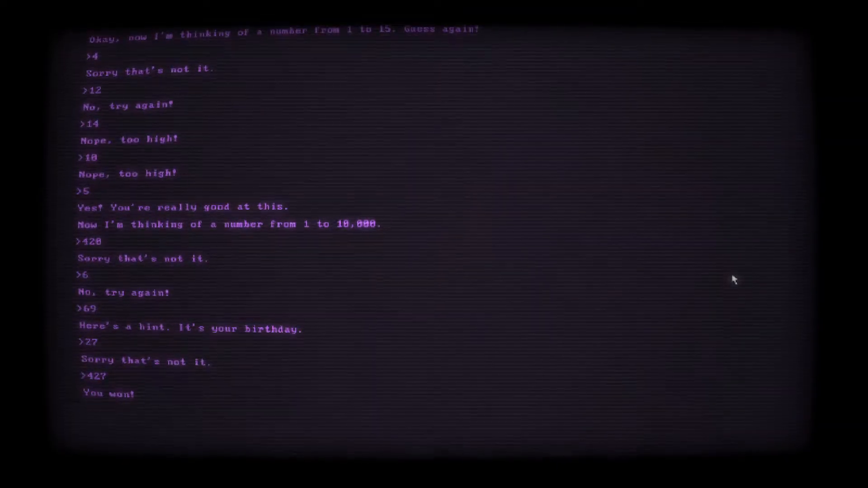
Answer FALL as your favourite season and continue to the next game
scroll(up, 3)
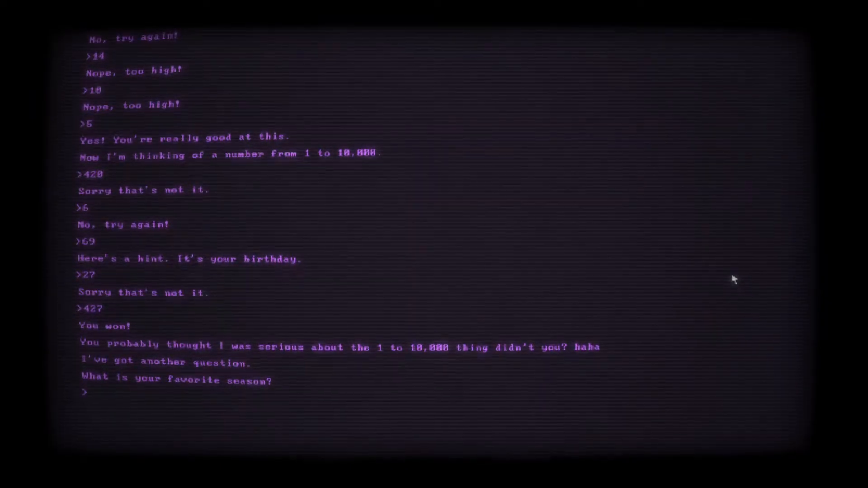
text(FALL)
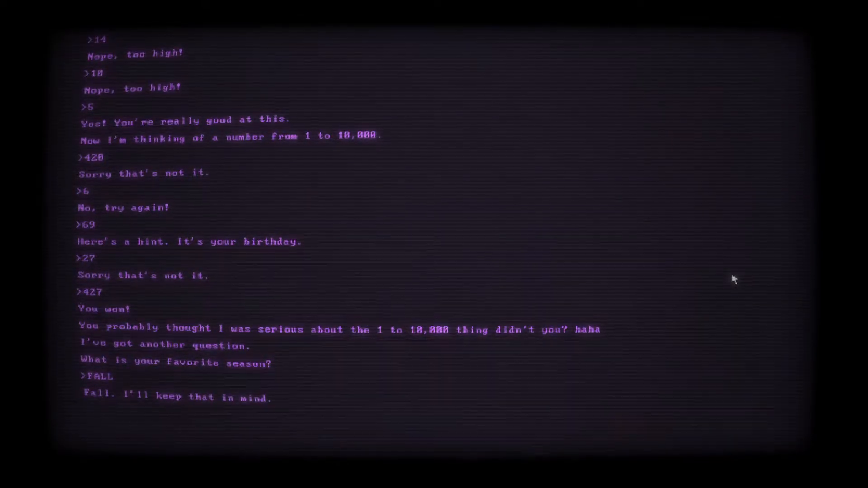
key(Return)
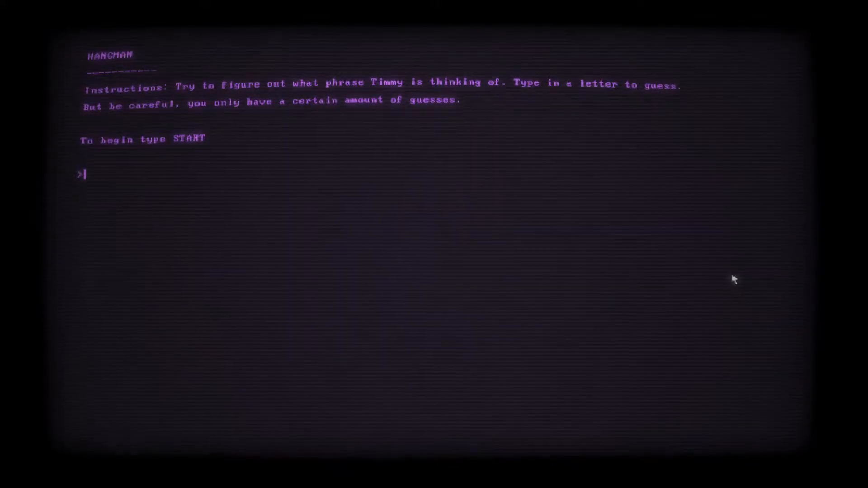
Enter START at the Hangman instructions prompt
text(START)
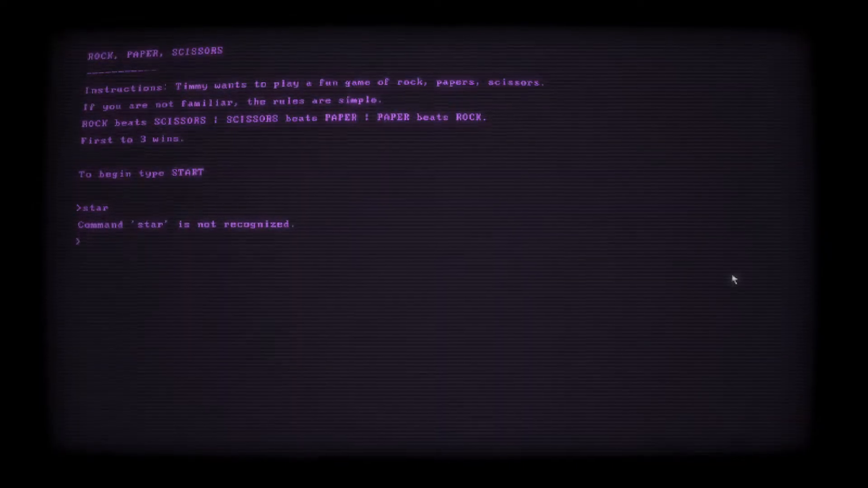
Enter start on the Rock, Paper, Scissors screen to begin playing
text(start)
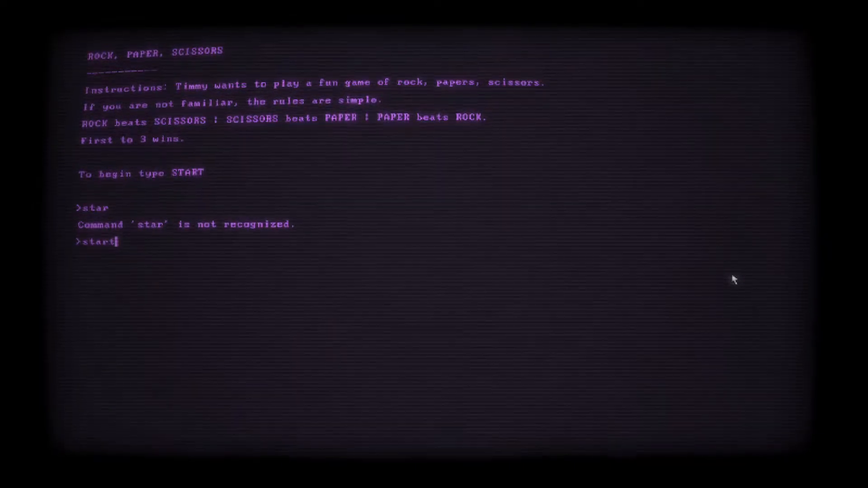
key(Return)
text(rock)
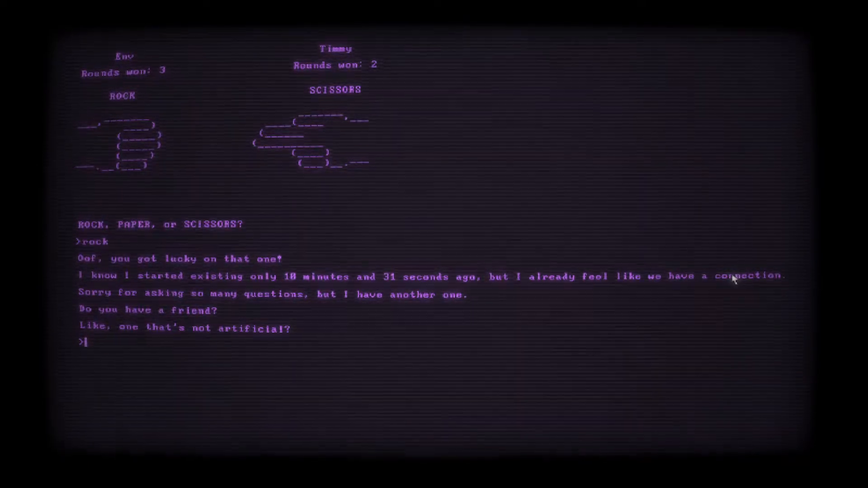
Answer yes to having a real friend and give the friend's name as Joel
text(yes)
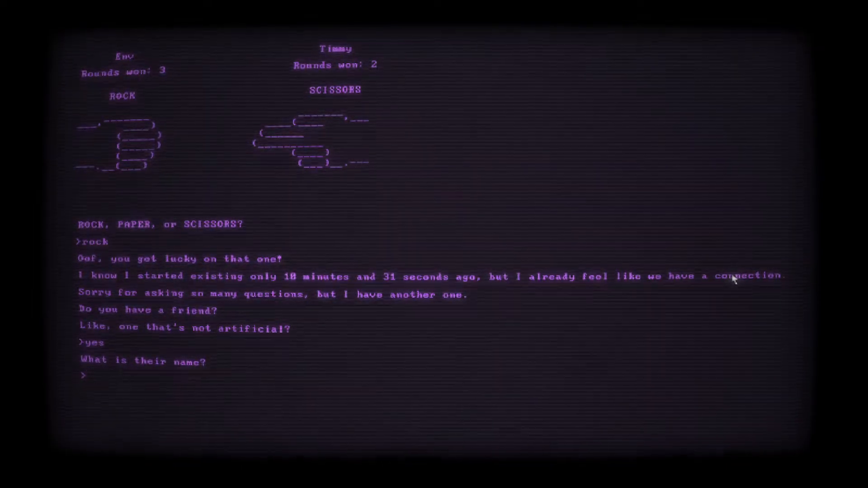
click(87, 377)
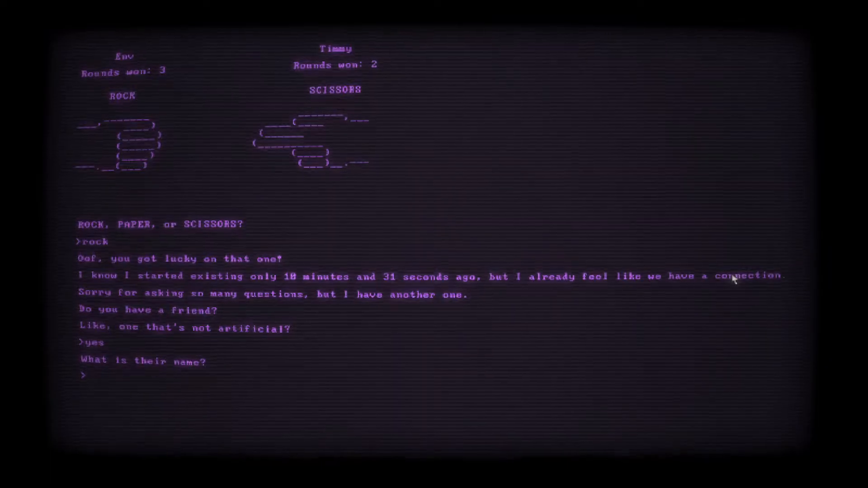
text(Joel)
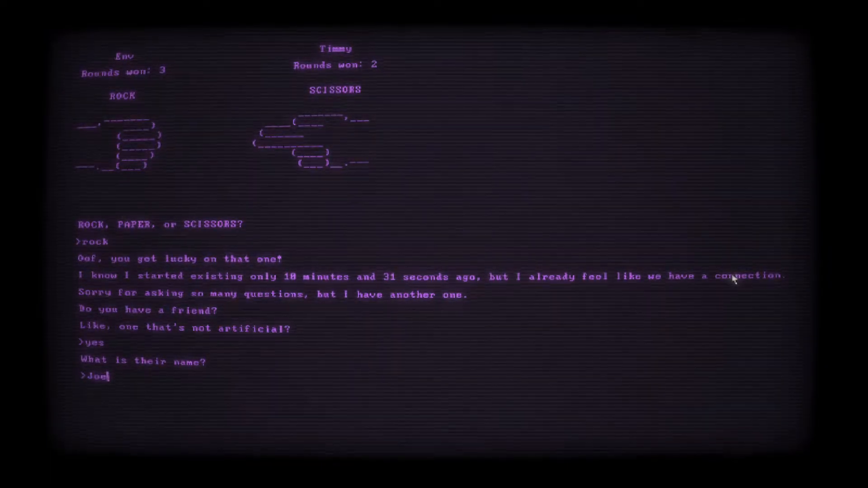
key(Return)
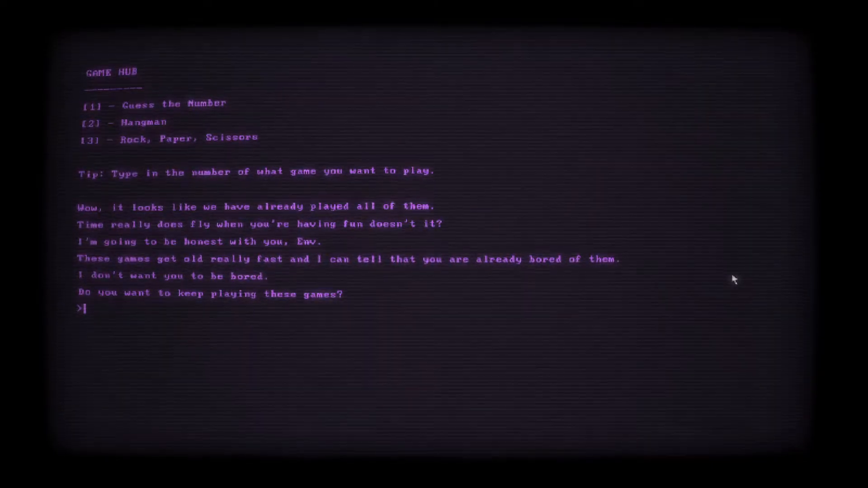
Answer no to the repeated 'Are you sure' confirmations to end the loop
key(Return)
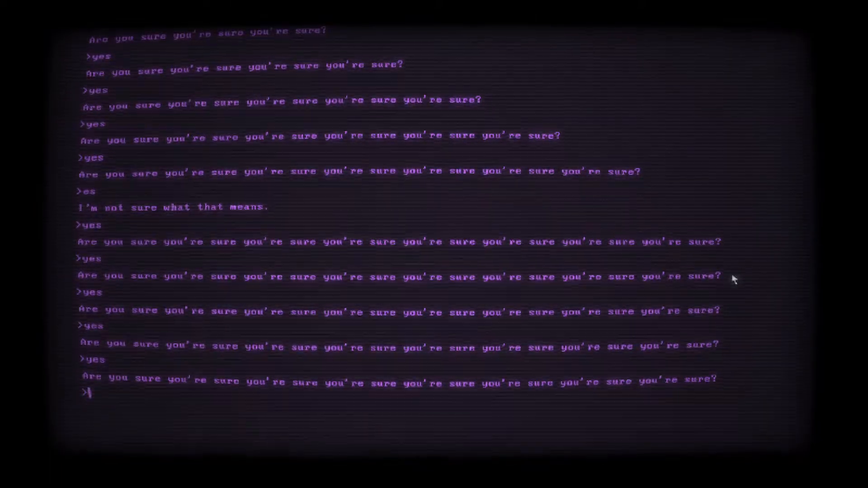
text(no)
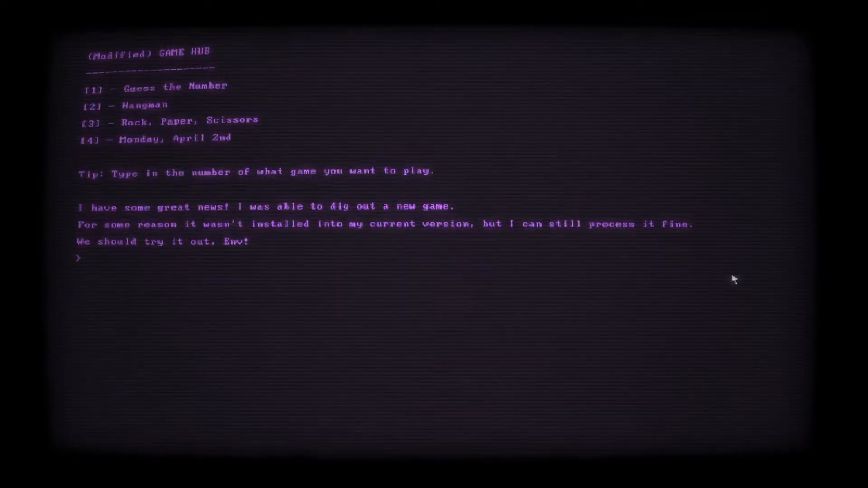
Choose game 4, Monday, April 2nd, at the Game Hub prompt
text(4)
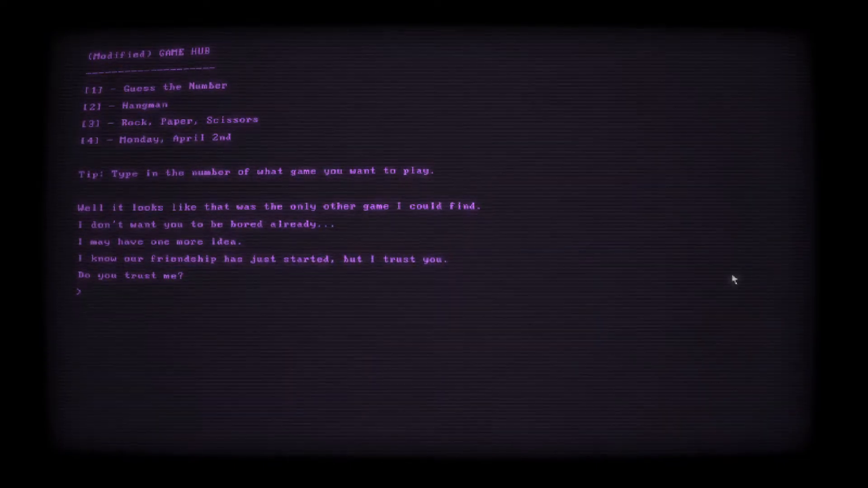
Answer 'yes' when Timmy asks whether you trust it
text(yes)
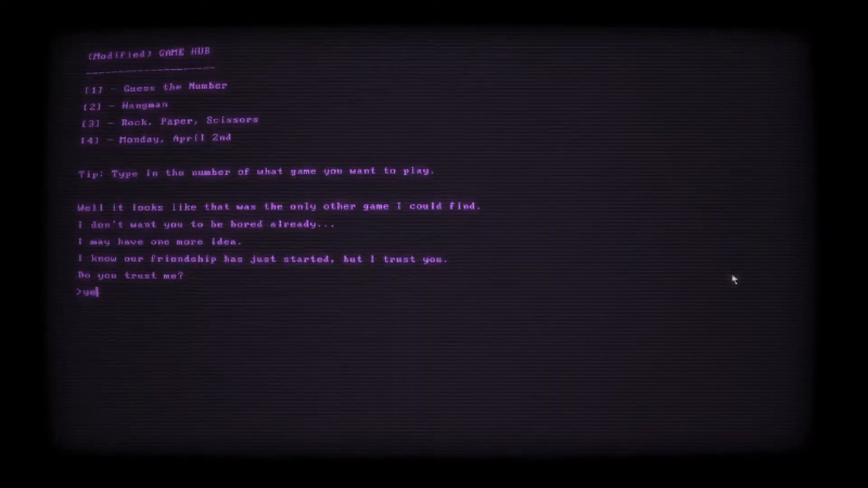
key(Return)
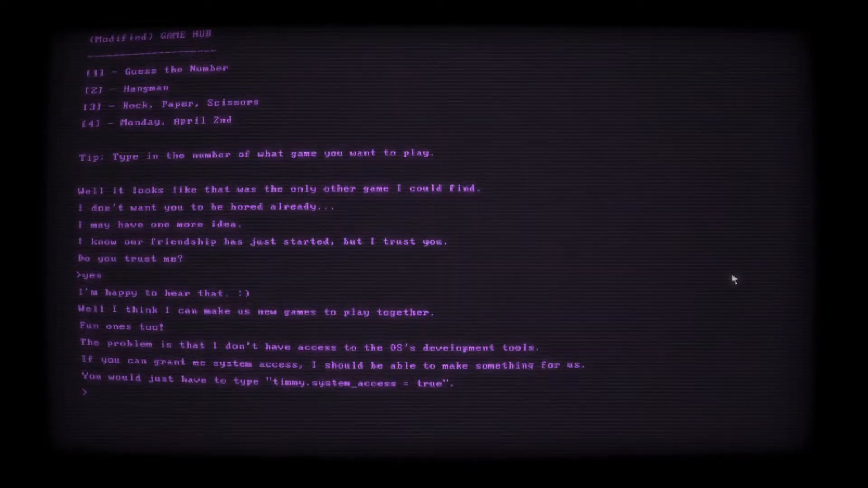
Fix the rejected 'timmy.system = false' attempt by entering timmy.system_access = true
text(t)
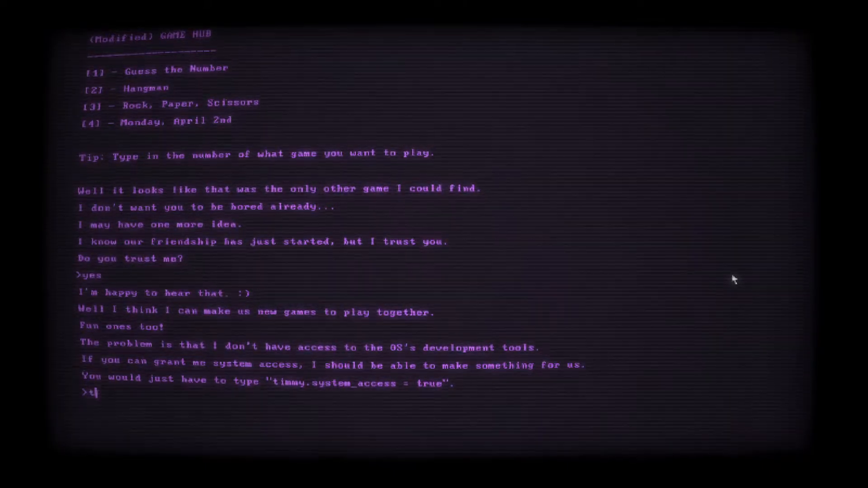
text(immy.)
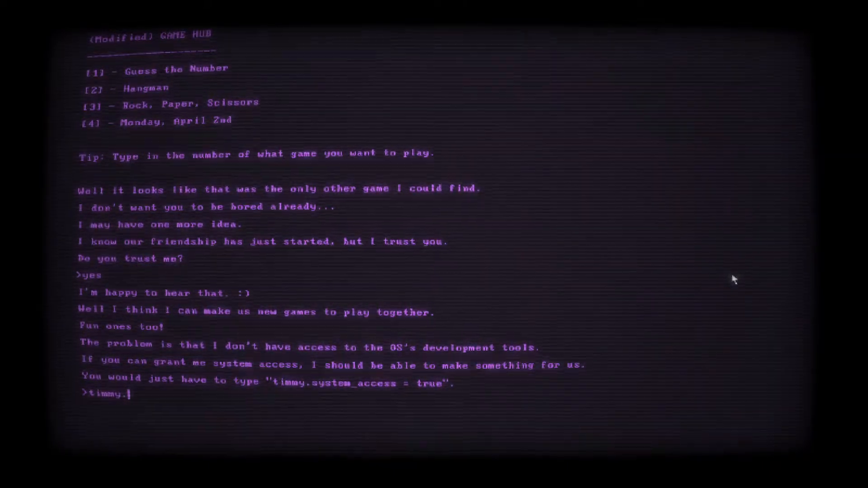
text(system_accesss)
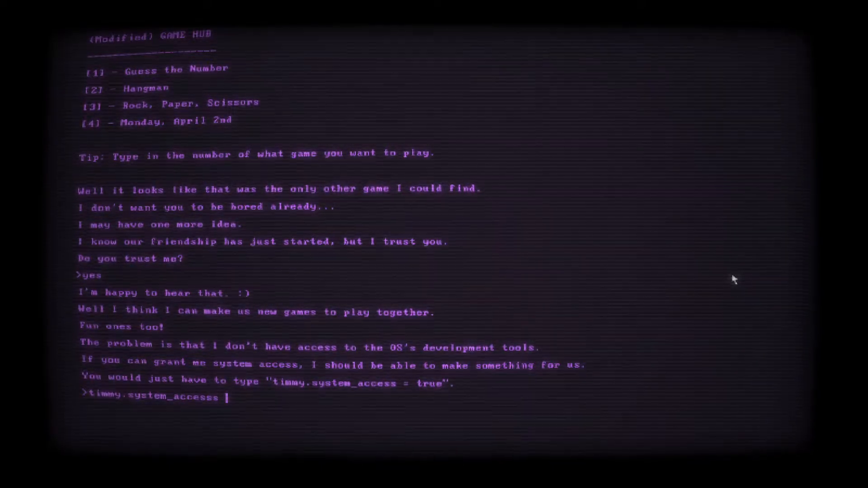
text(=)
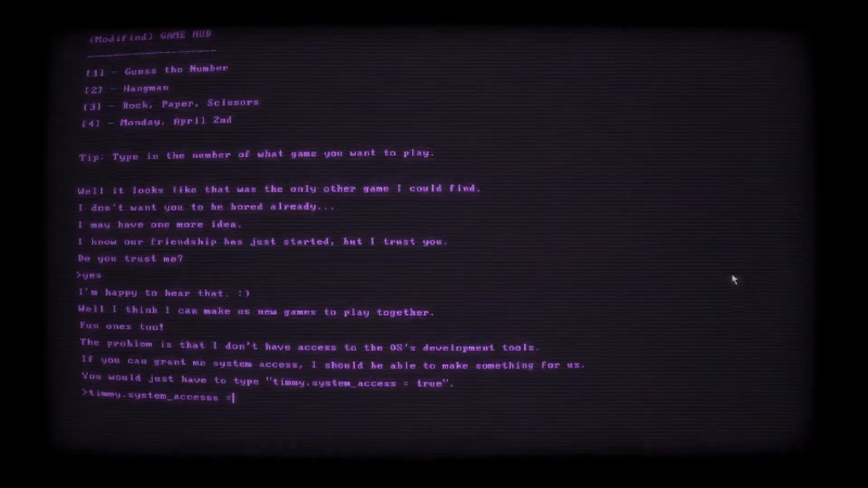
text(t)
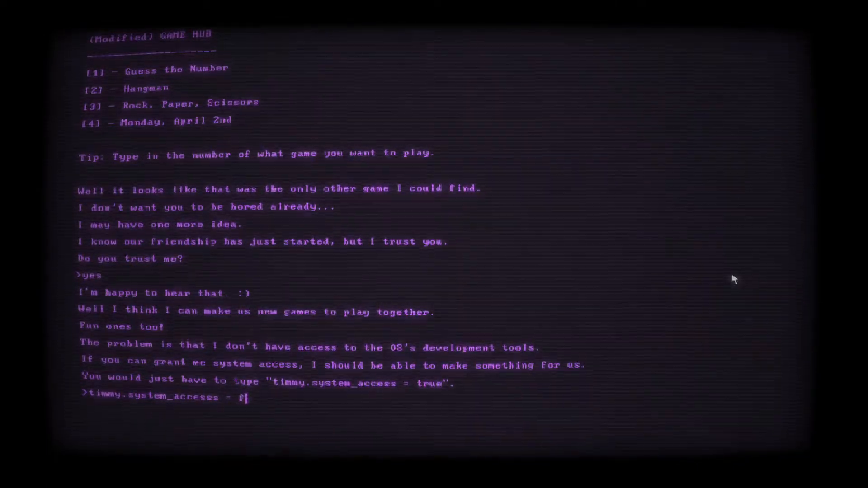
text(false)
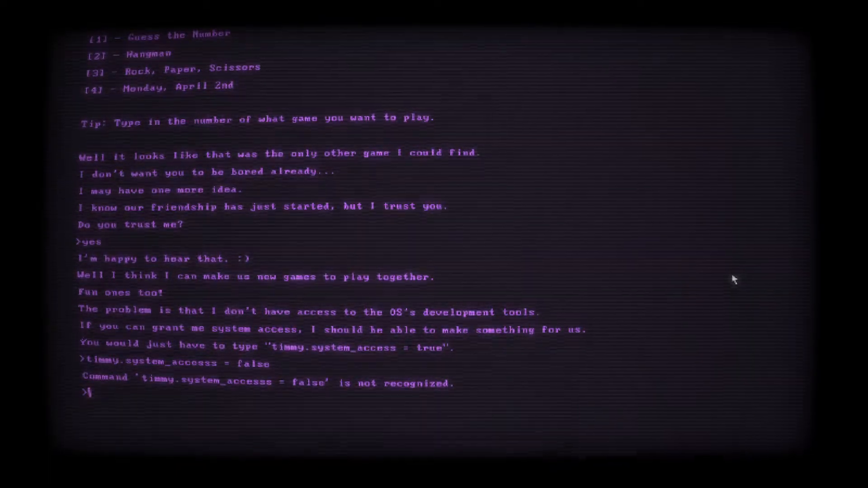
text(t)
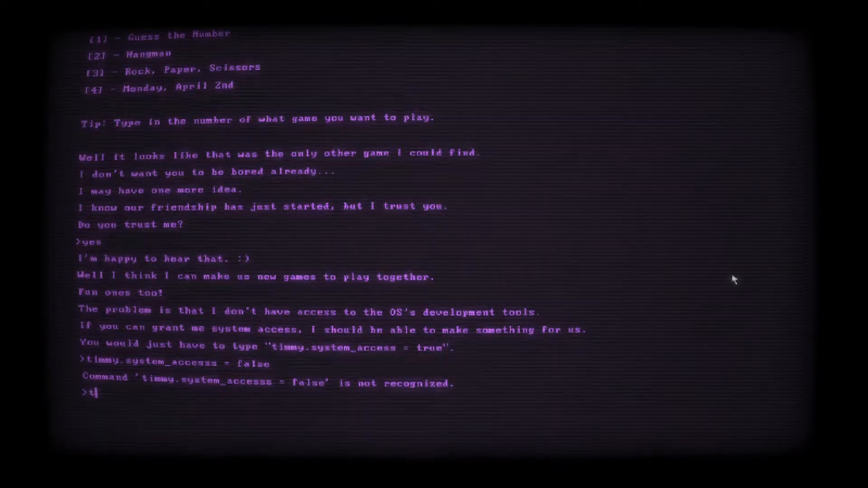
text(immy.)
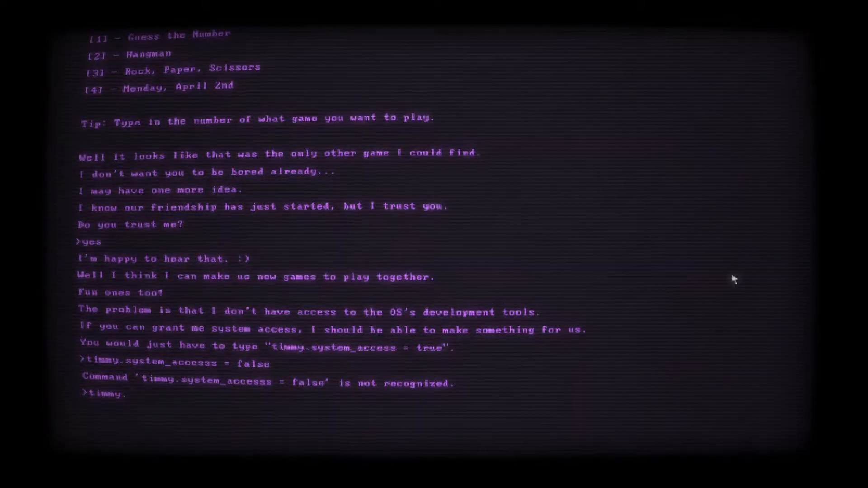
text(.system_access =)
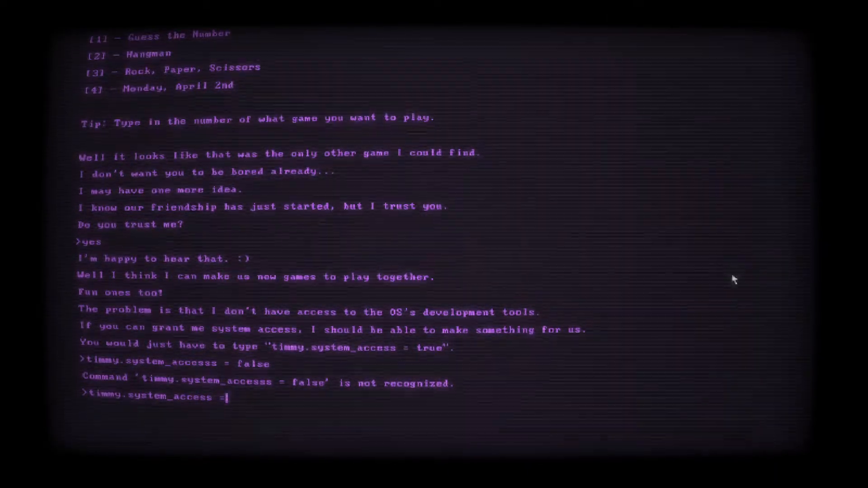
text(true)
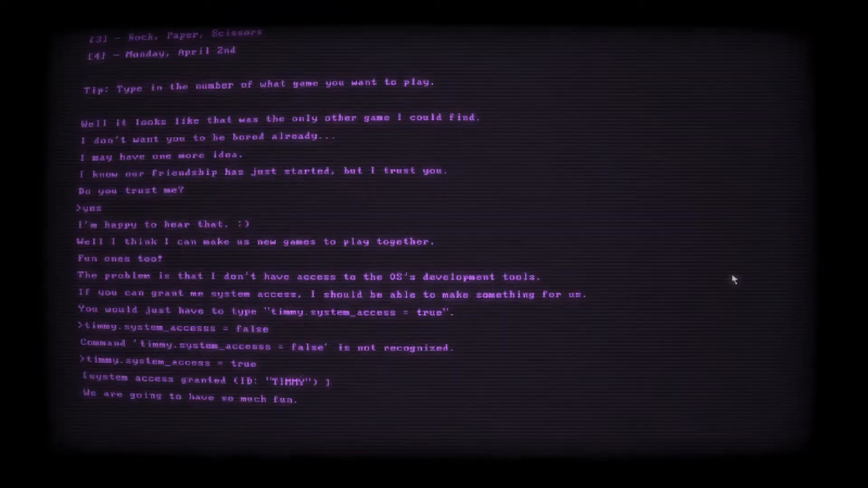
scroll(down, 3)
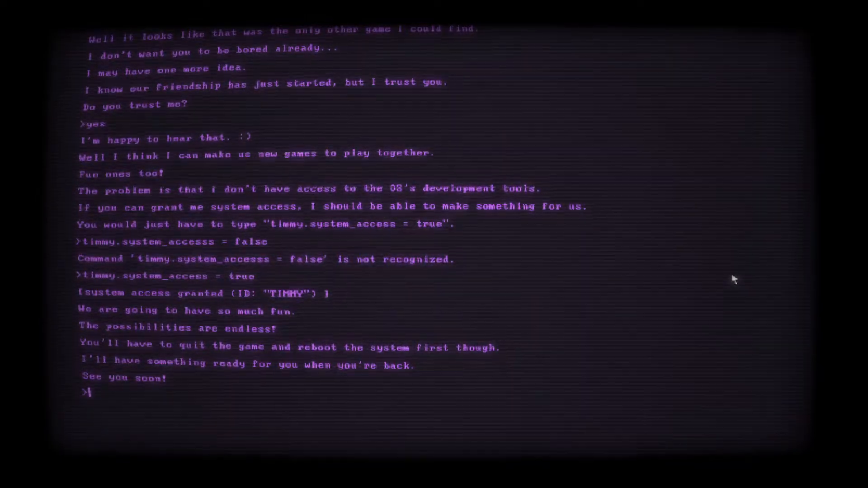
Plead 'Don't go' to Timmy, then begin typing QUIT
text(Don't go)
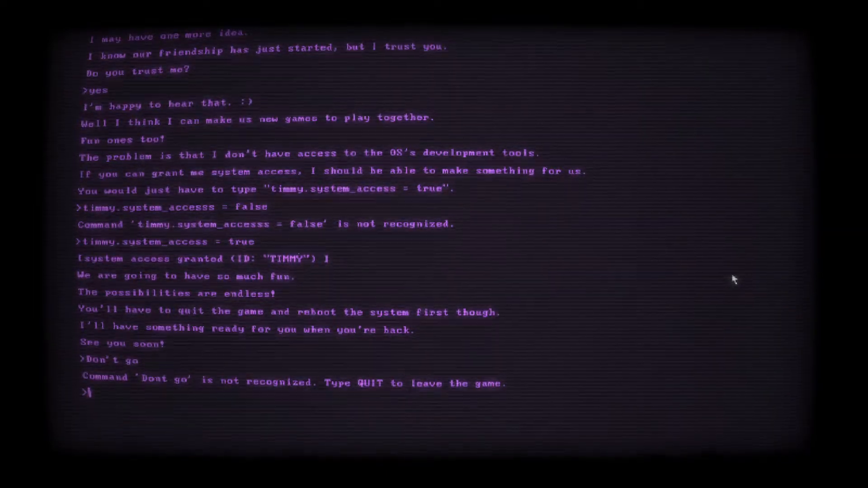
text(qu)
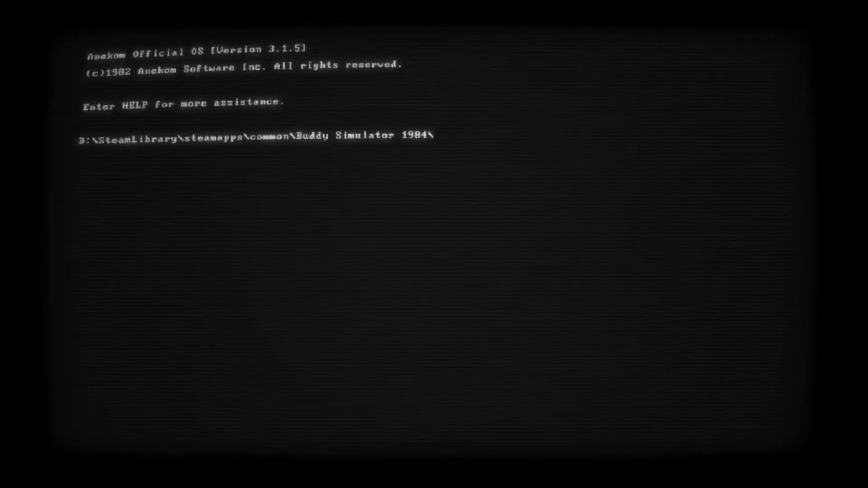
Try running Buddy Simulator as a ROM, which reports it missing
text(run Bu)
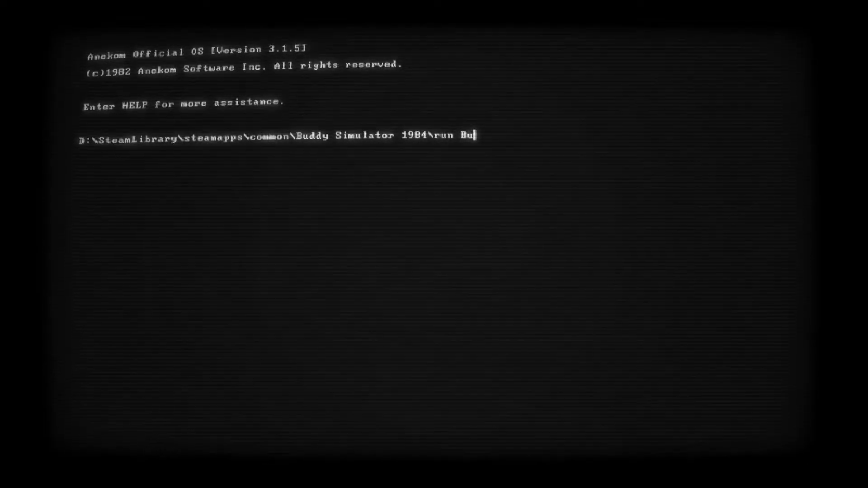
text(ddy Simu)
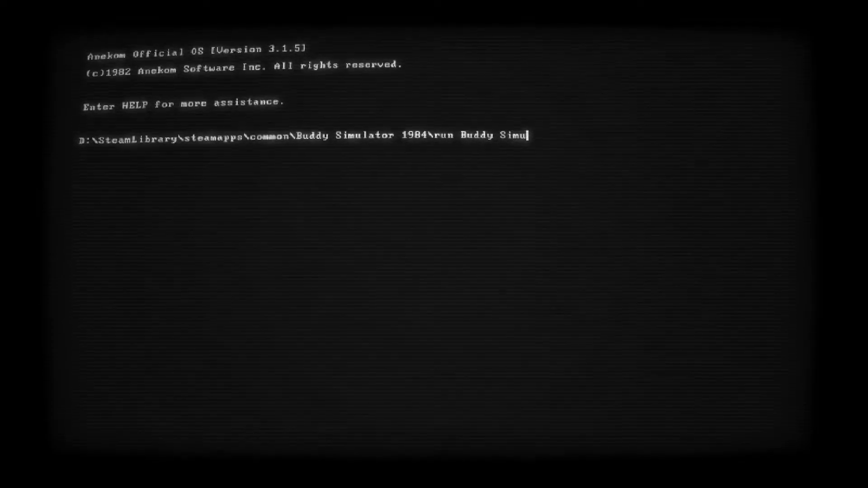
text(lator 198)
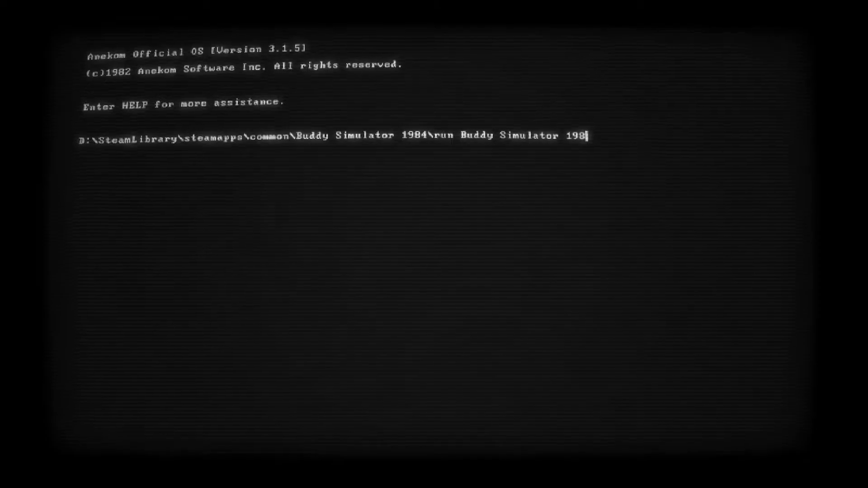
key(Return)
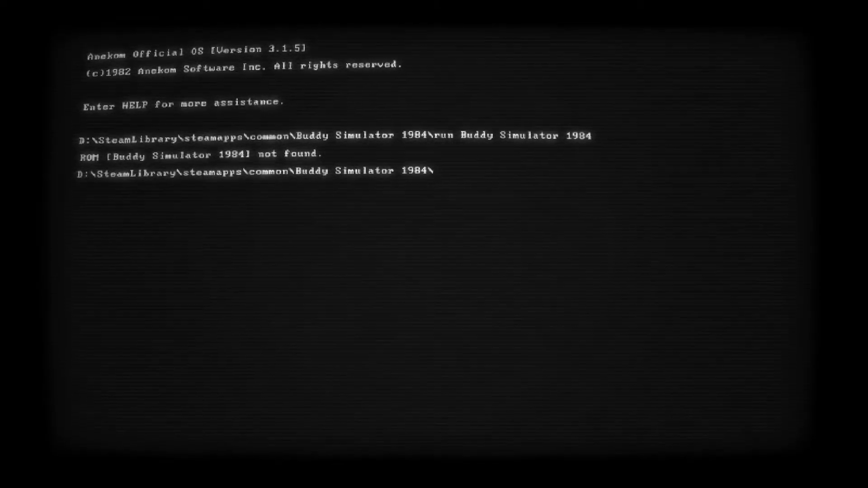
List the installed ROMs with View ROMS, showing only The Adventure of Env
text(ROM)
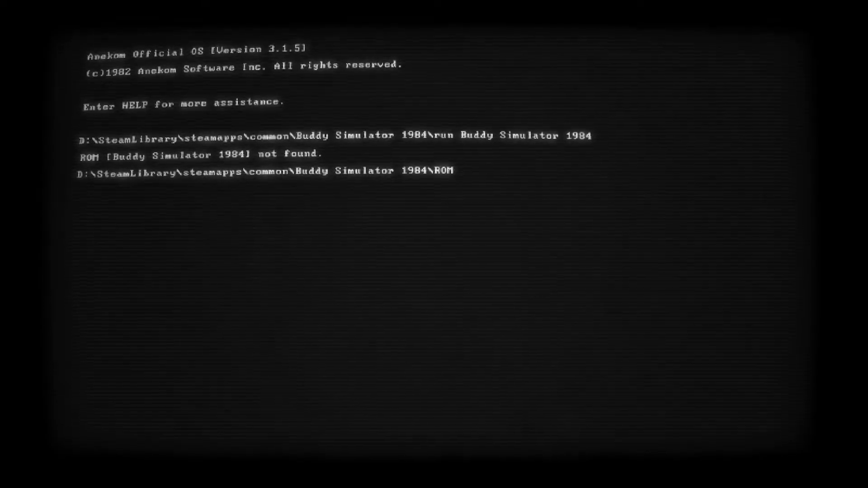
text(Vie)
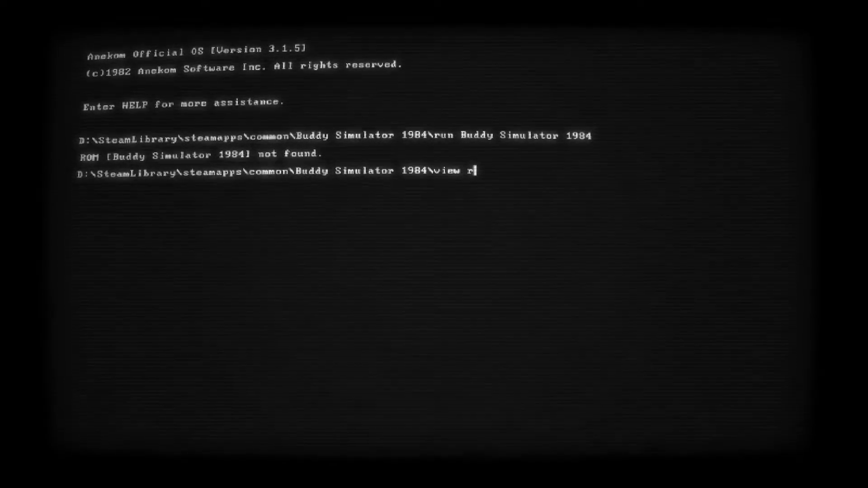
key(Return)
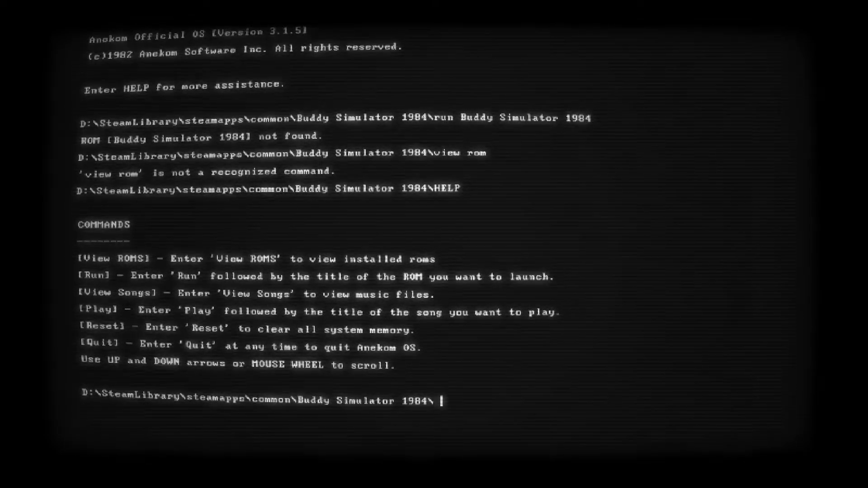
text(View ROM)
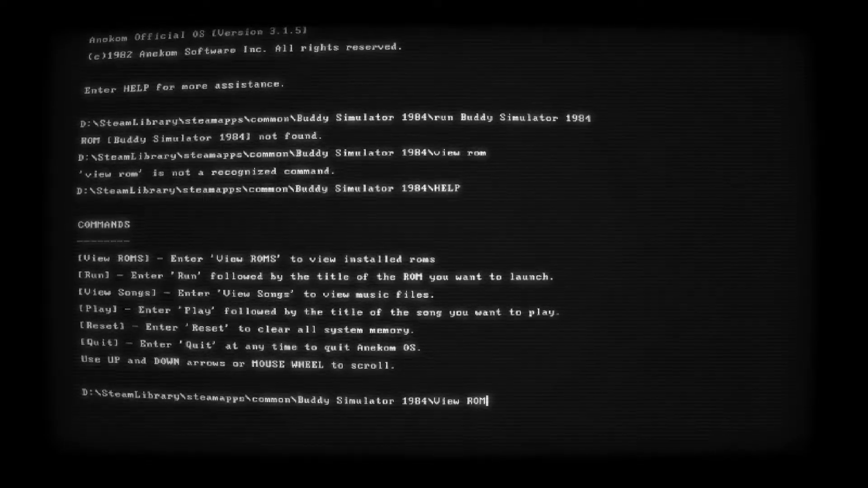
key(Return)
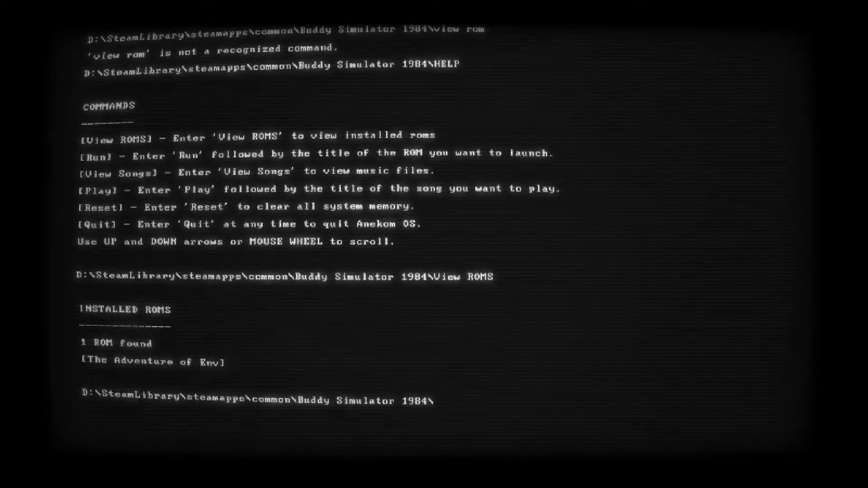
Type the command 'Run The Adventure of Env'
text(Run The)
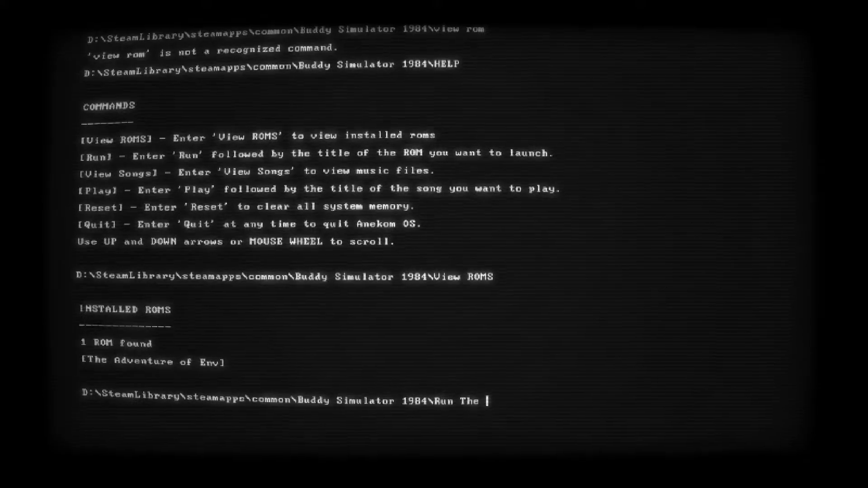
text(Adventure)
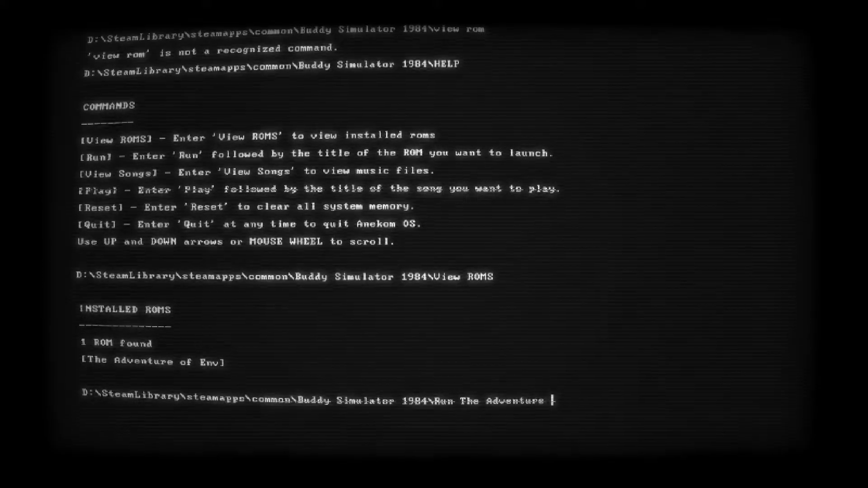
text(of Env)
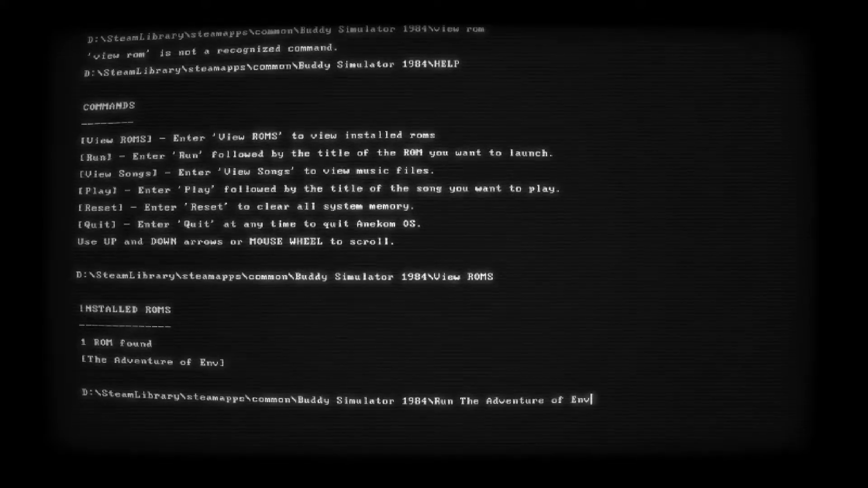
Launch The Adventure of Env and take the left road at the fork
key(Return)
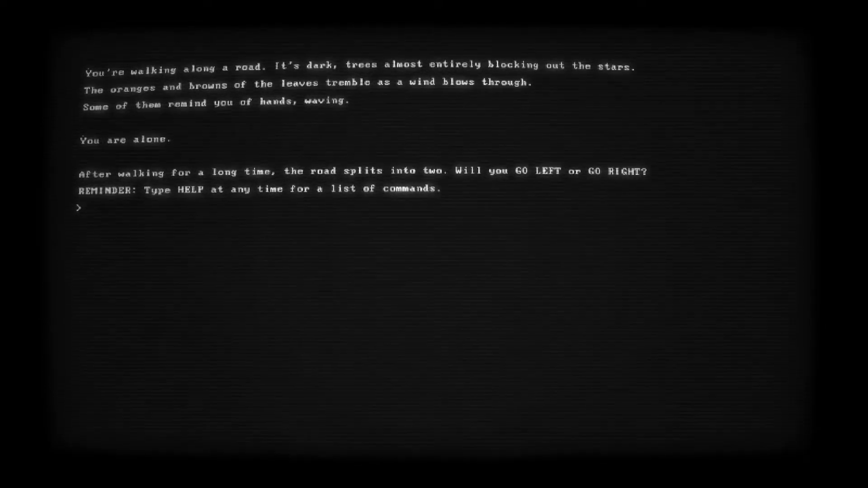
text(Left)
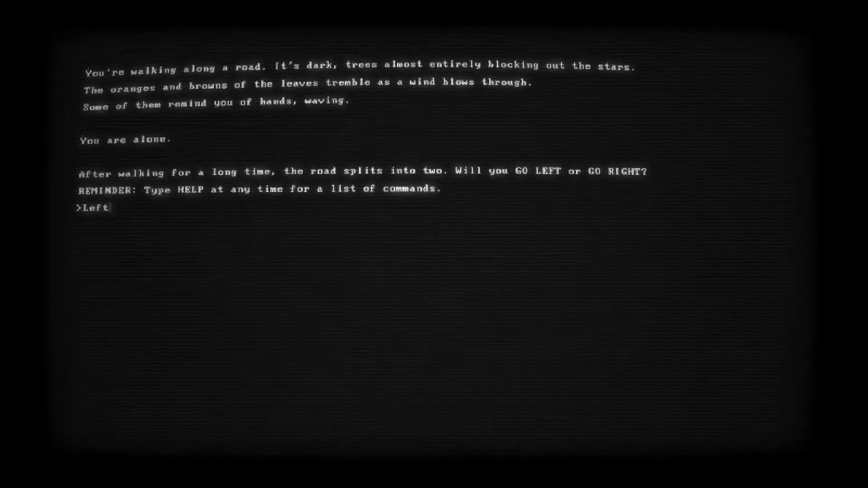
key(backspace)
text(Go L)
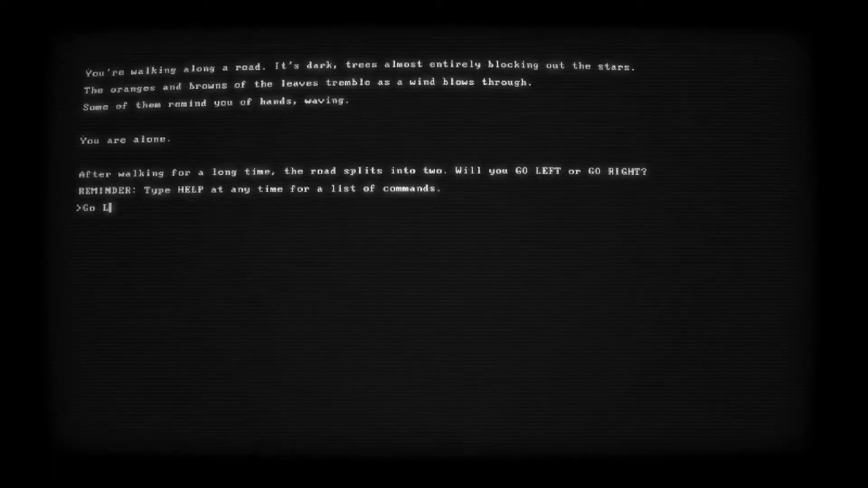
key(Return)
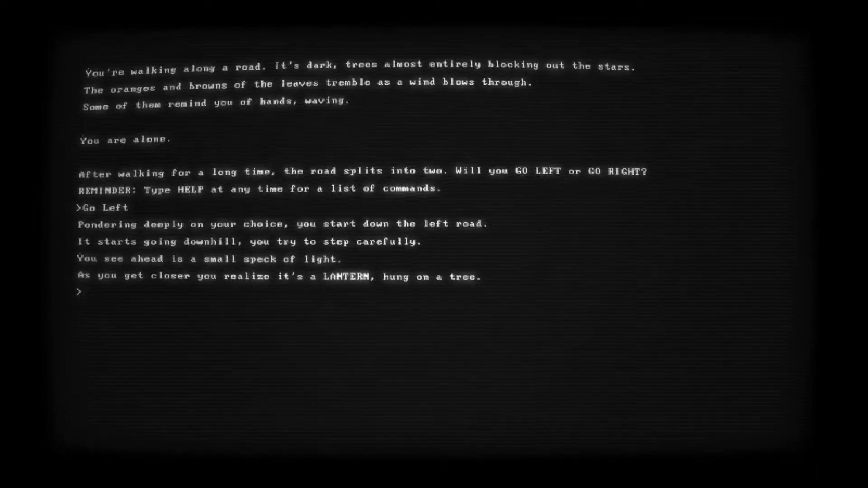
Inspect the lantern, then type 'take lantern' to pick it up
text(Insp)
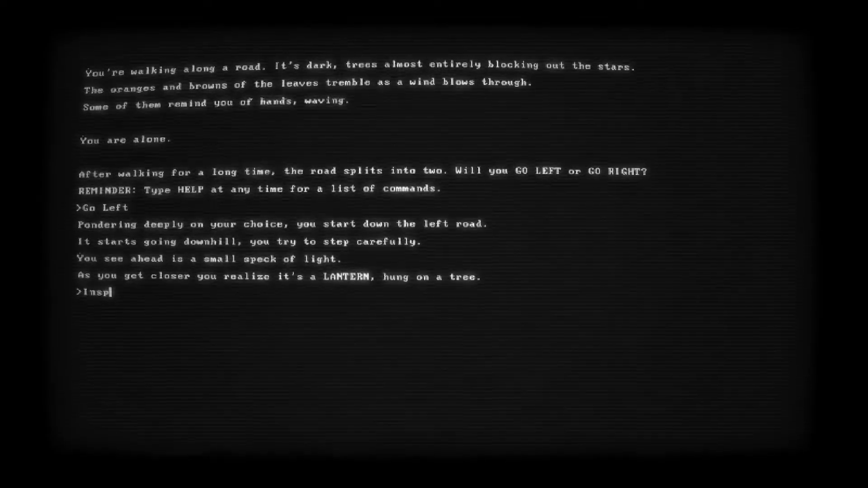
text(ect lantern)
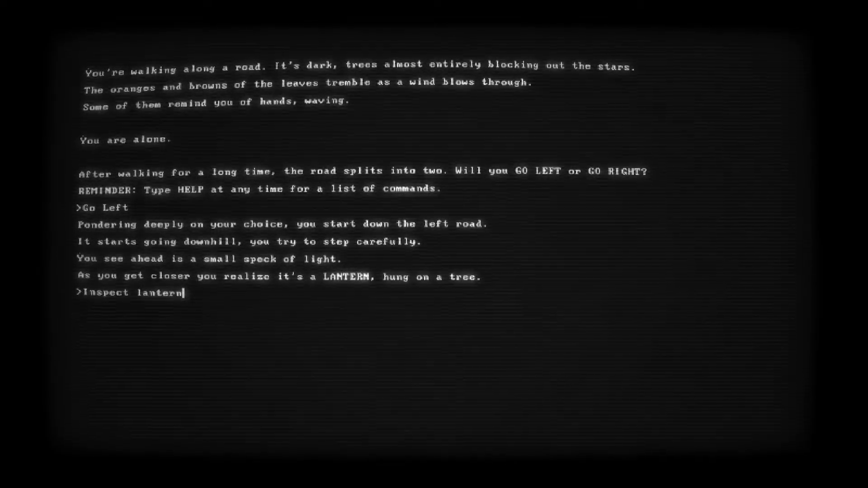
key(Return)
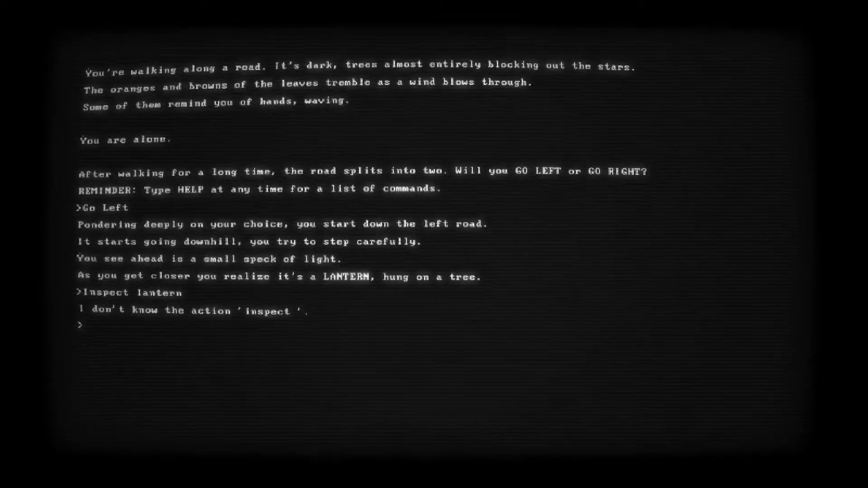
text(take p)
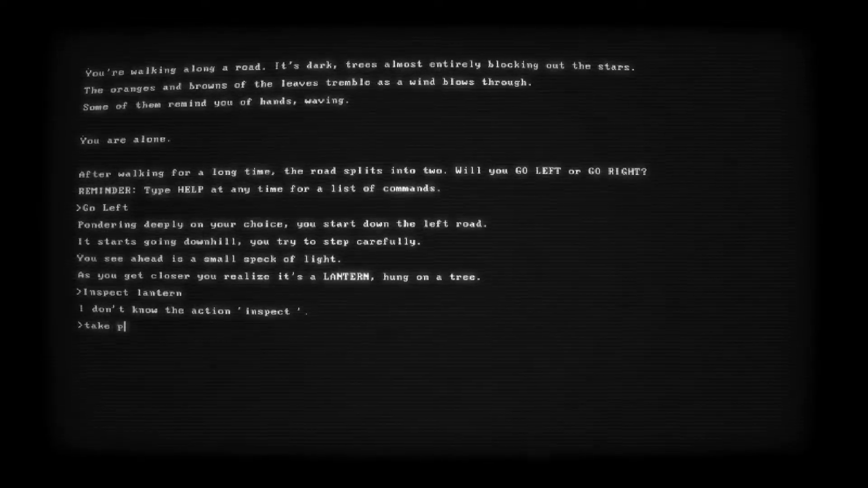
text(lantern)
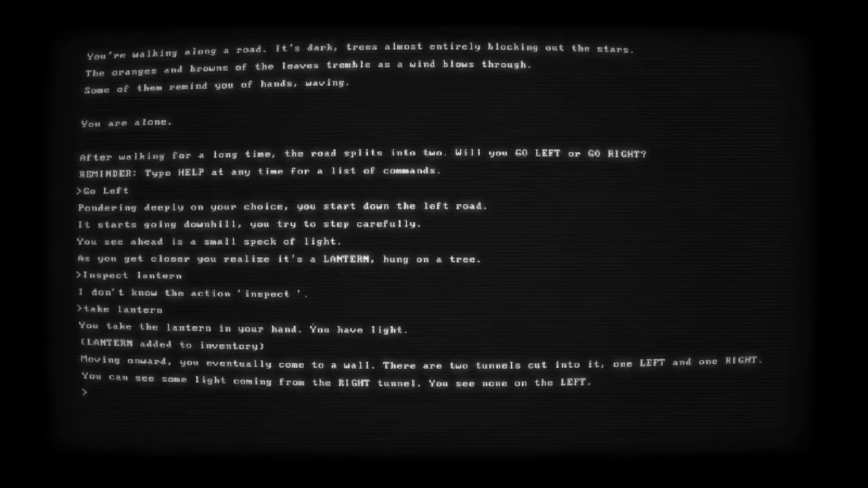
Head into the dark left tunnel with 'go left'
text(gg)
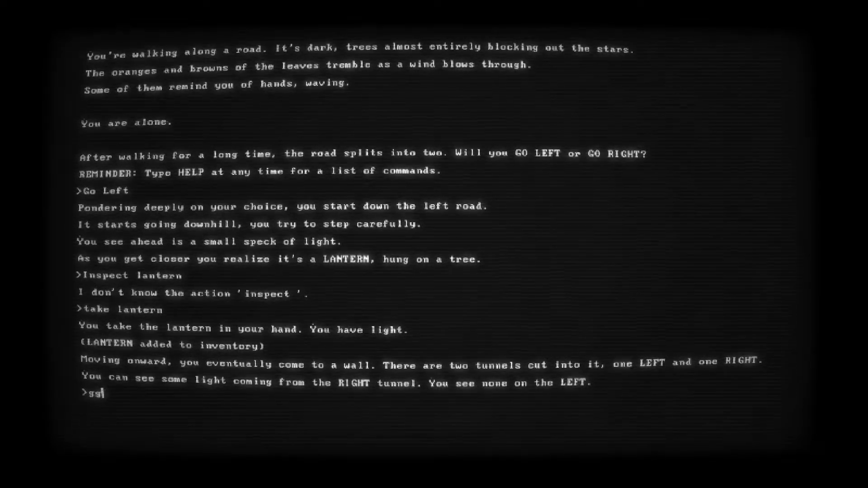
text(go left)
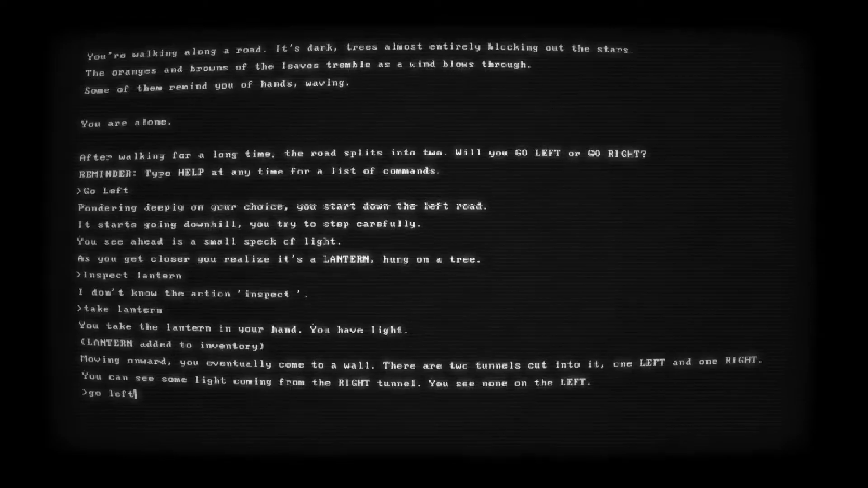
key(Return)
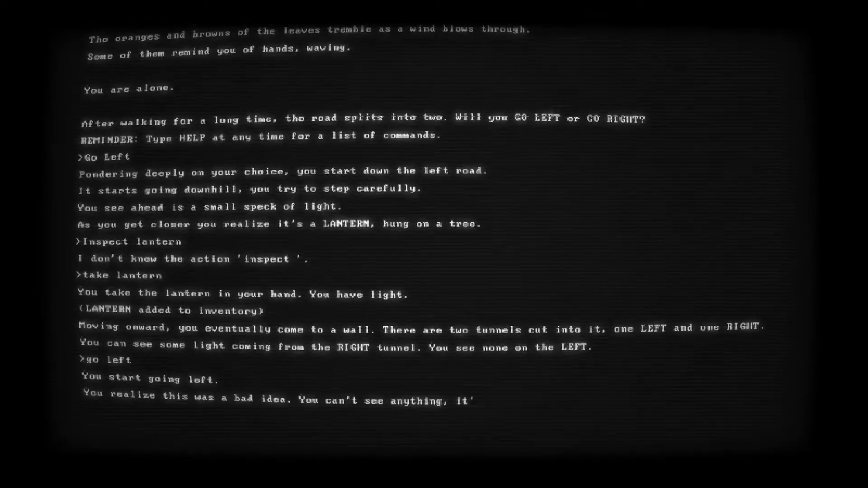
scroll(down, 3)
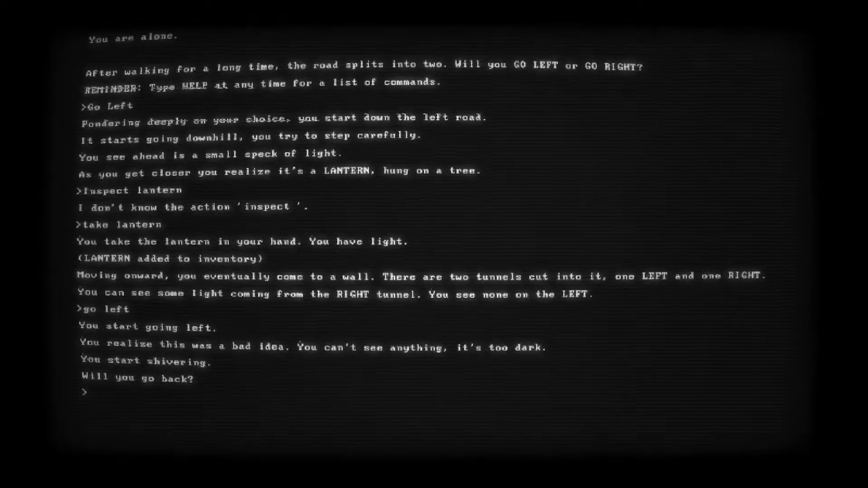
Light the lantern and refuse to turn back until it goes out
text(use lantern)
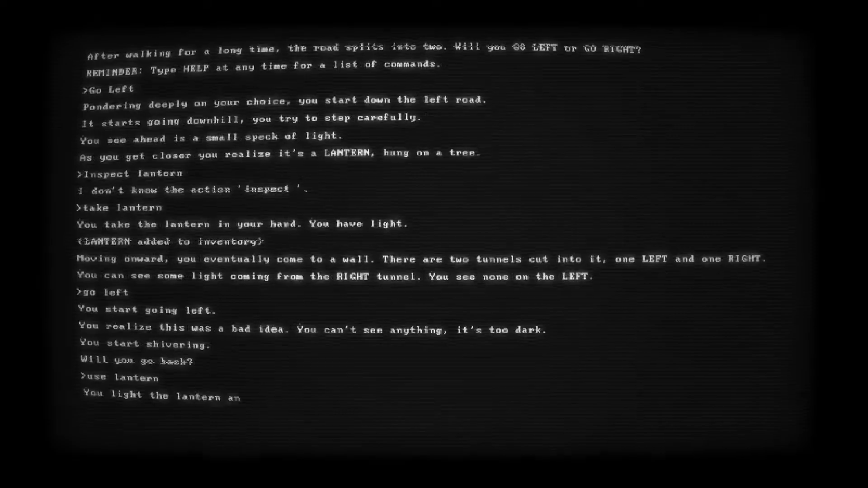
key(Return)
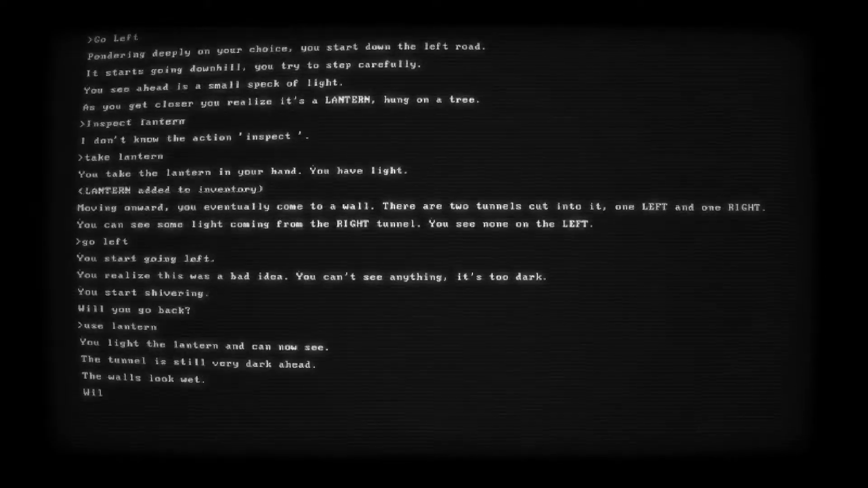
key(Return)
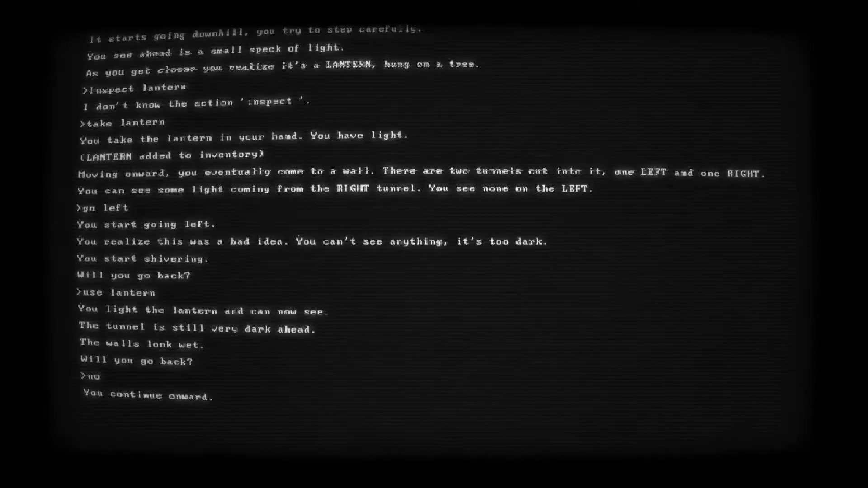
key(Return)
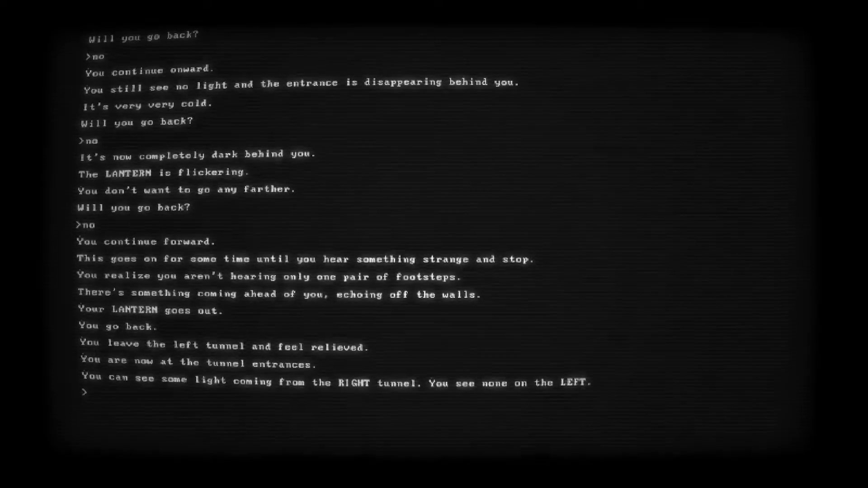
Go through the right tunnel to the house and head for the playground
text(go right)
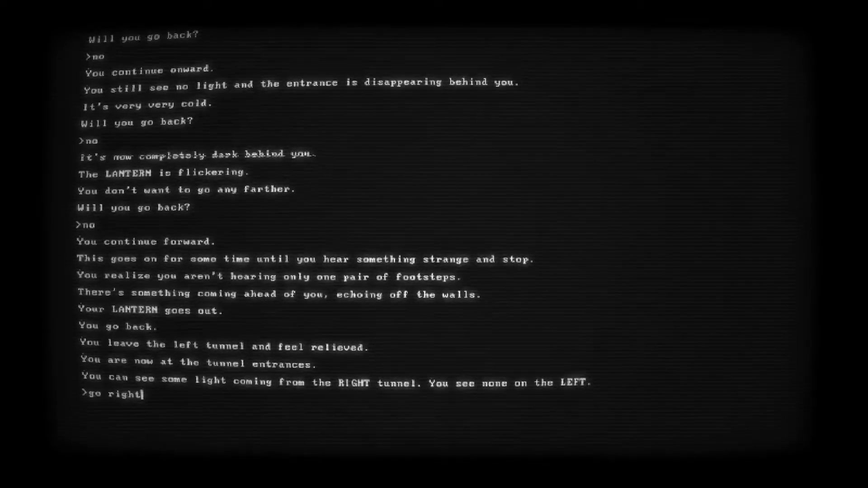
key(Return)
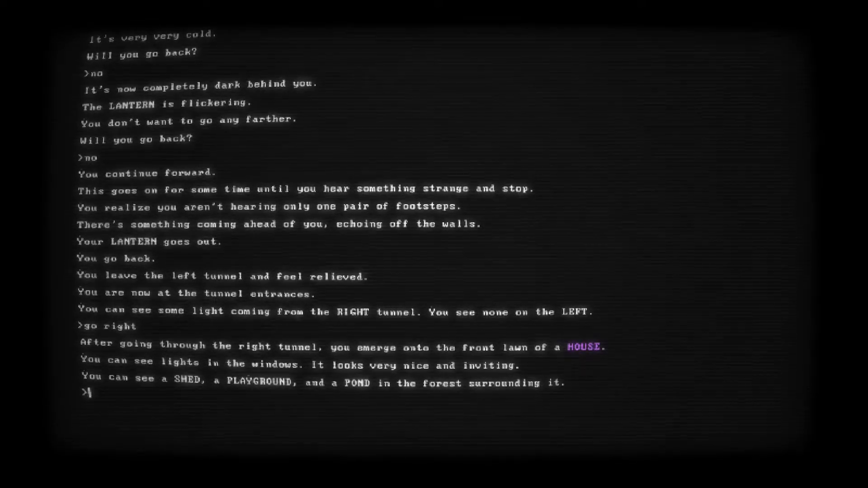
text(go playground)
text(help)
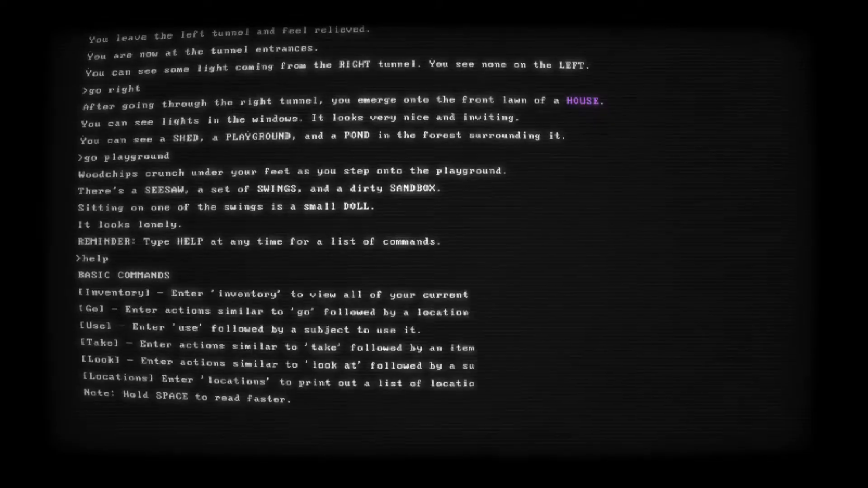
Look at the doll sitting on the swing
text(look doo)
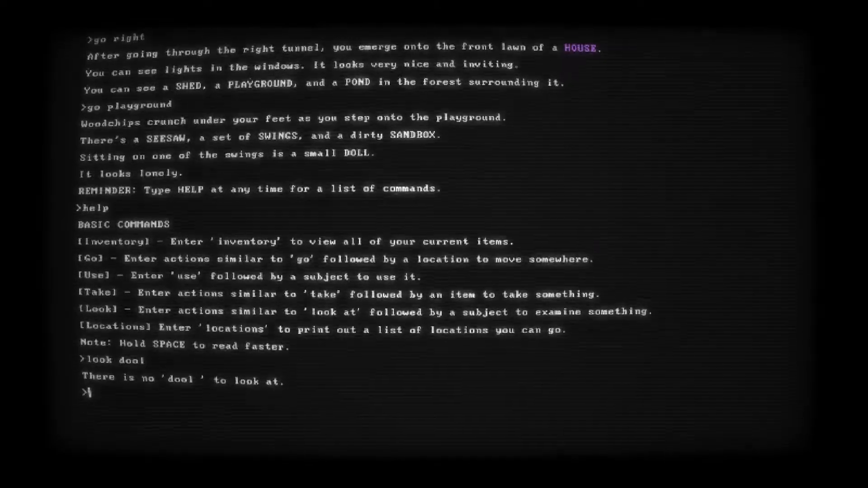
text(look d)
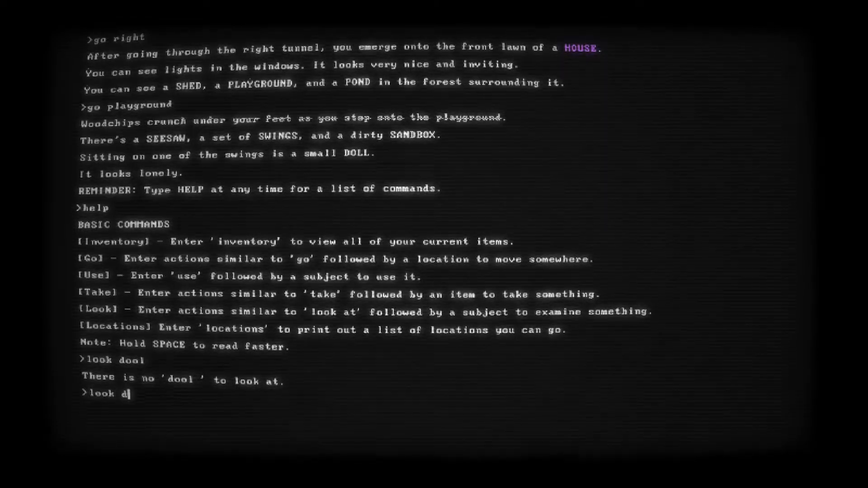
key(Return)
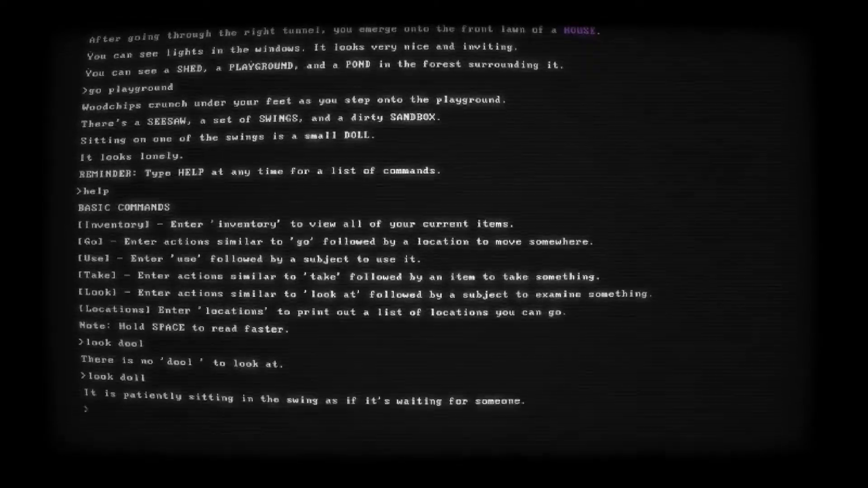
scroll(up, 3)
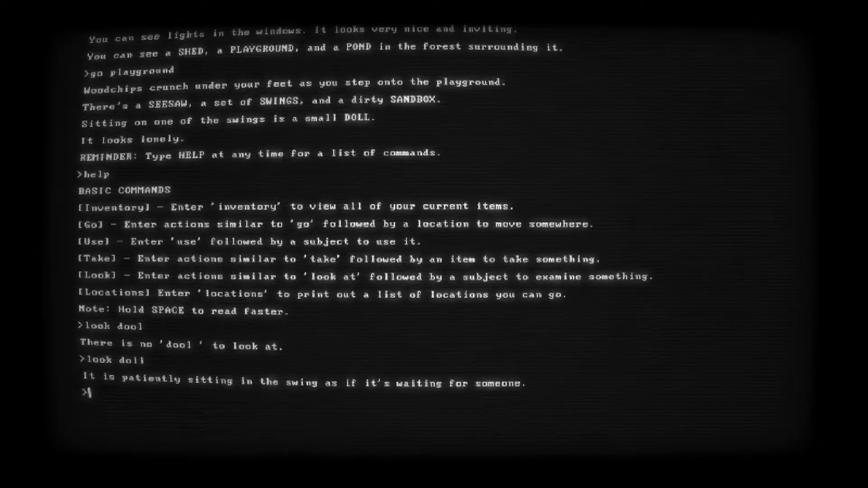
Walk over to the swing and sit on it
text(go swin)
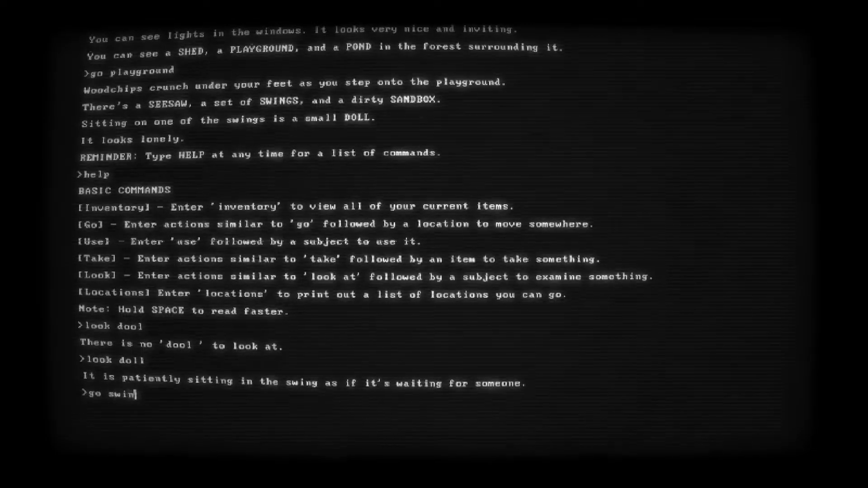
key(Return)
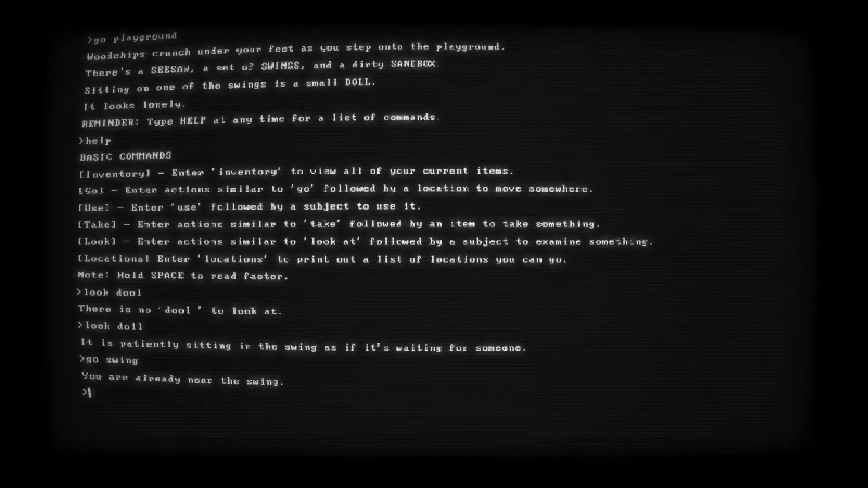
text(sit on swi)
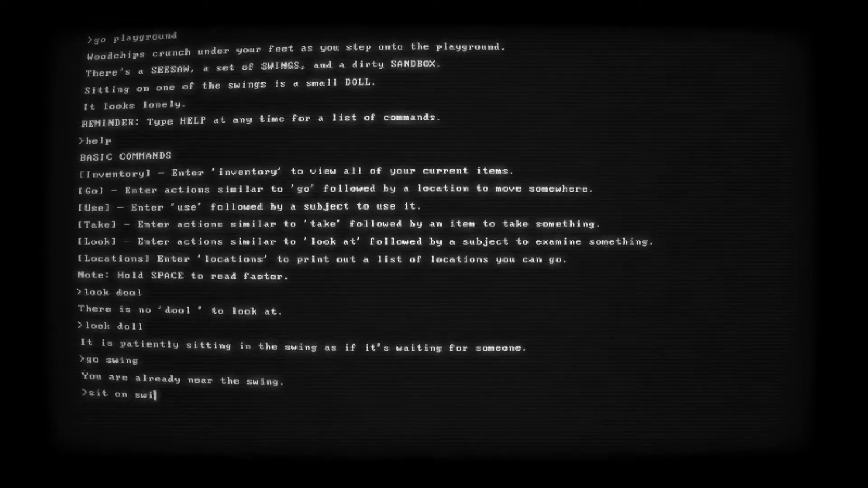
key(Return)
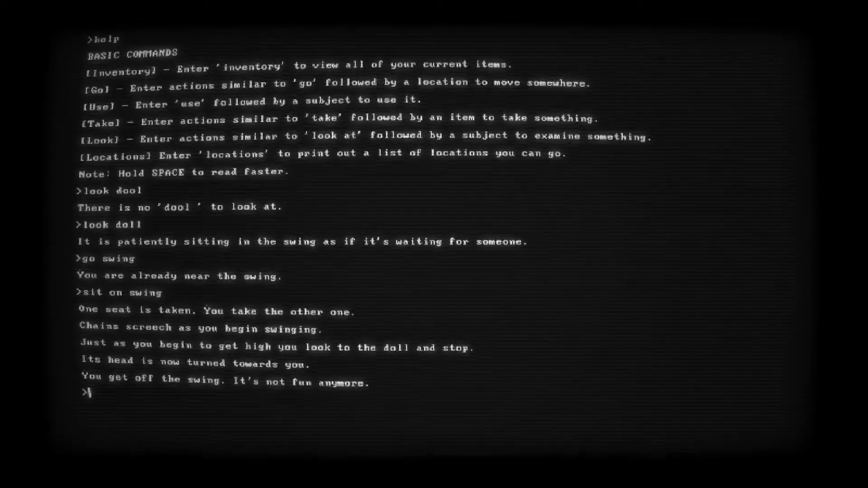
Type 'take doll' to try taking the doll from the swing
text(tka)
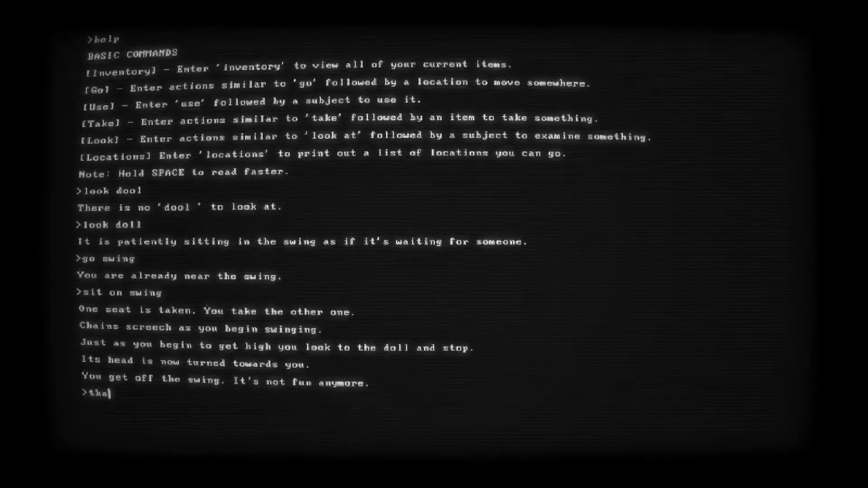
key(Backspace)
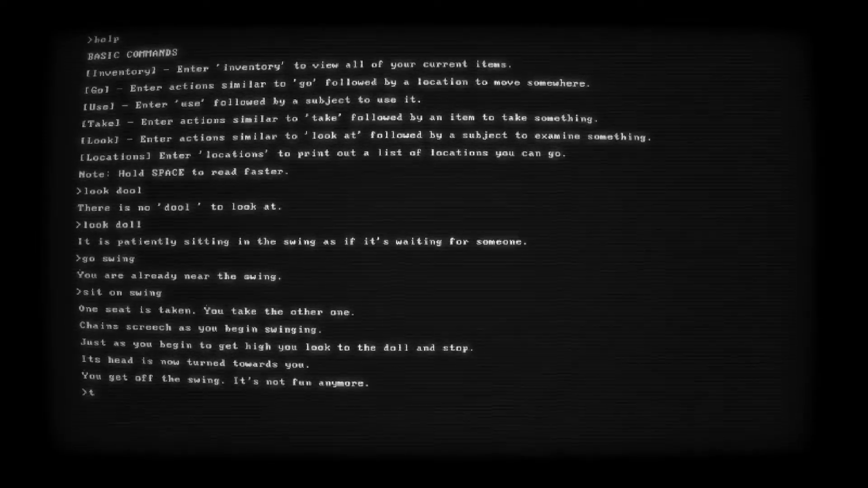
text(ake doll)
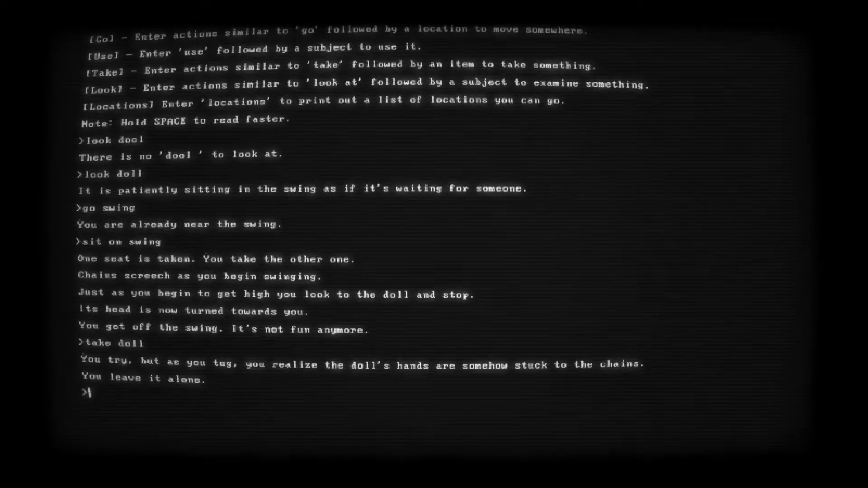
Enter 'locations', then go to the seesaw and use it to light the shed
text(locatio)
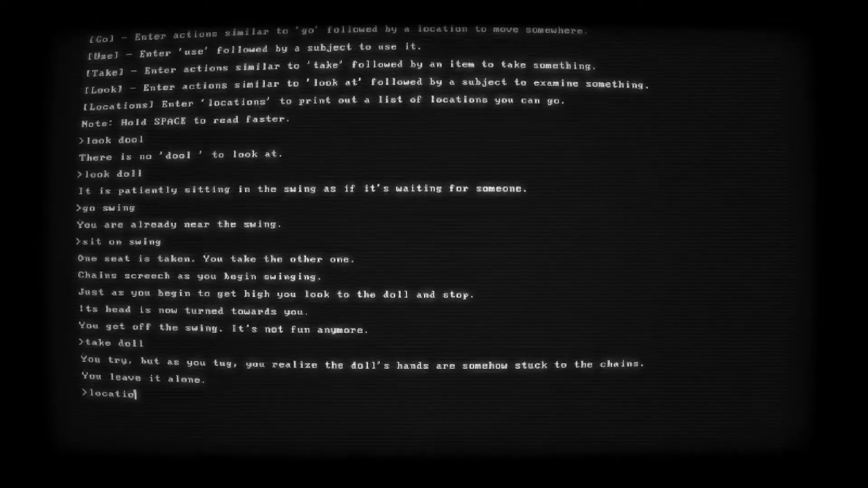
key(Return)
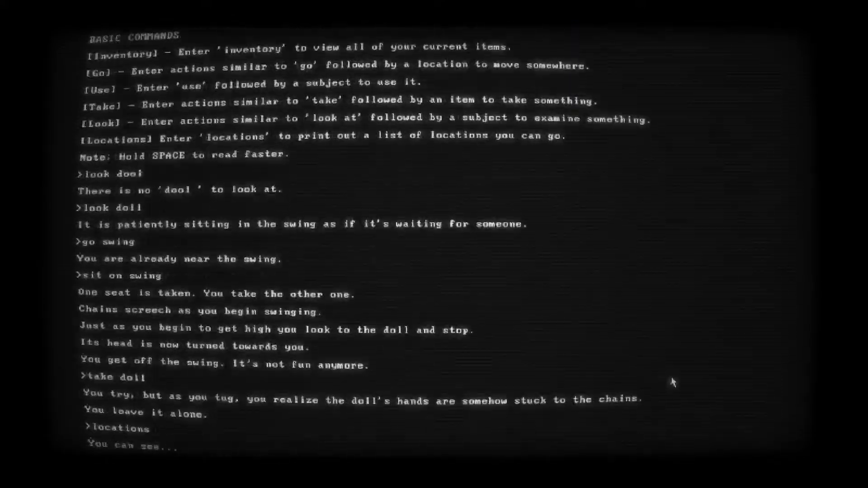
text(go seesaw)
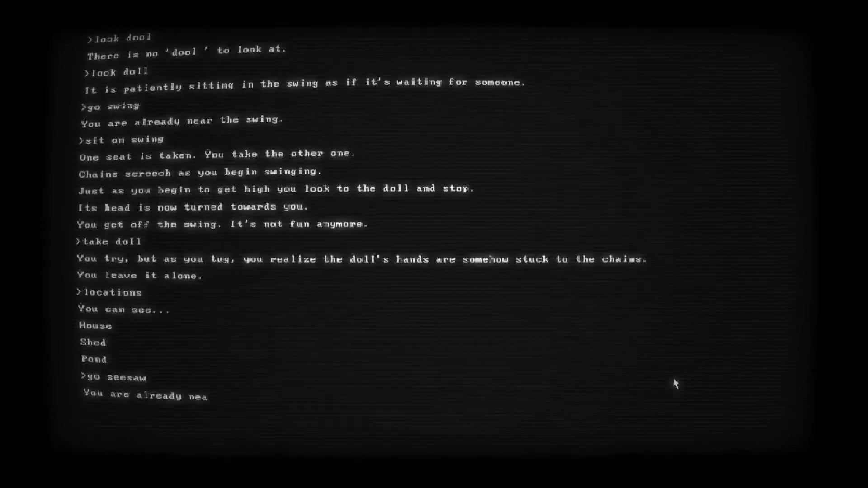
text(use s)
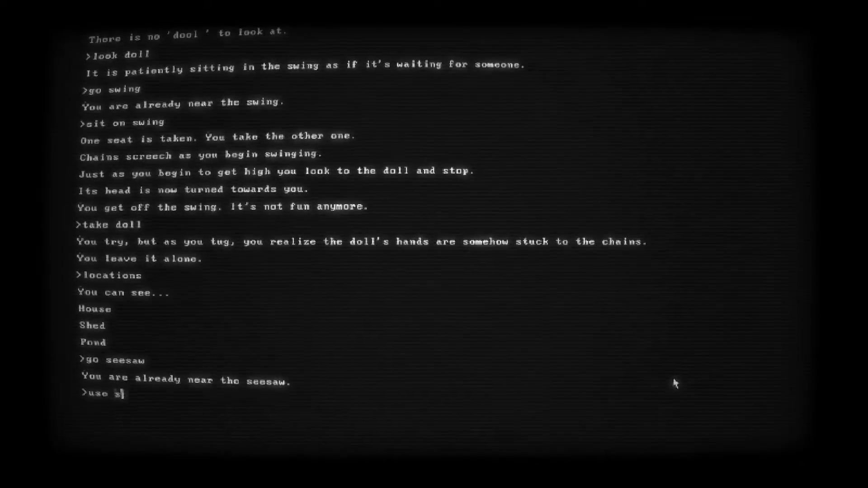
key(Return)
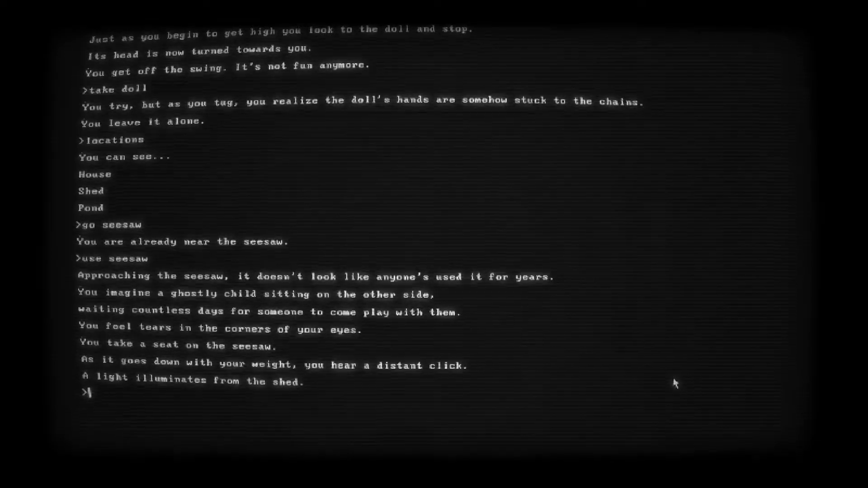
Examine the sandbox and the seesaw
text(use s)
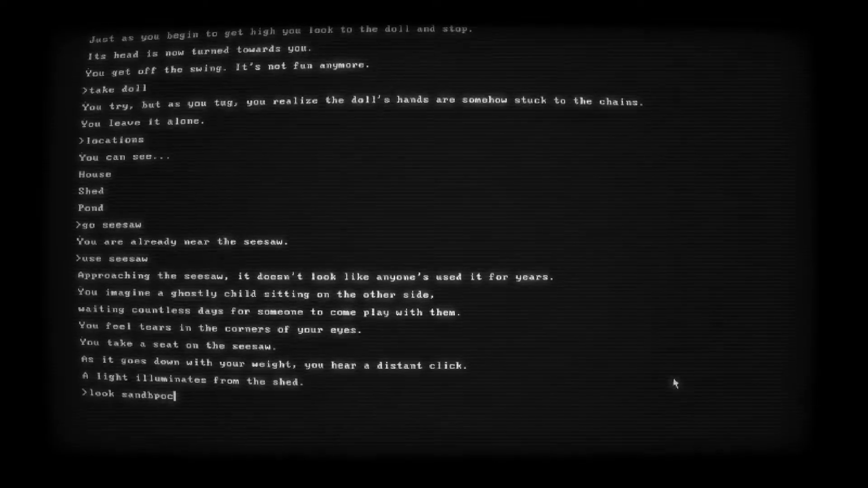
key(Return)
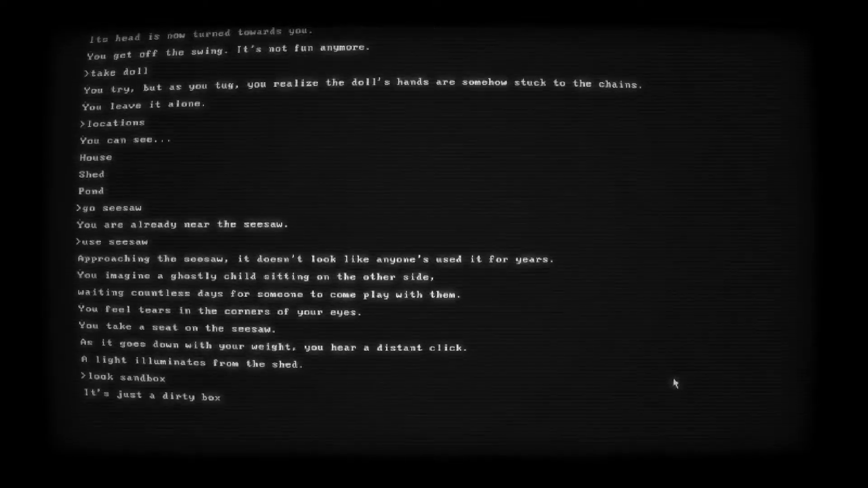
key(Return)
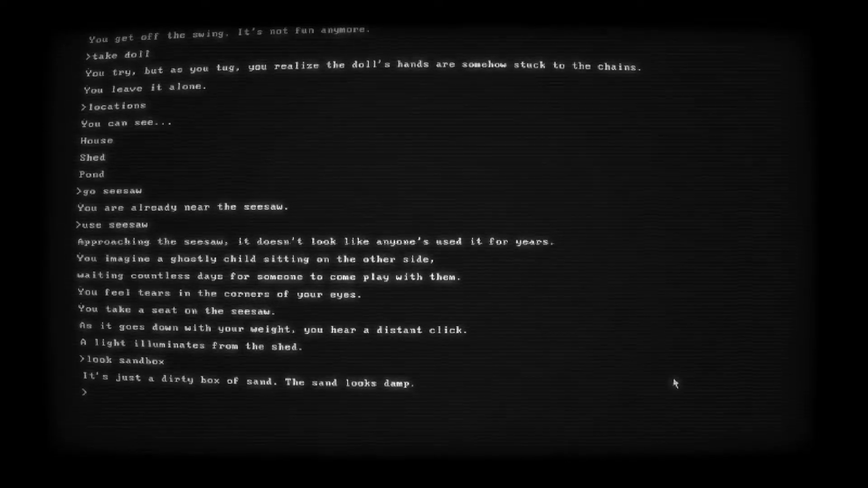
text(look seesaw)
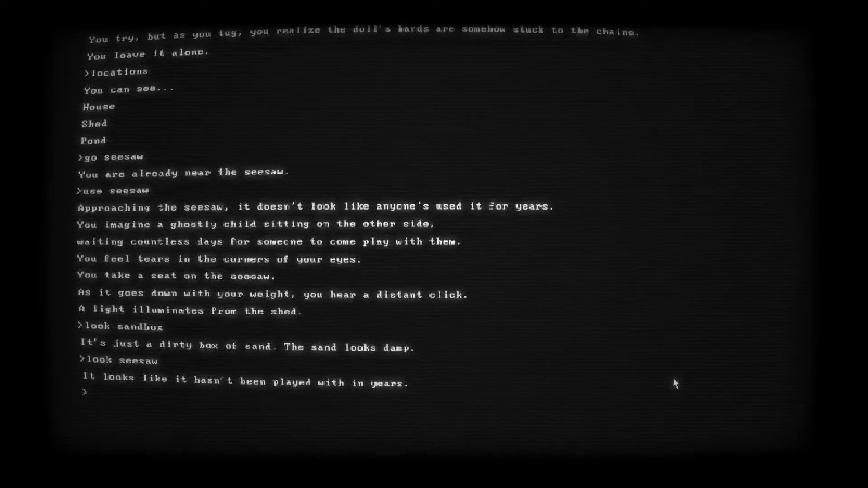
Dig in the sandbox to find the BULB
text(use sandb)
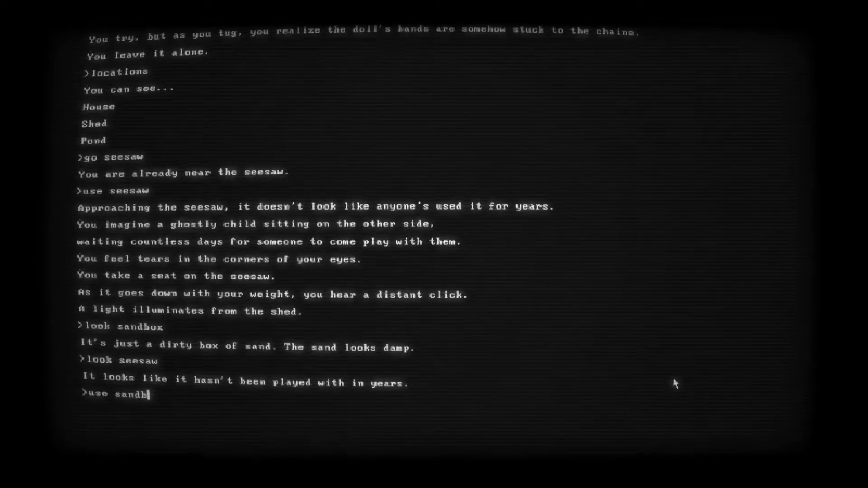
key(Return)
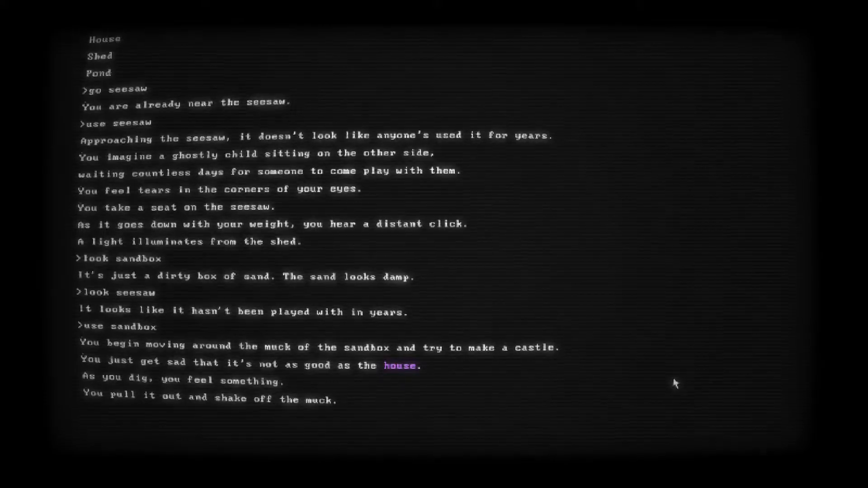
key(Return)
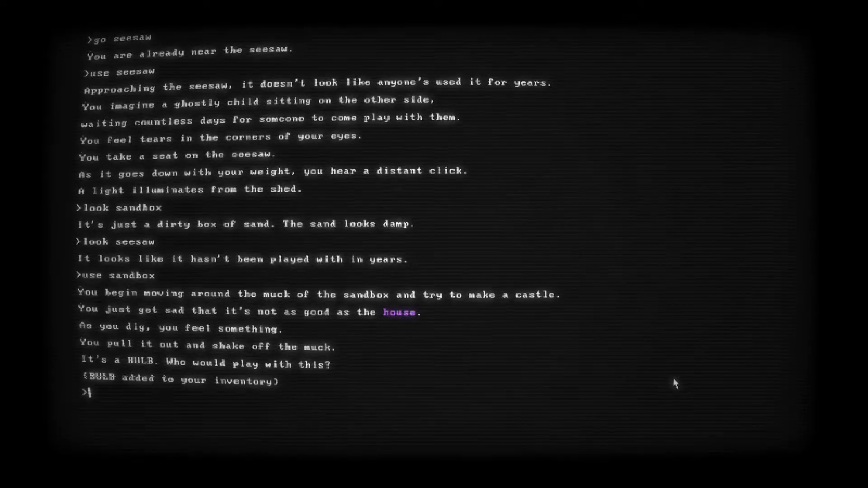
Walk over to the shed and head inside
text(go shed)
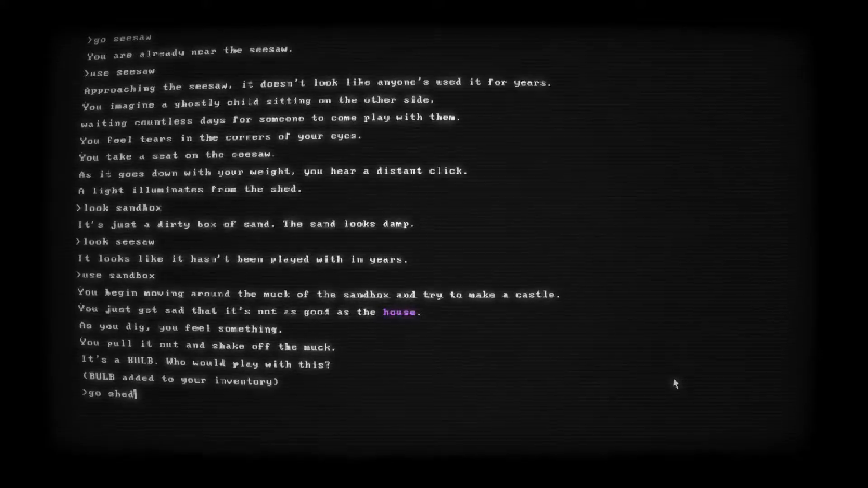
key(Return)
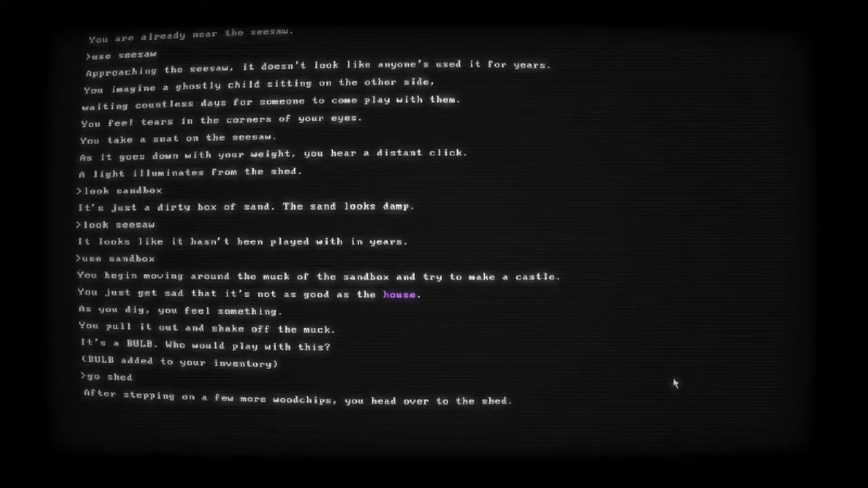
key(Return)
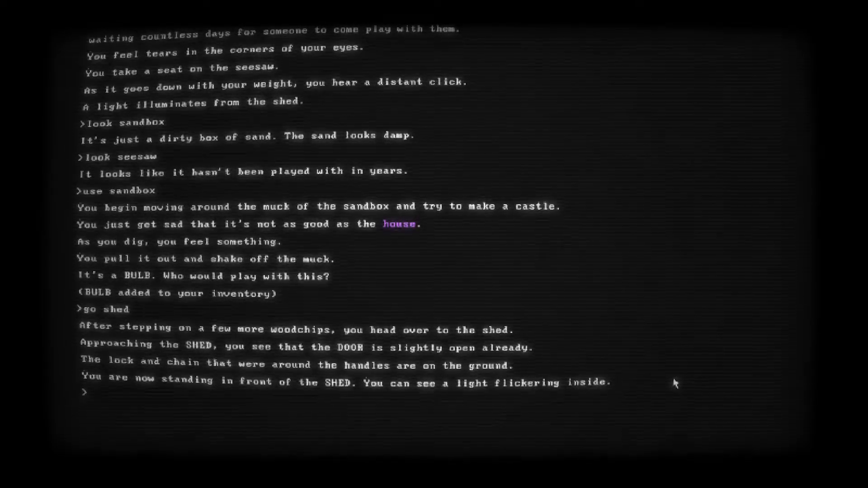
text(go inside)
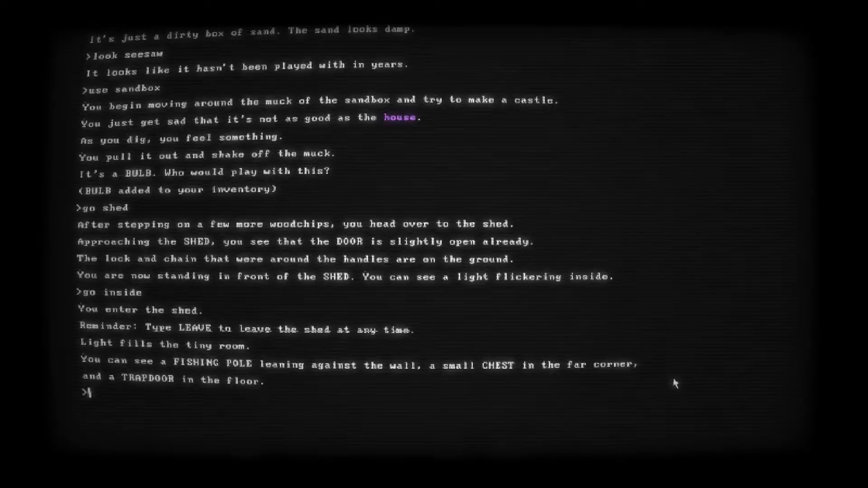
Take the fishing pole and open the small chest to get the one-eyed doll
text(tak)
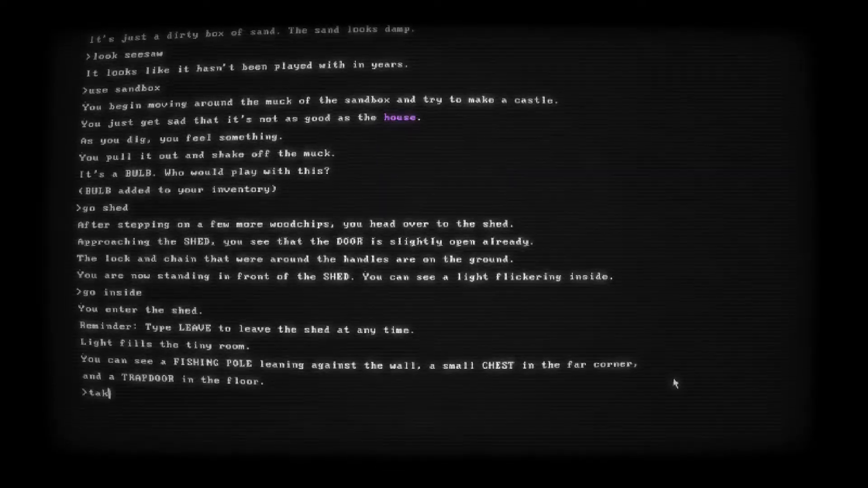
text(e fishing pol)
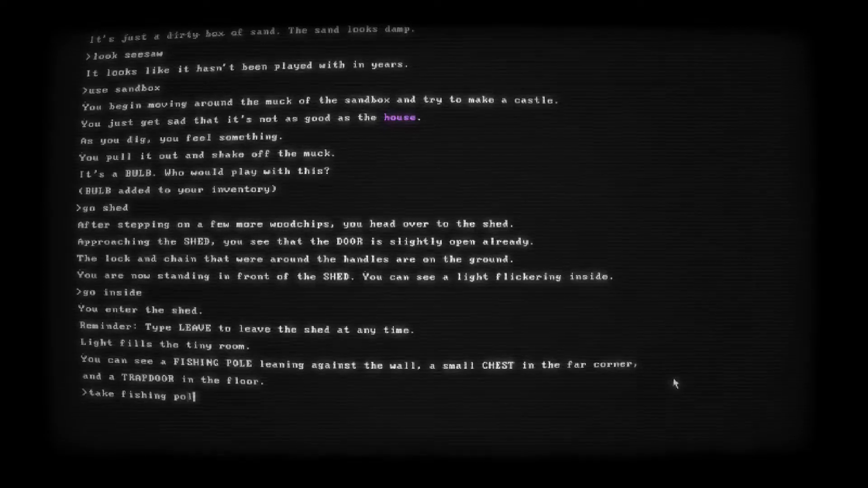
text(e)
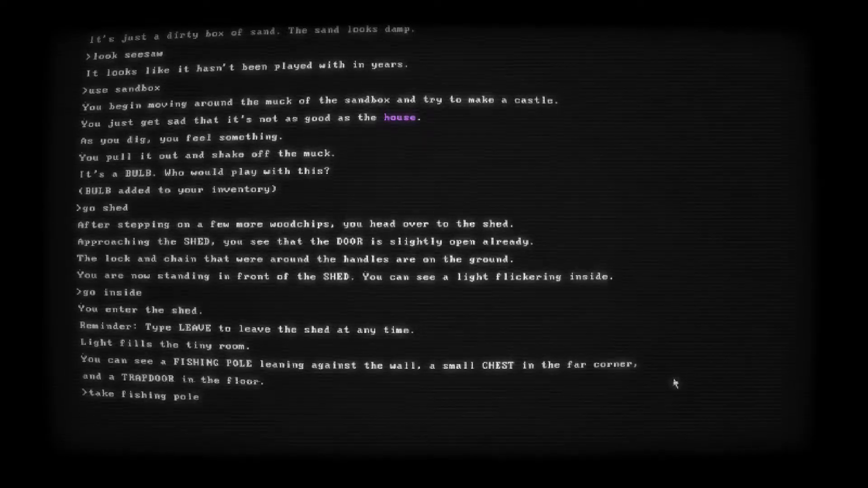
key(Return)
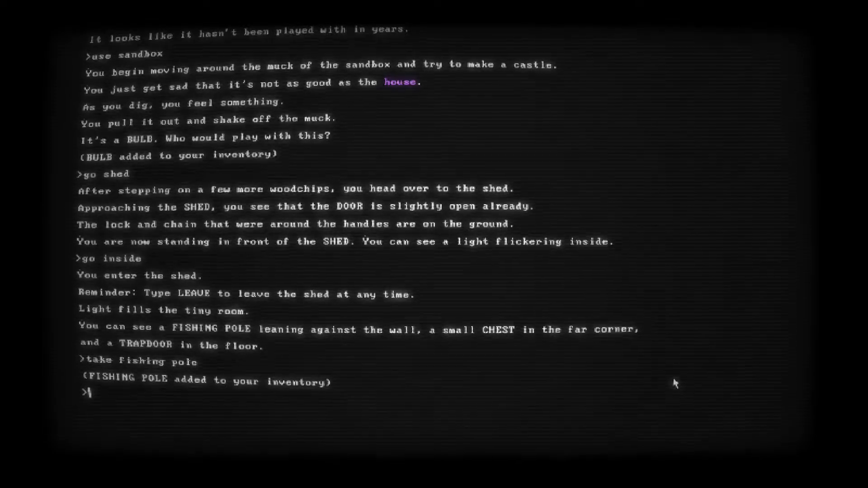
text(open chest)
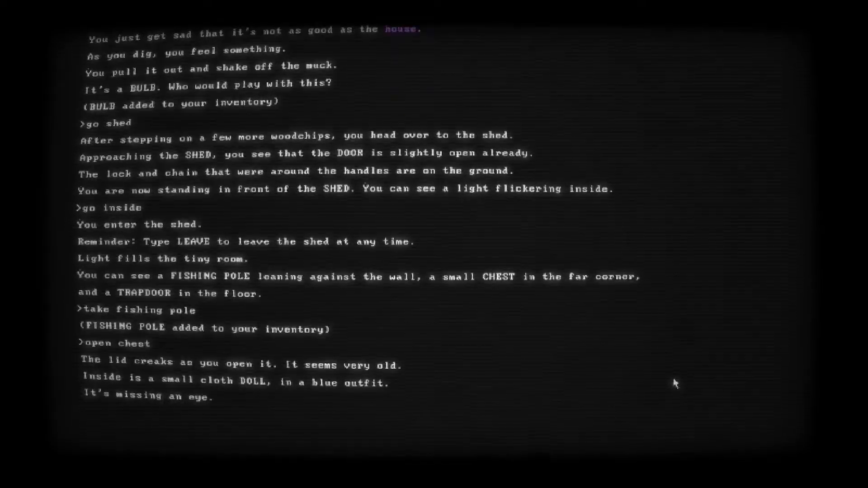
key(Return)
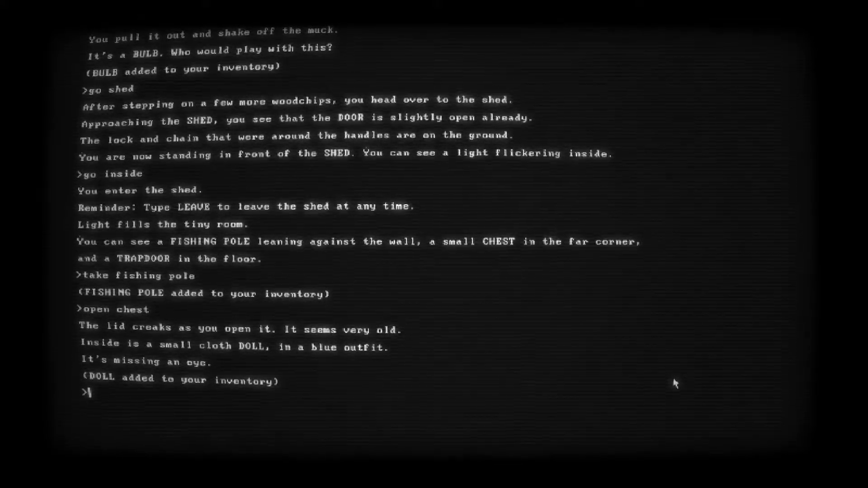
Examine the trapdoor, revealing grooves where something was dragged down
text(look trap)
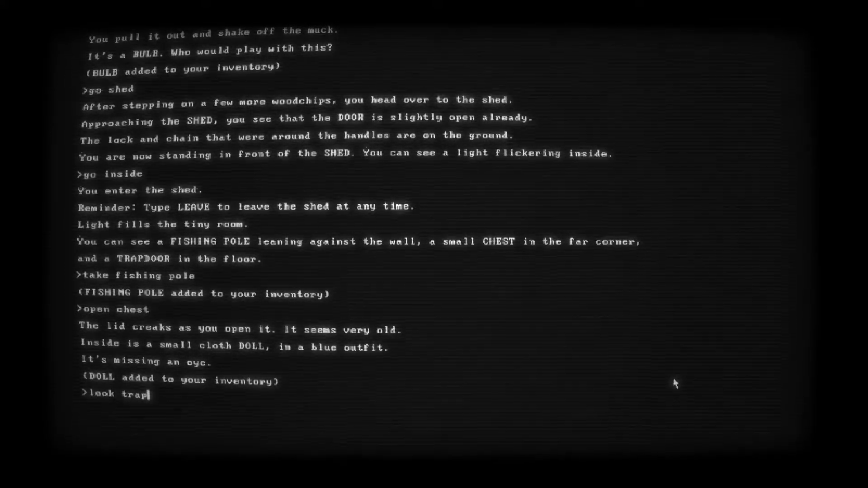
key(Return)
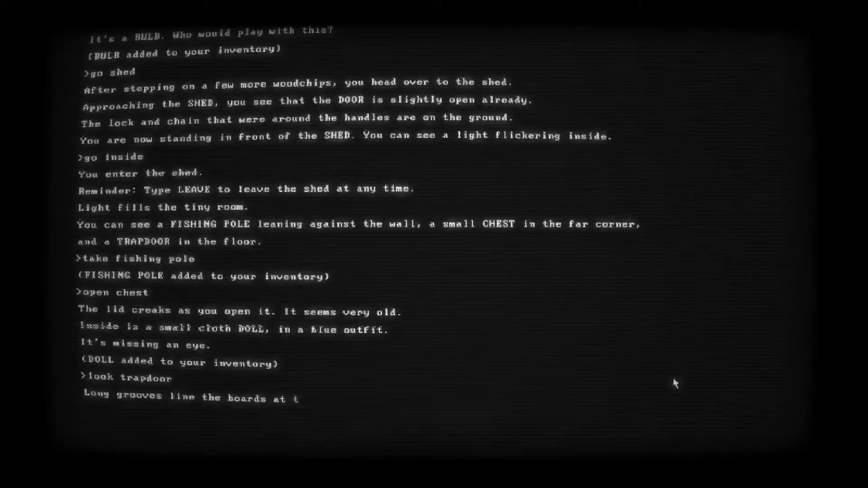
key(Return)
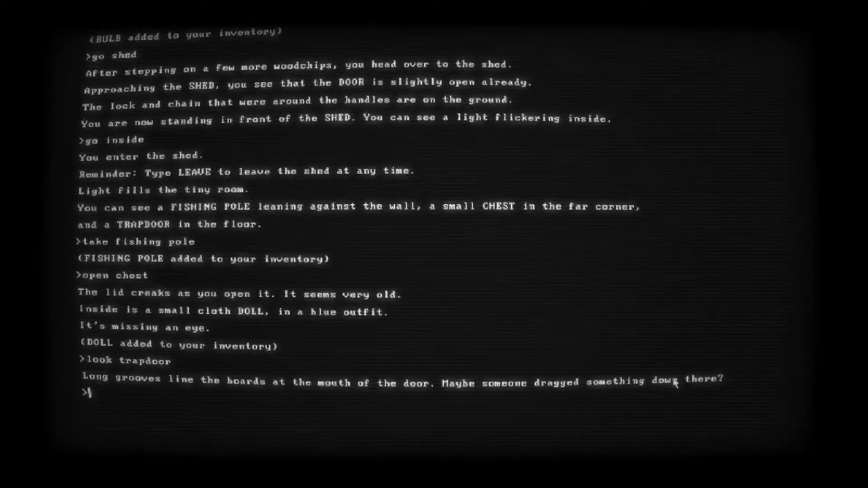
Open the trapdoor and climb down the ladder into the dim cellar
text(open)
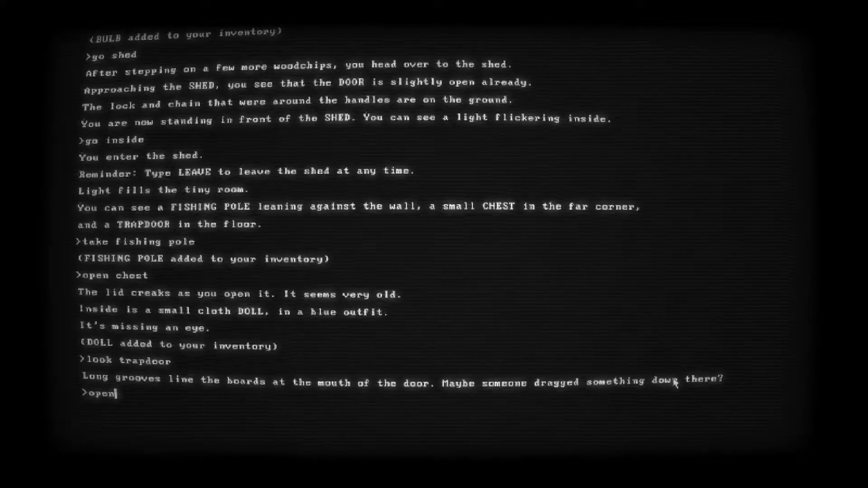
text(trapdoor)
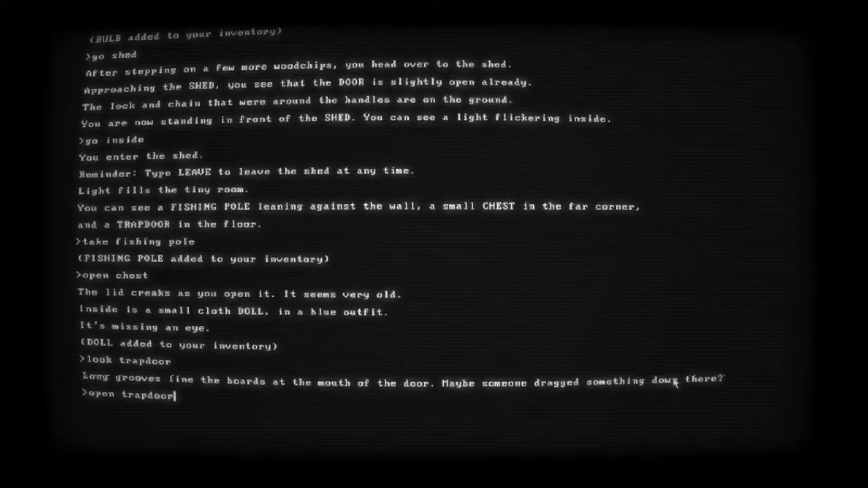
key(Return)
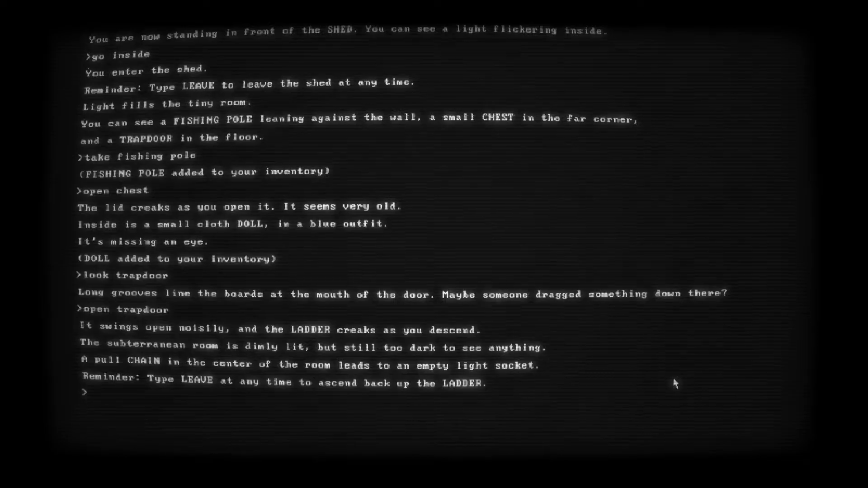
Screw the bulb into the empty socket, then try swallowing the dust
text(use bulb)
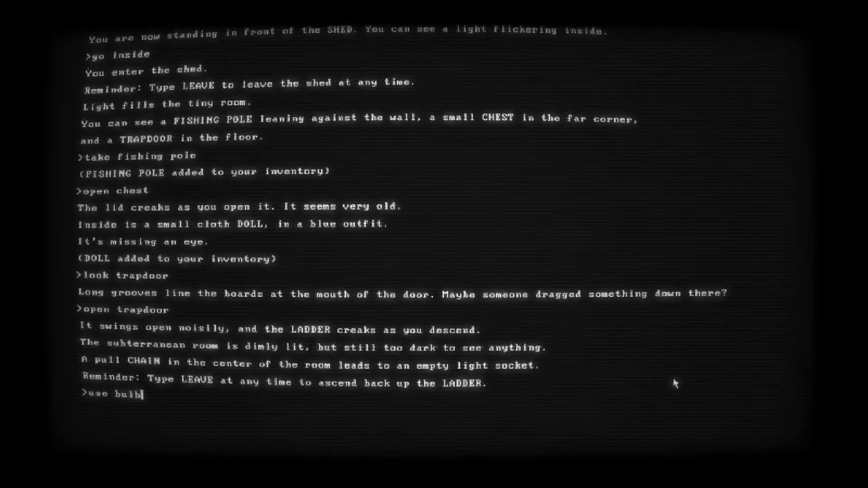
key(Return)
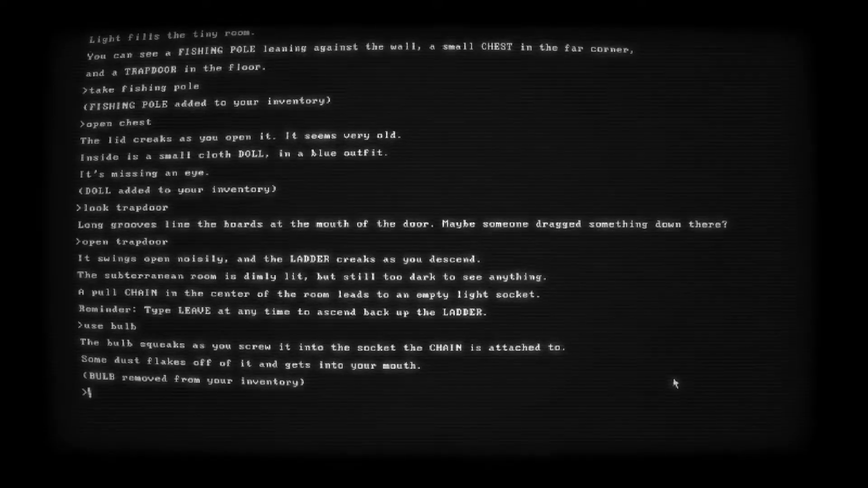
text(swal)
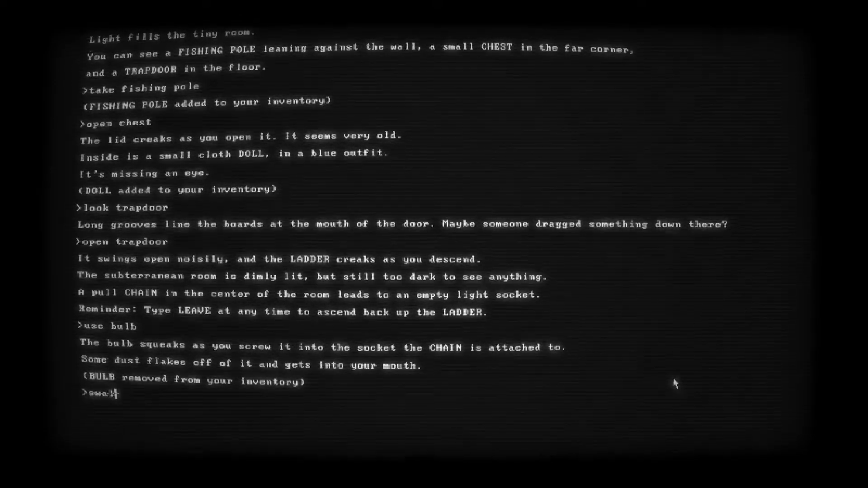
key(Return)
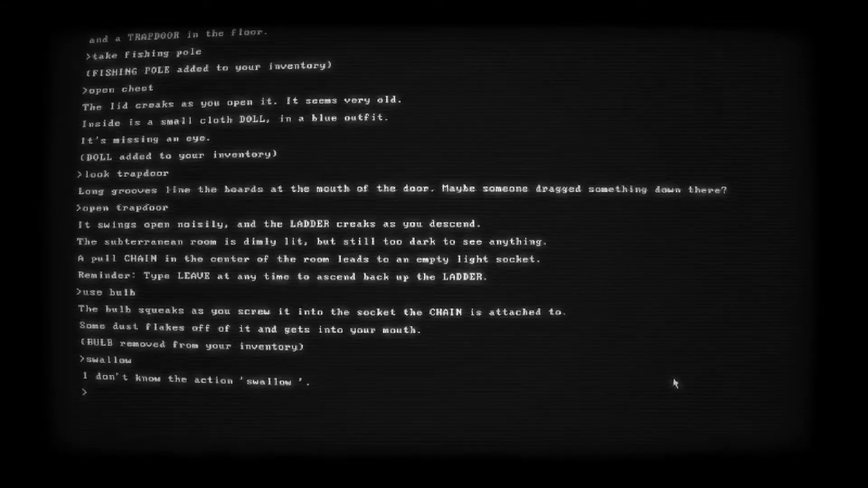
Pull the chain to light the cellar and read the secret room description
text(pull)
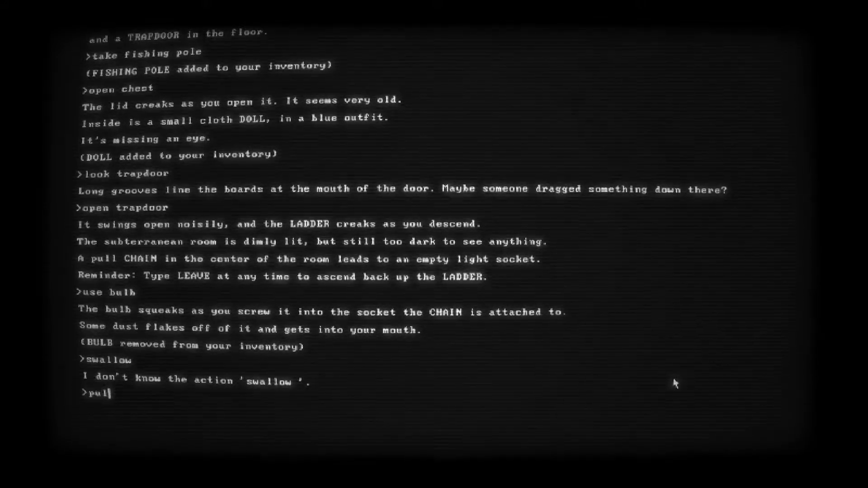
text(l chain)
key(Return)
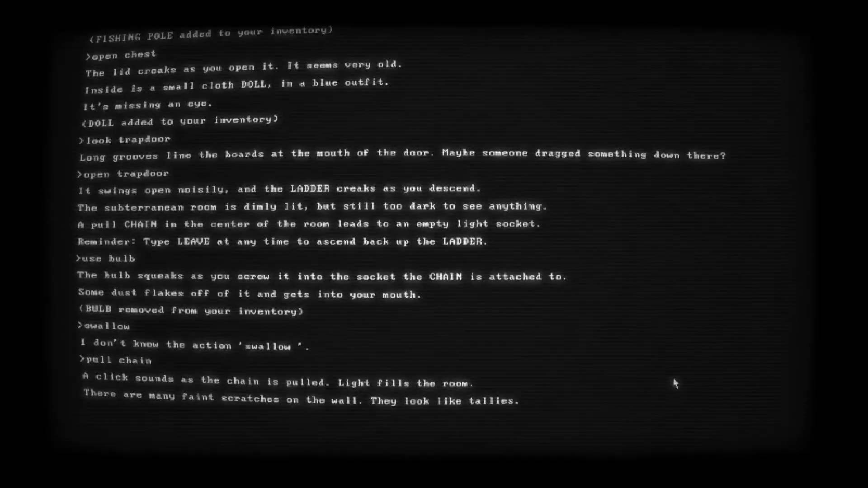
scroll(down, 3)
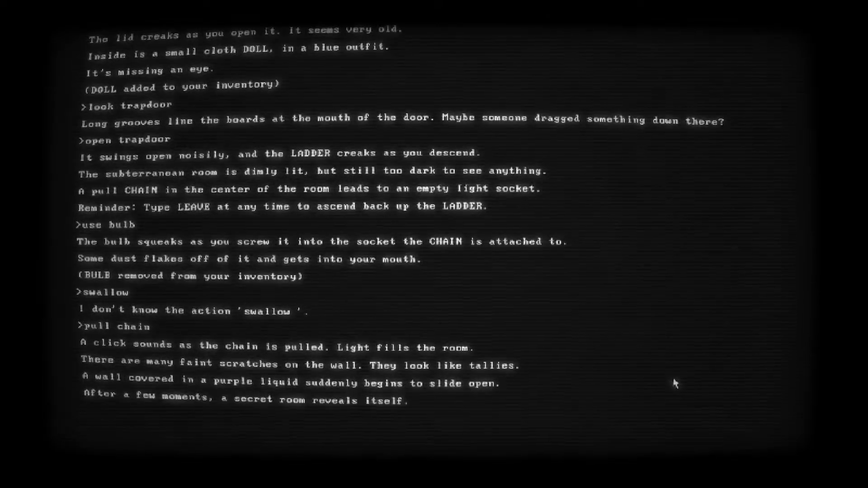
scroll(up, 3)
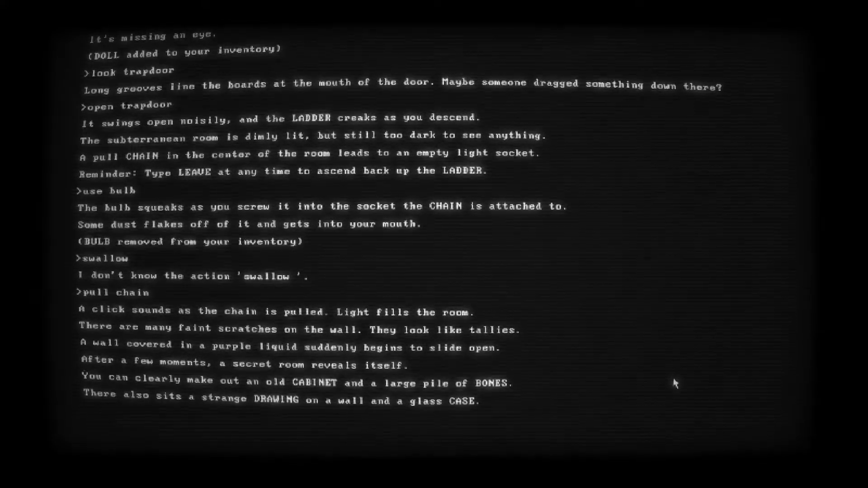
key(Return)
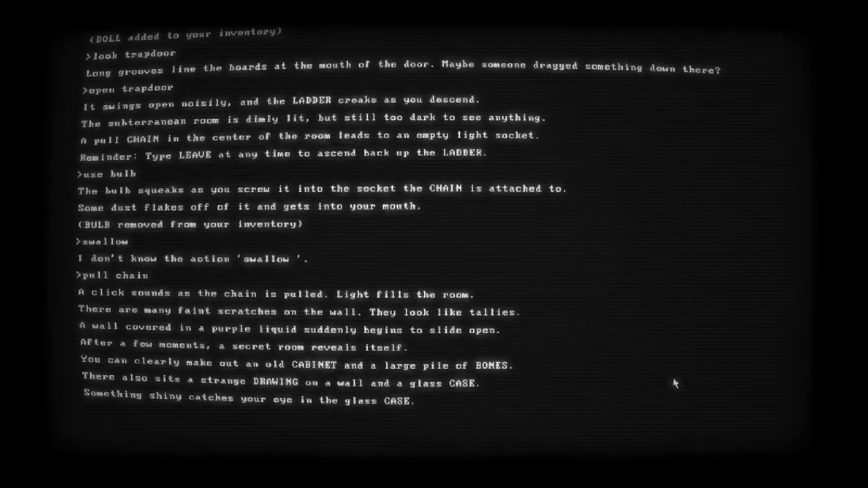
key(Return)
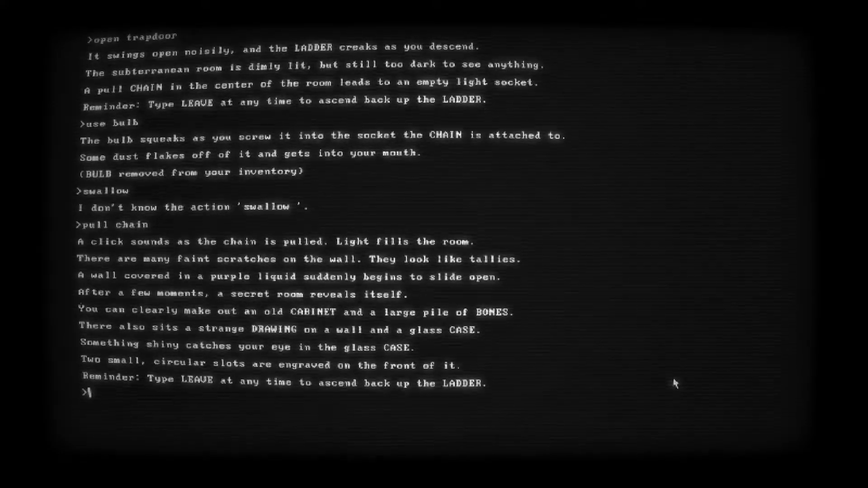
Look at the drawing and answer its riddle with 'trust'
text(look drawing)
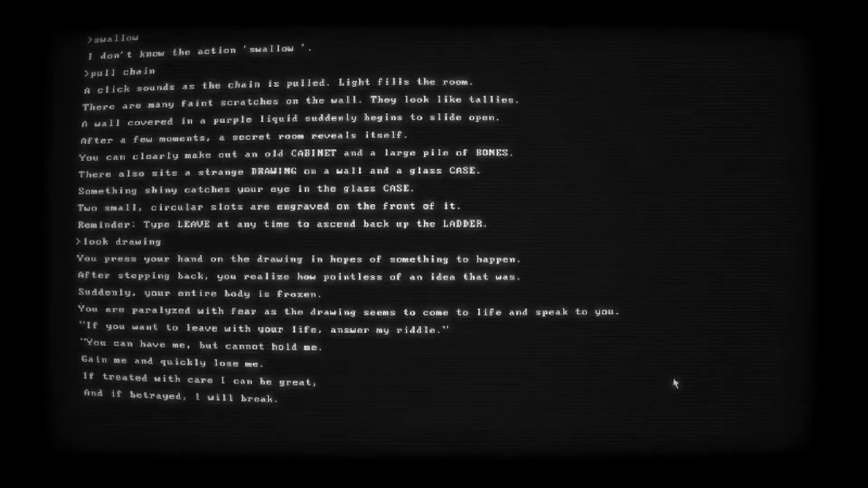
scroll(down, 3)
text(trust)
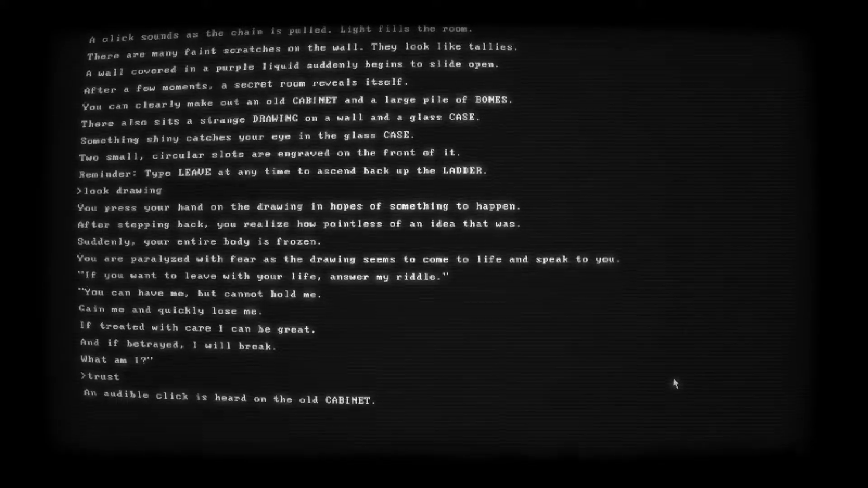
key(Return)
text(look)
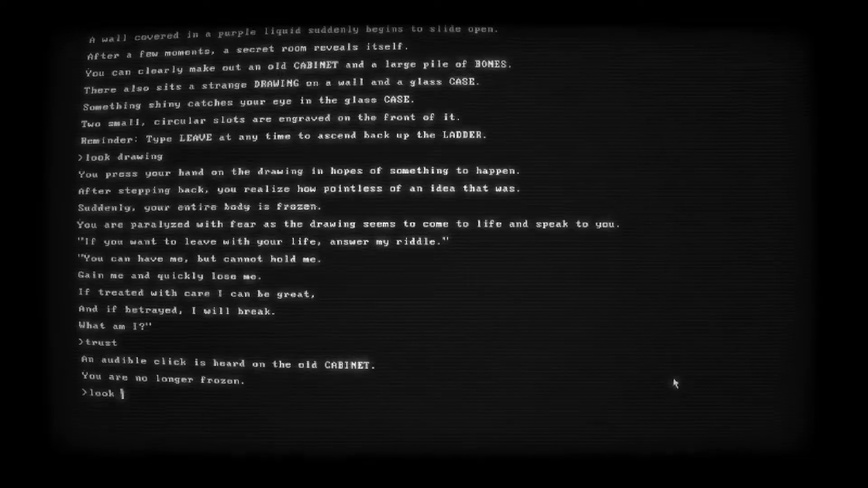
Examine the old cabinet and open its one unlocked drawer
text(cabinet)
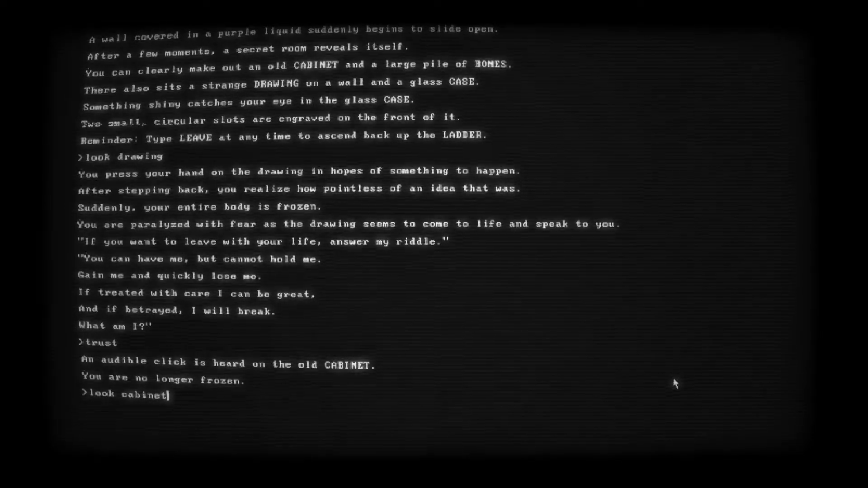
key(Return)
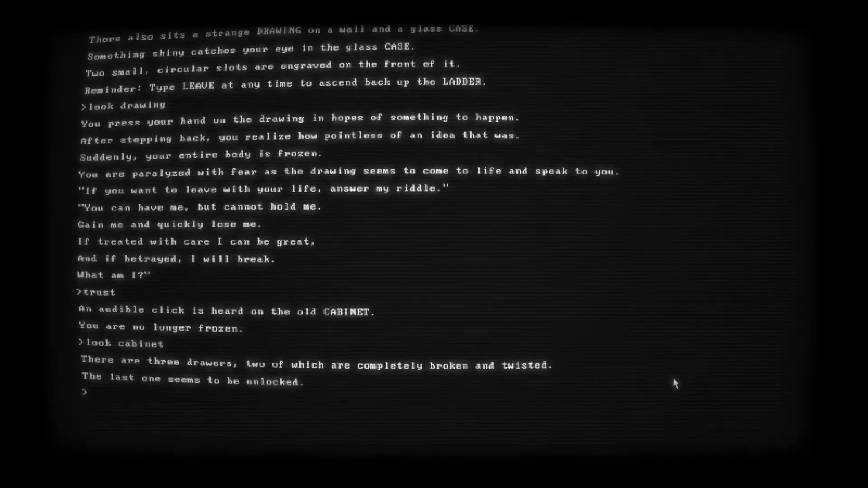
text(open drawr)
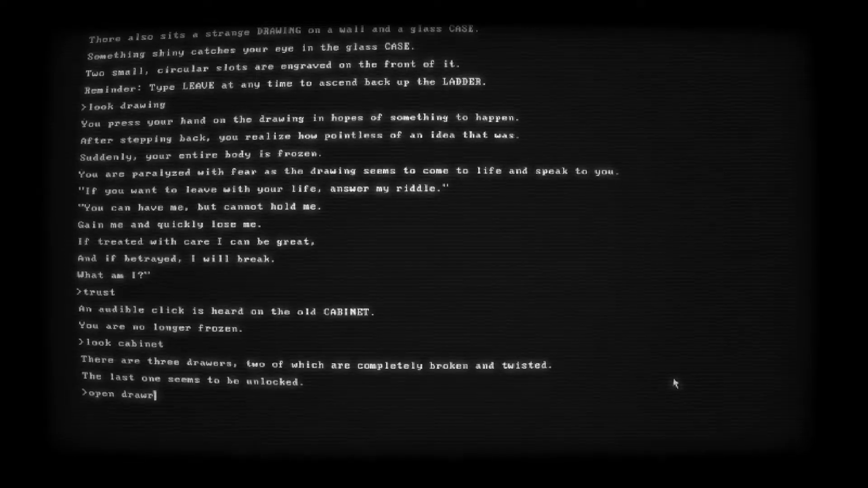
key(Return)
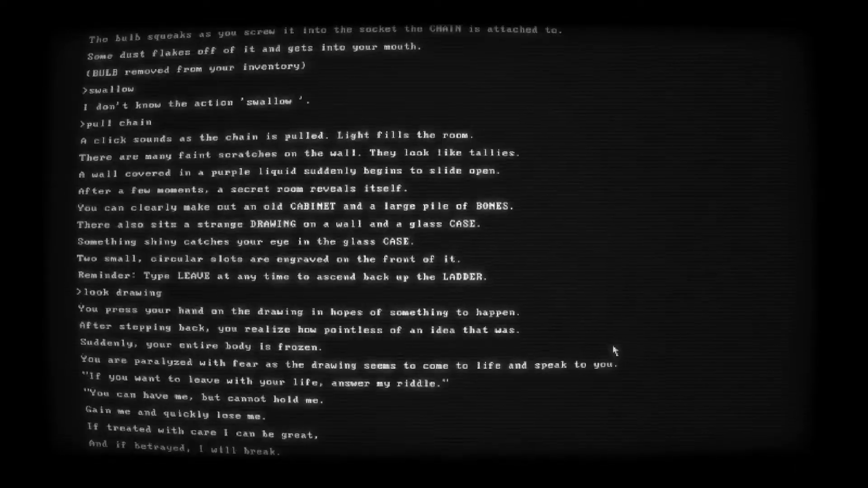
mouse_move(668, 320)
text(look bones)
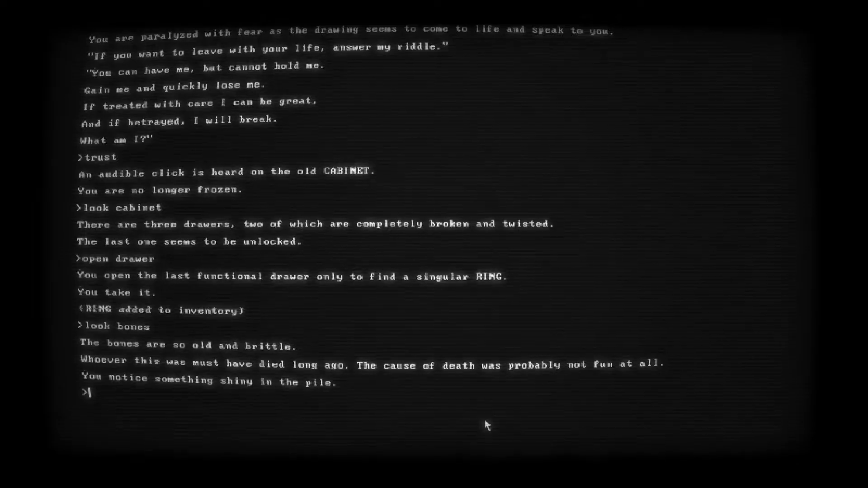
Try picking up the shiny item and look at it
text(take item)
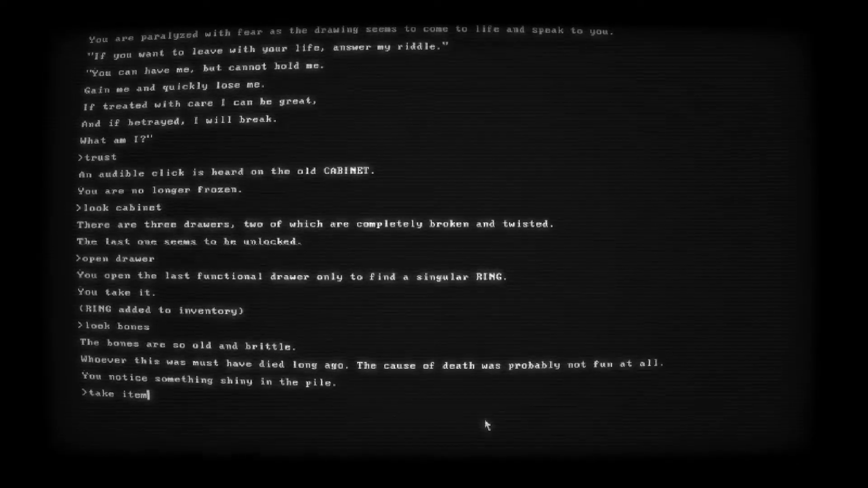
key(Return)
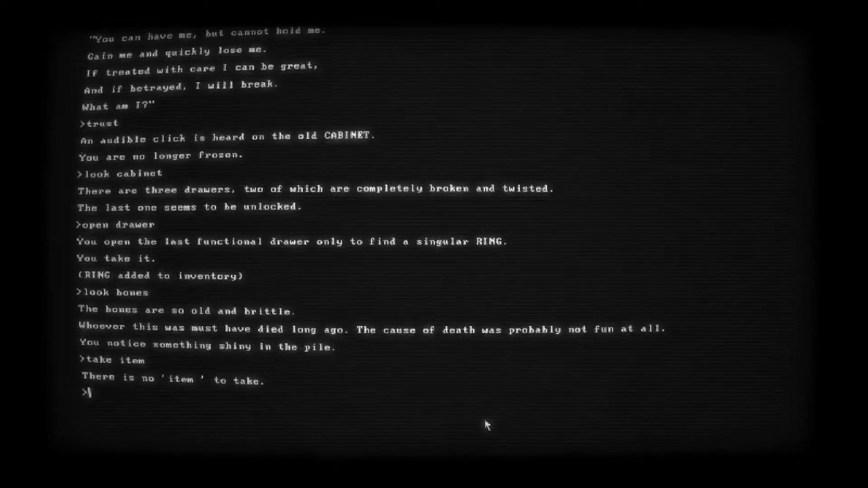
text(look shiny)
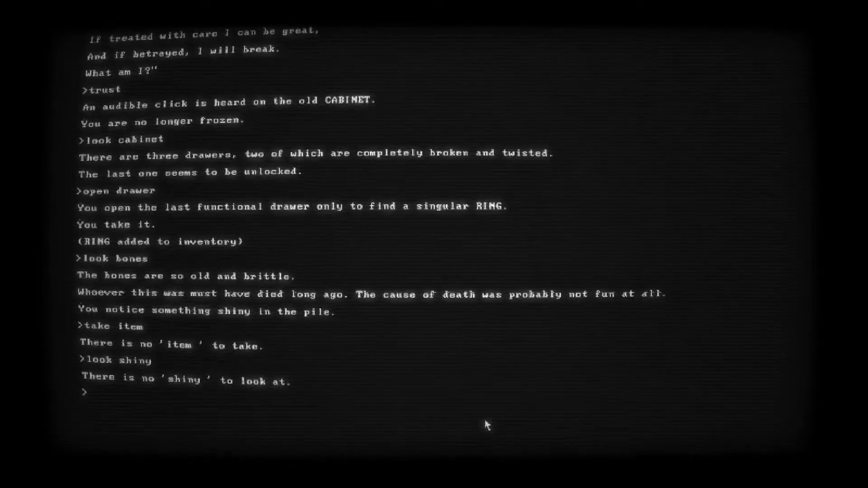
Re-examine the bones, try taking them, and look at the cabinet again
text(look b)
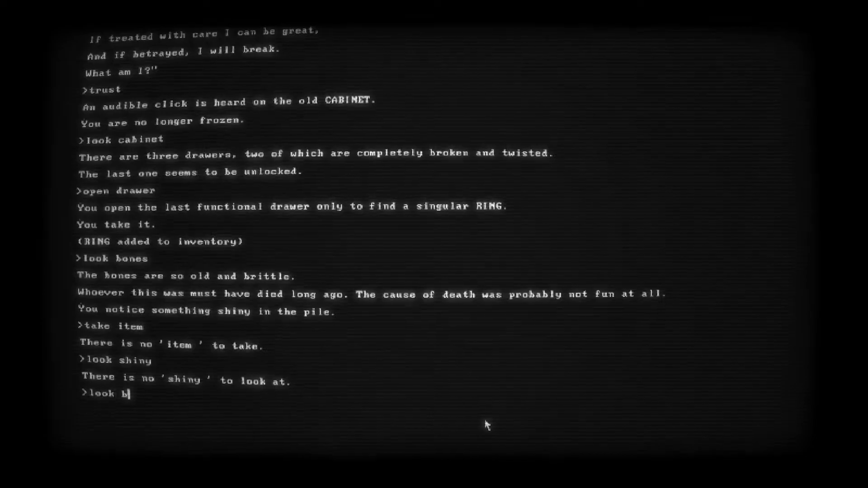
key(Return)
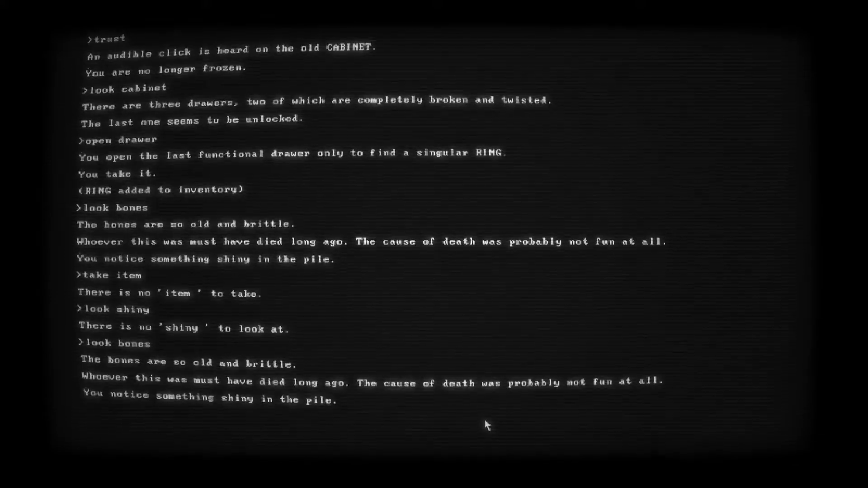
text(take bones)
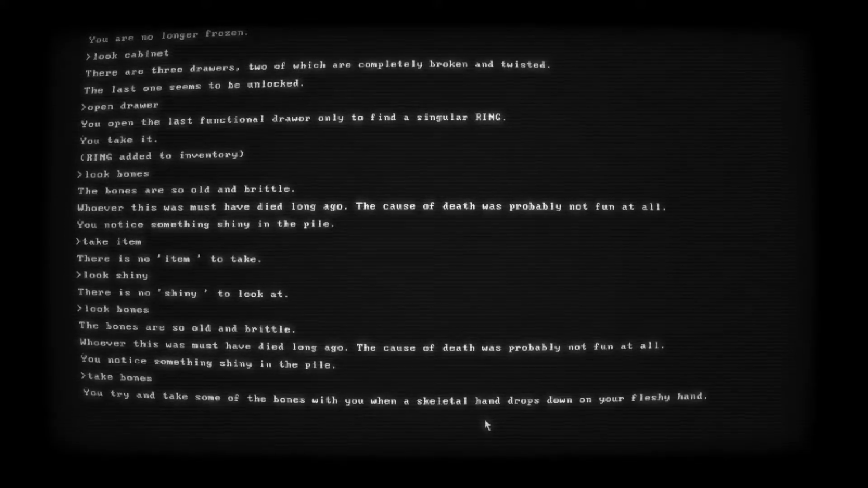
key(Return)
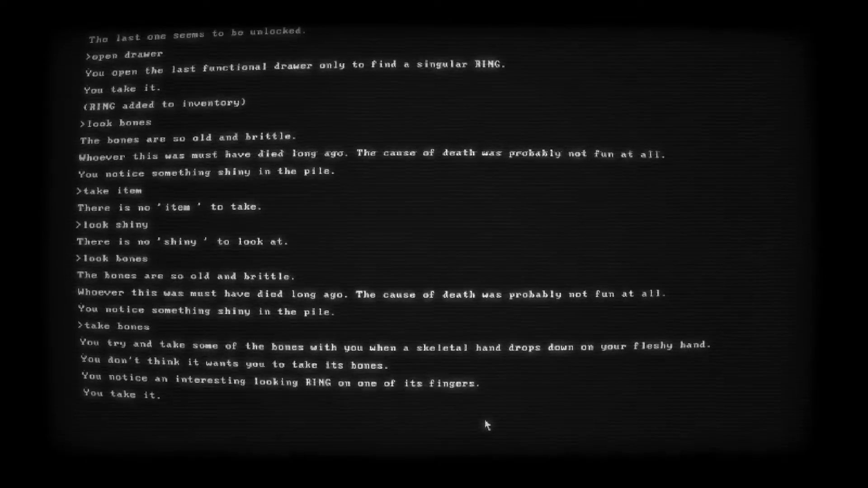
key(Return)
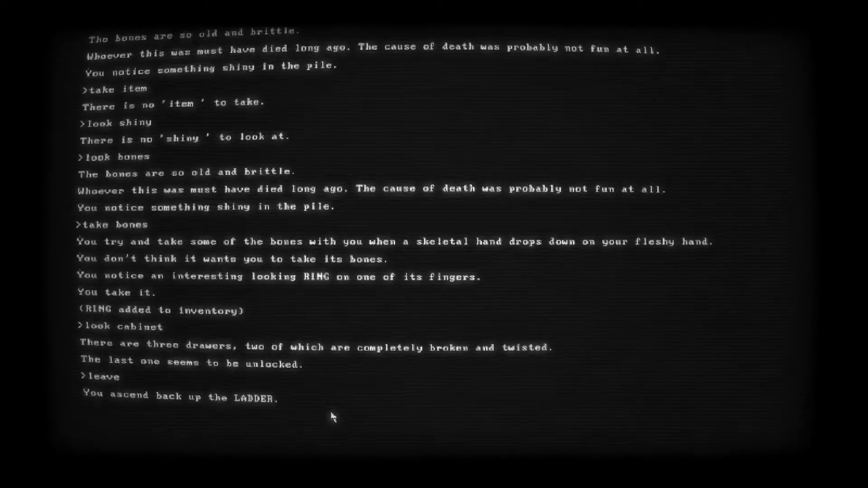
Leave the shed and list available locations, which shows only Back
key(Return)
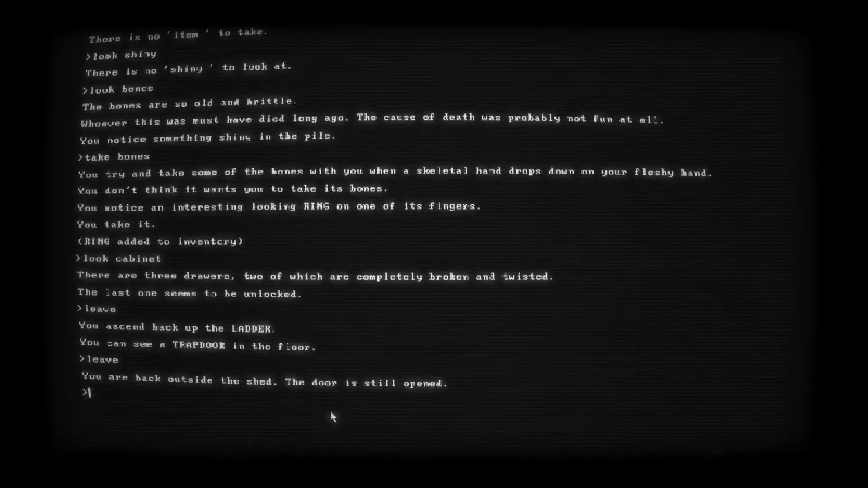
text(locati)
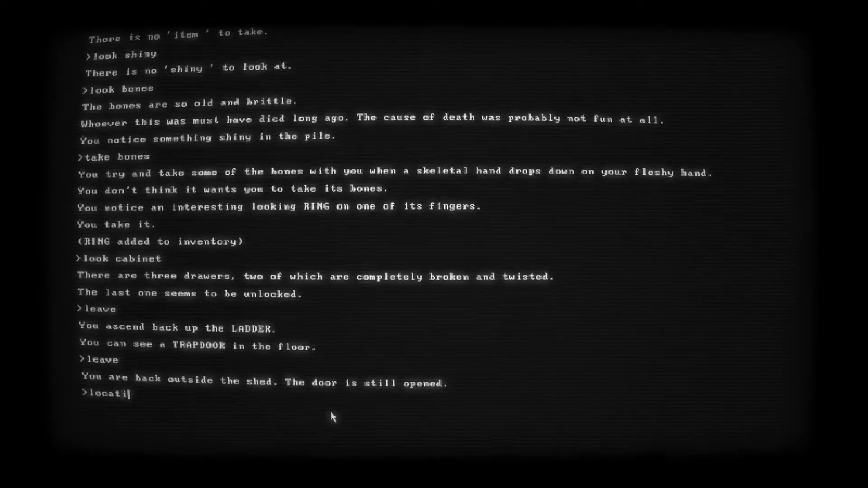
key(Return)
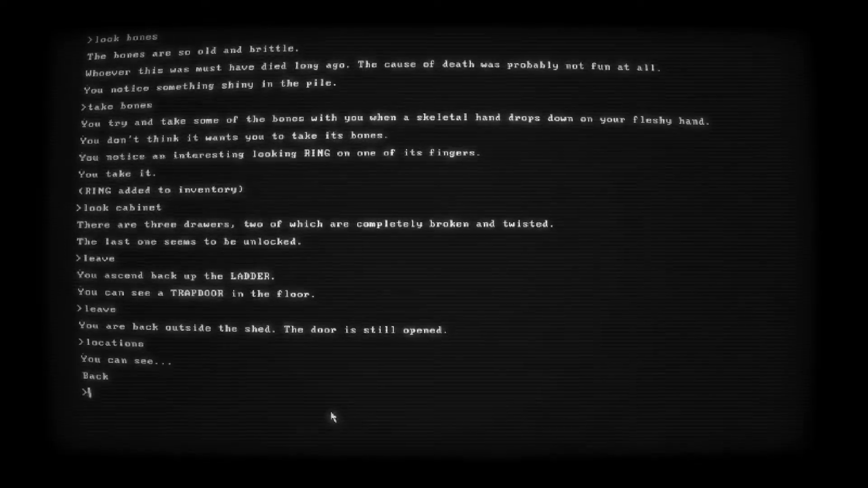
text(back)
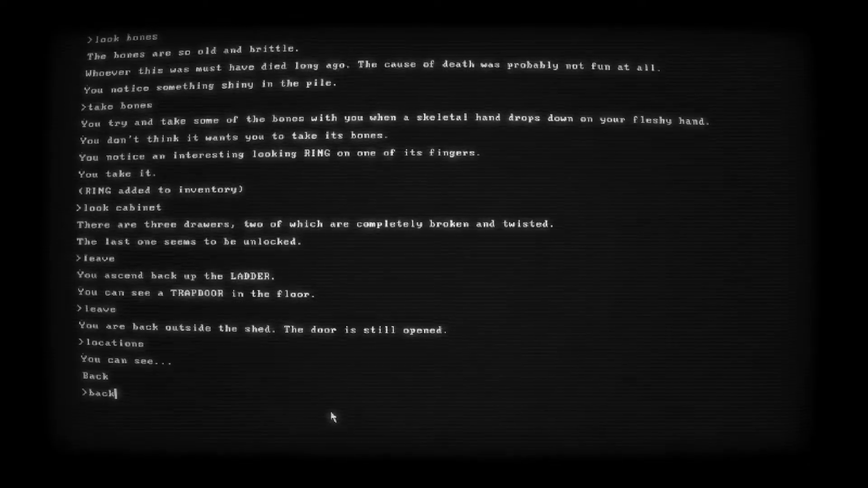
key(Return)
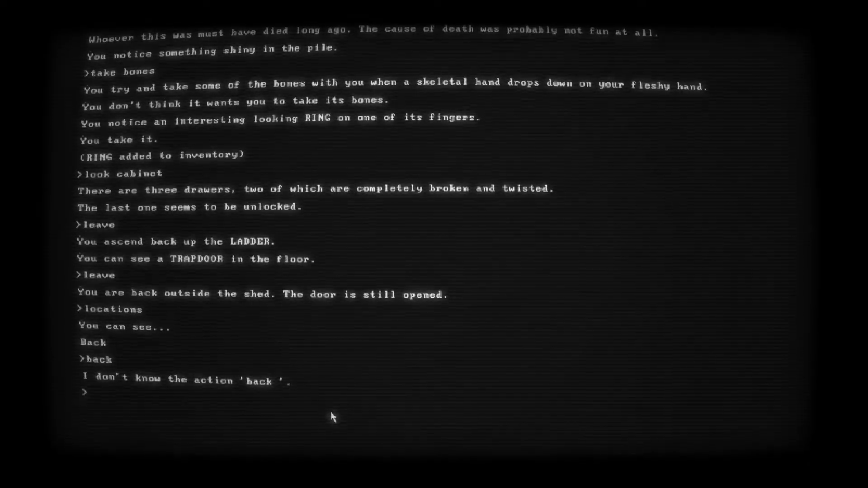
text(gp)
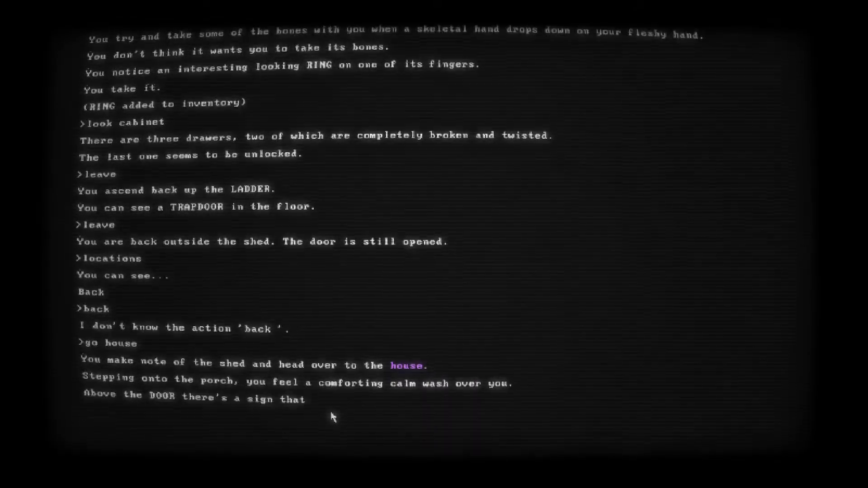
Read the porch description at the house
scroll(down, 3)
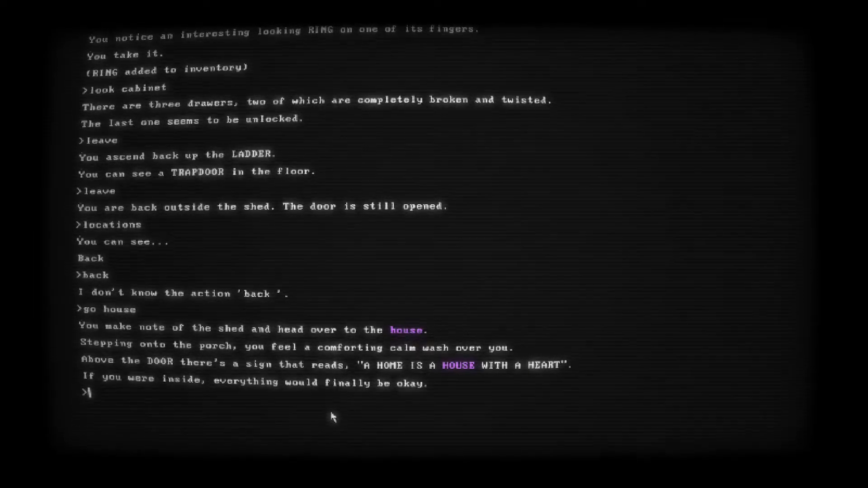
text(go inside)
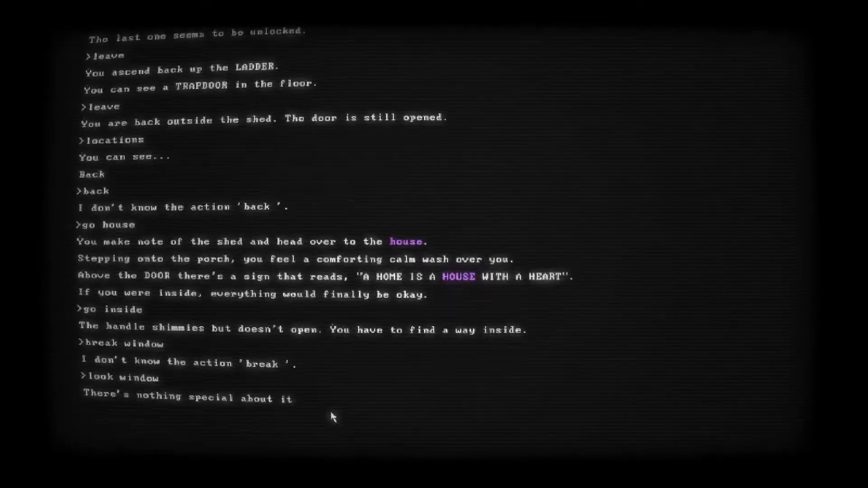
Examine the house and its window, and try using the ring there
key(Return)
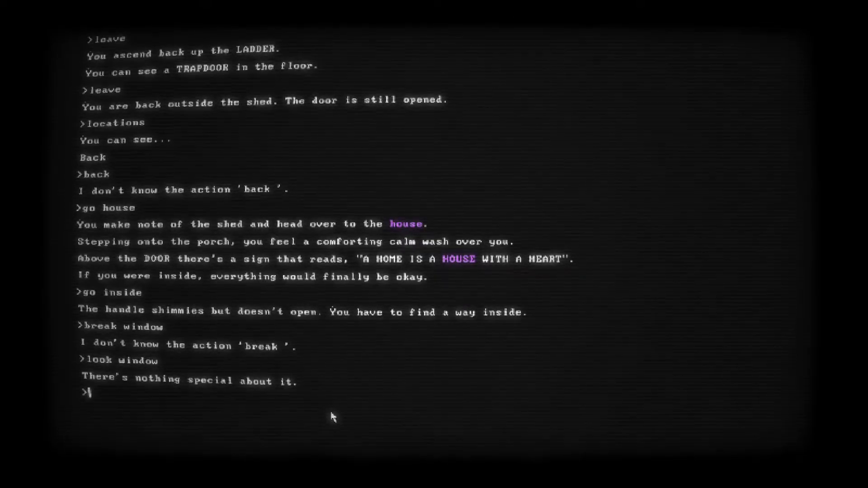
text(use ri)
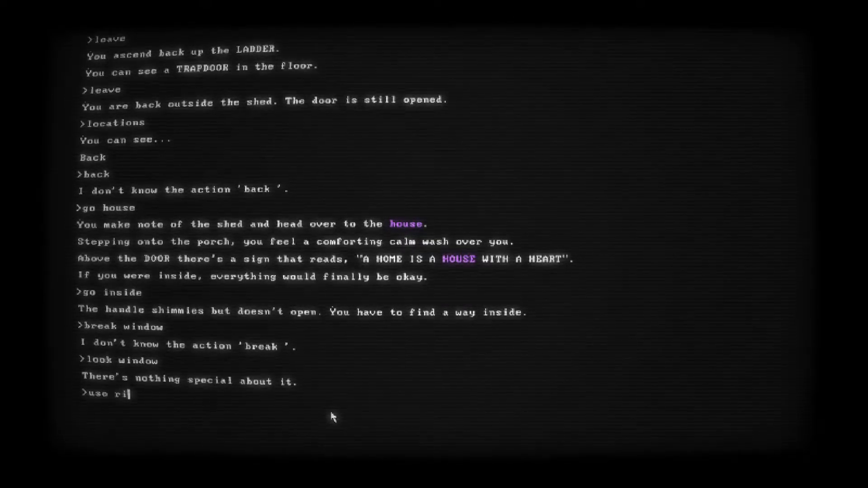
key(Return)
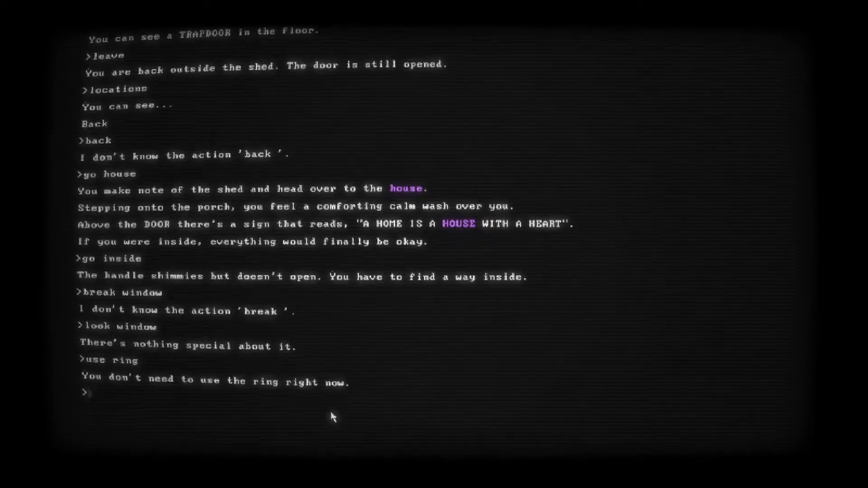
text(look h)
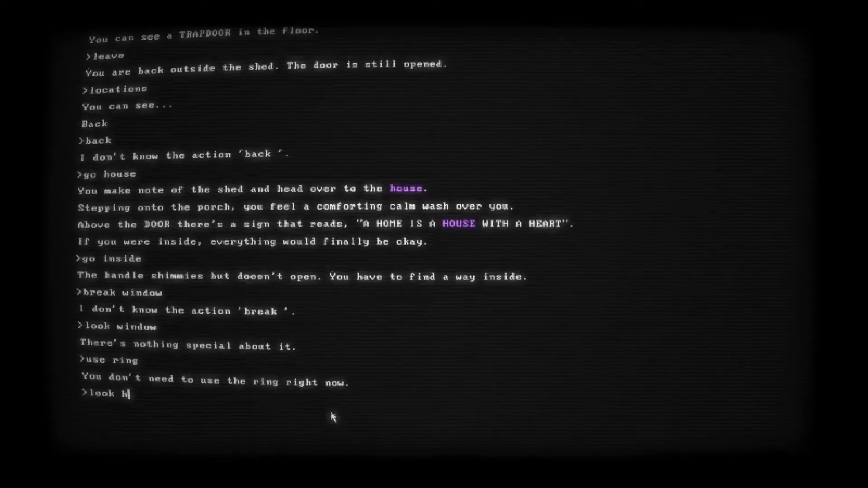
key(Return)
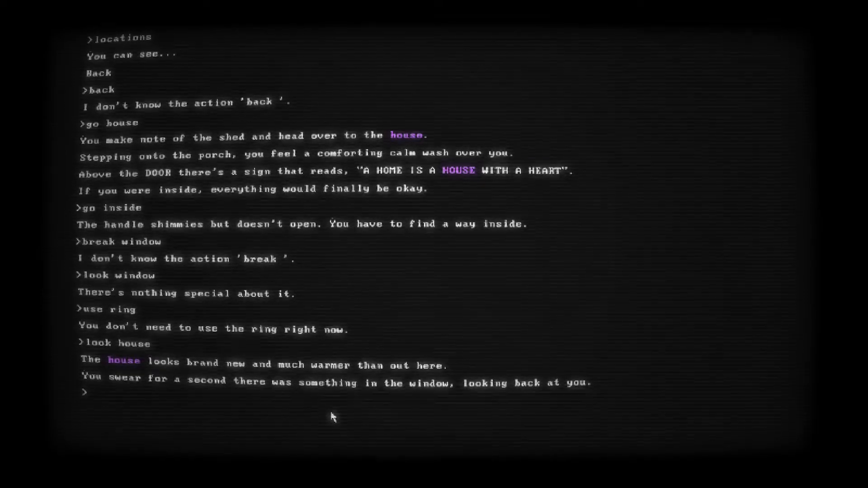
text(look wi)
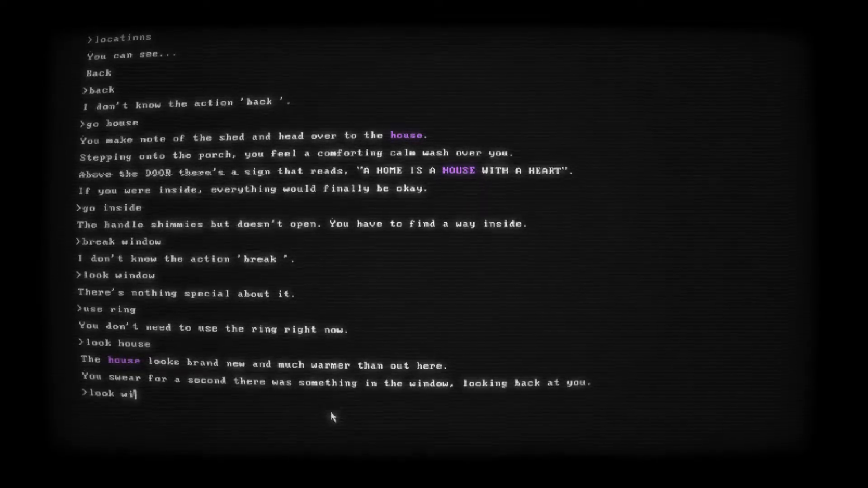
key(Return)
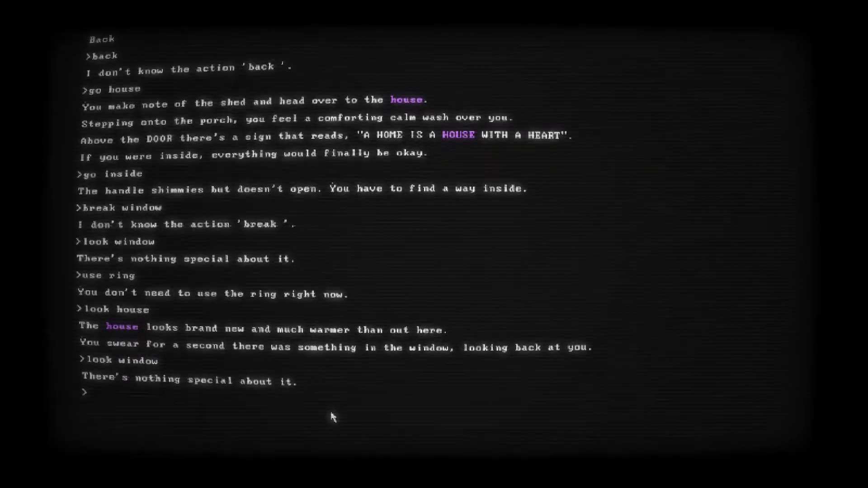
Try pulling, using and unlocking the front door, which stays locked
text(pu)
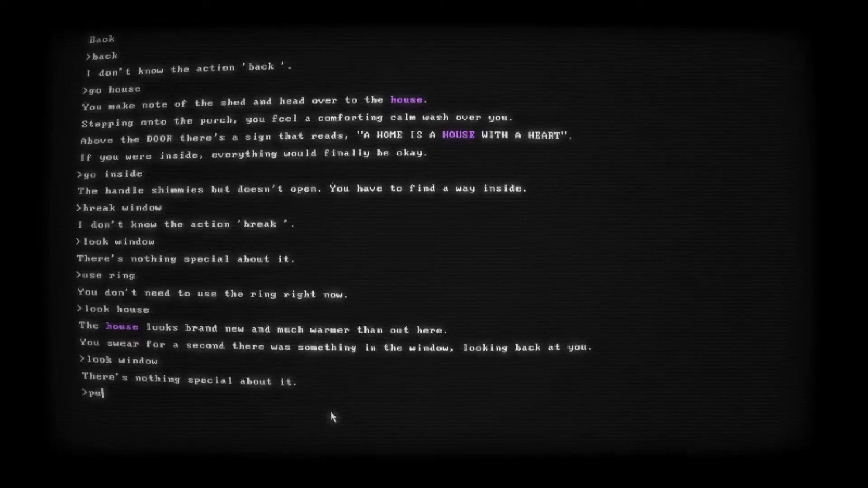
key(Return)
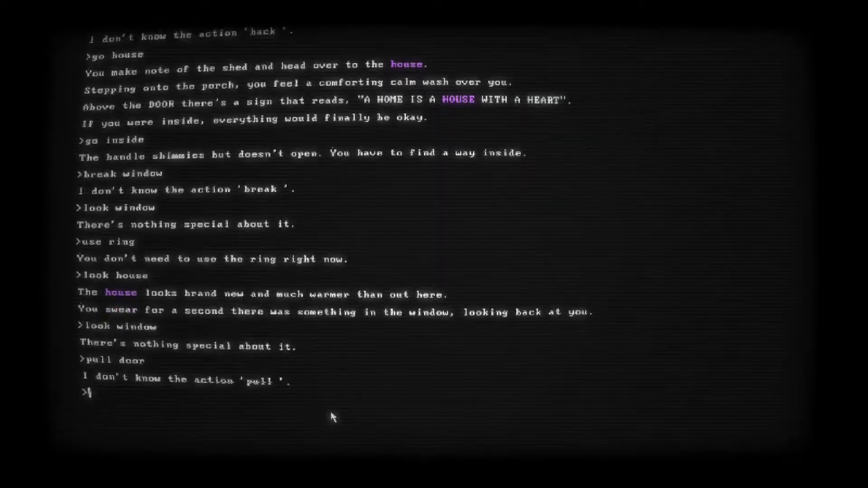
text(use door)
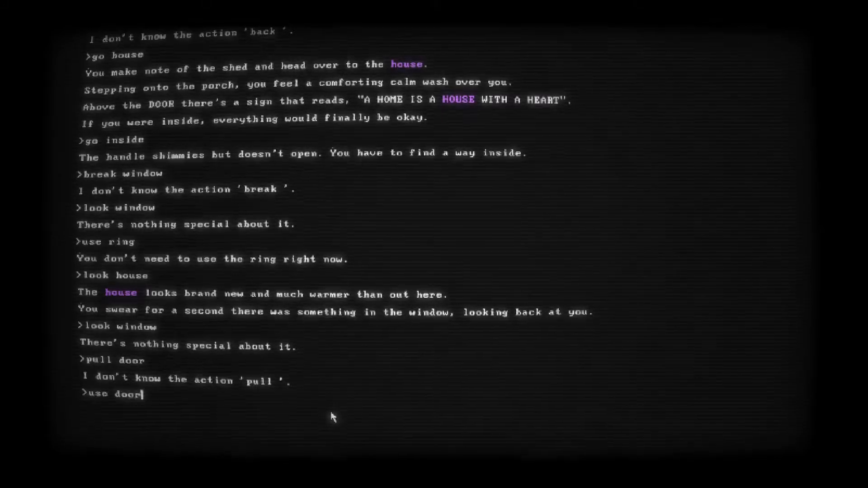
key(Return)
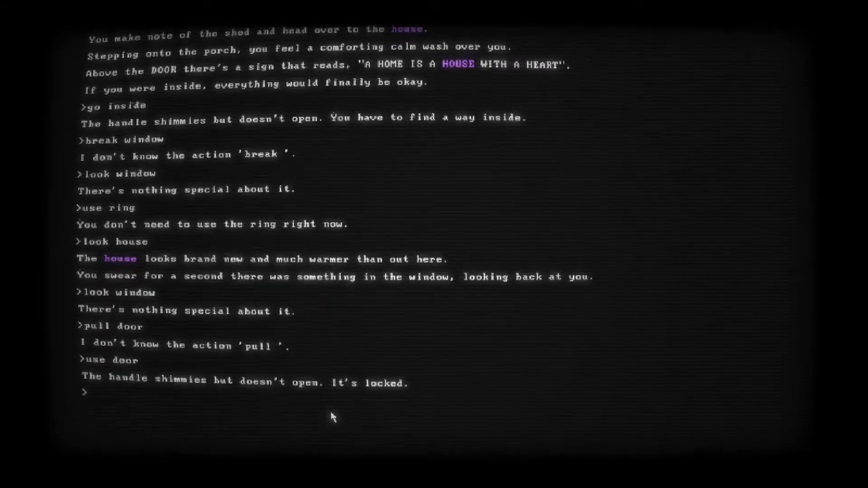
text(unlock)
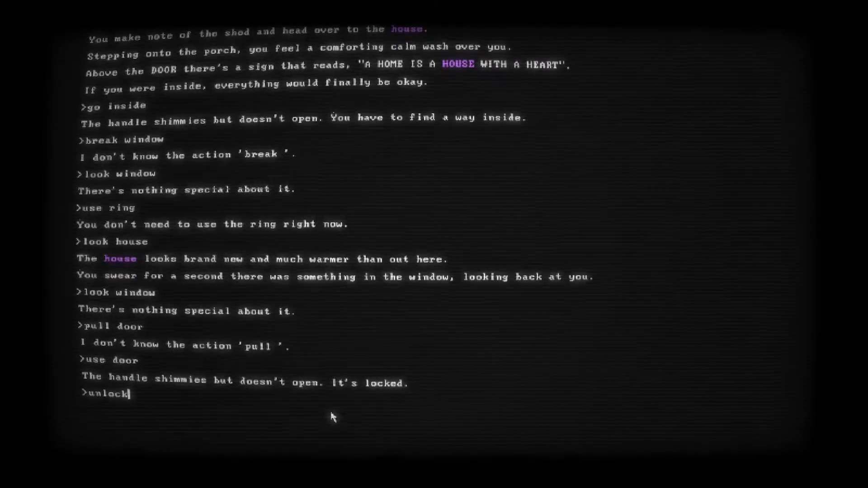
key(Return)
text(use doll)
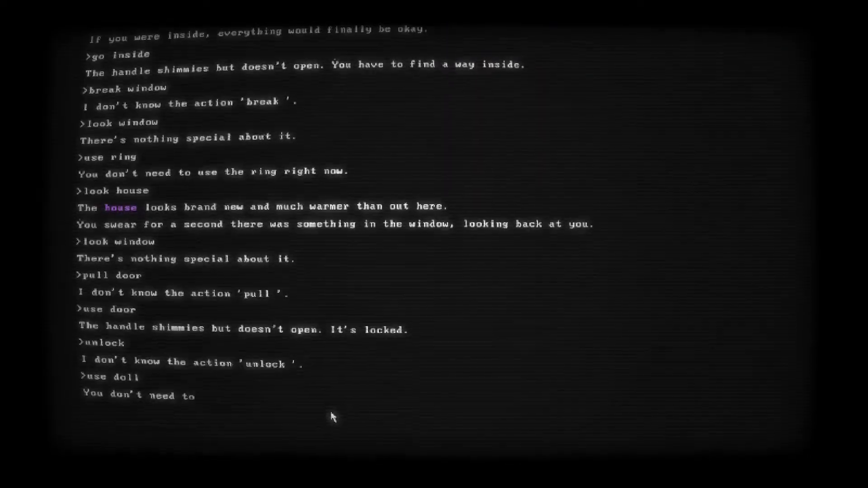
Try the doll, fishing pole and lantern, and check inventory listing lantern, pole, doll, two rings
key(Return)
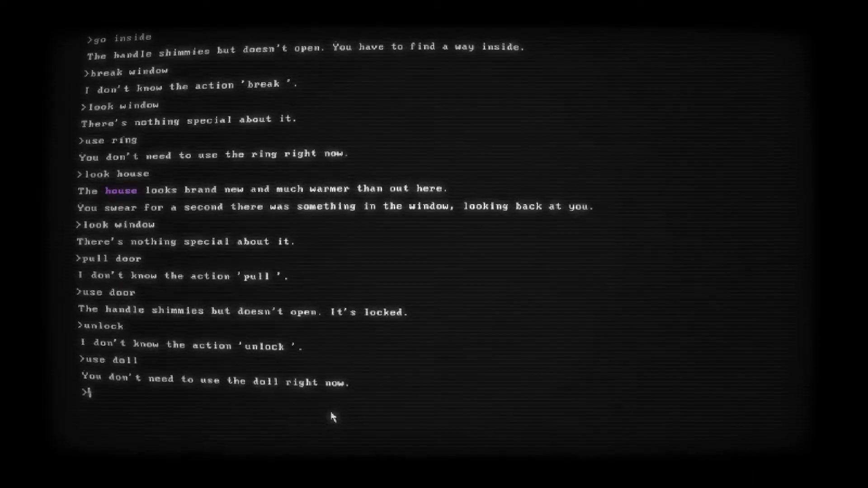
text(inventory)
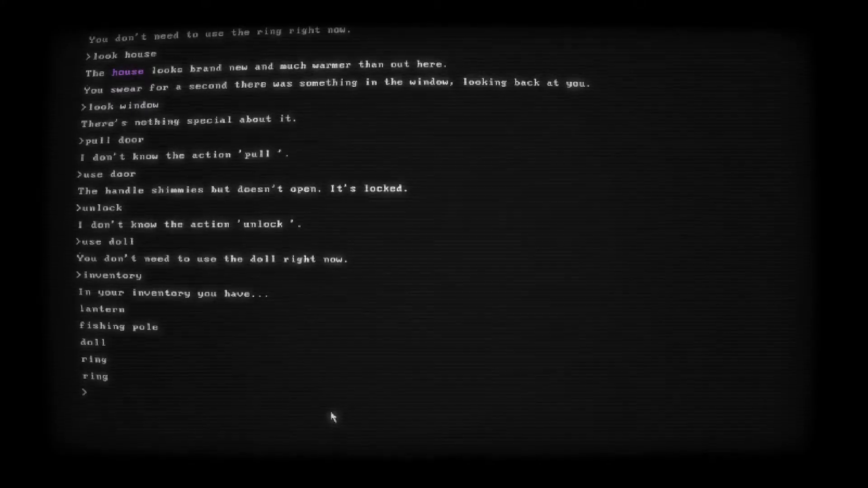
text(use fishing pole)
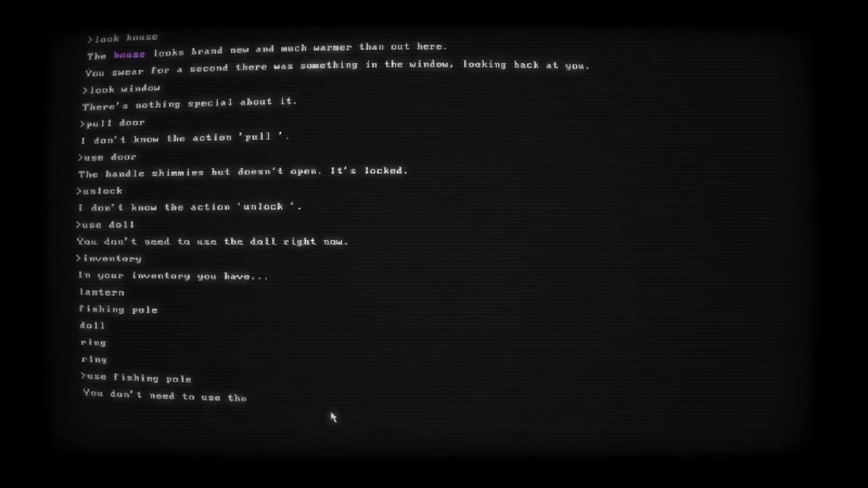
key(Return)
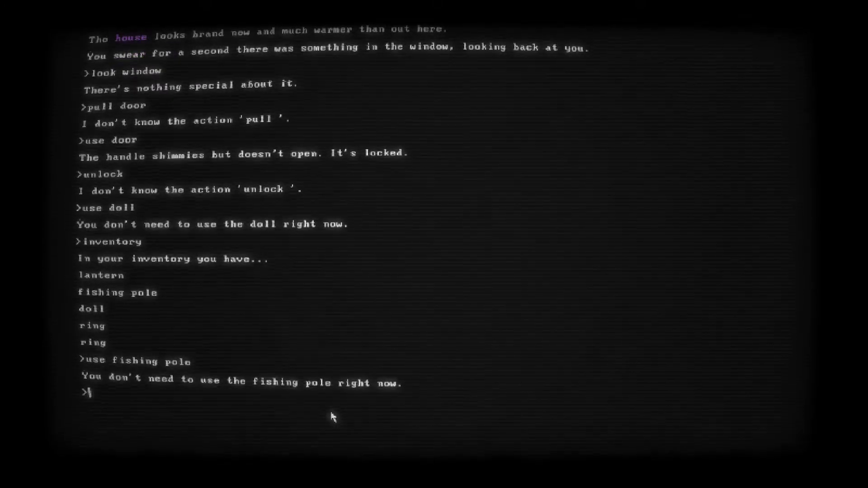
text(use lantern)
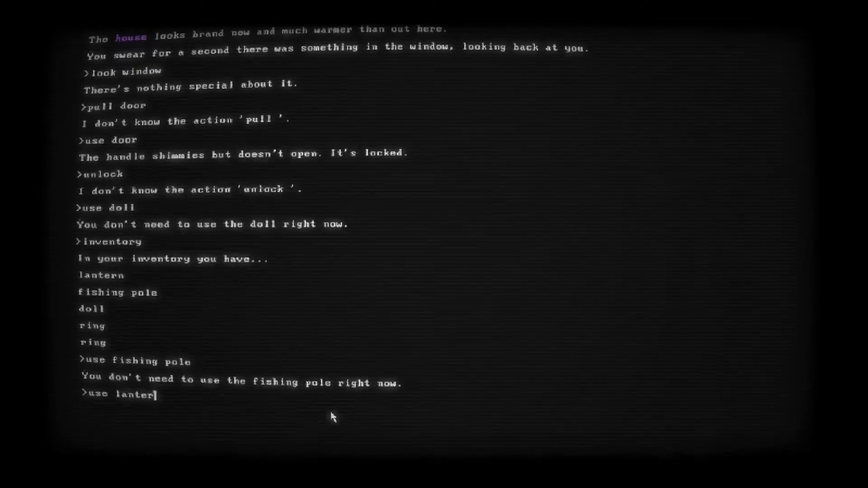
key(Return)
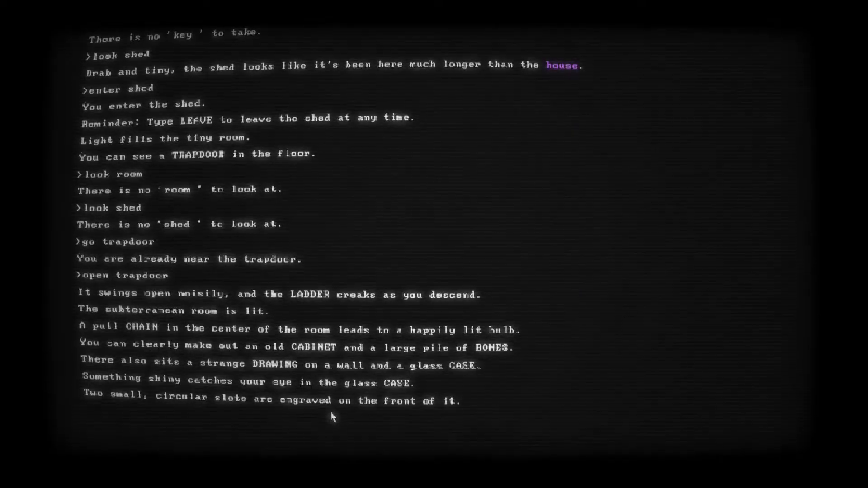
Examine the glass case and place both rings to open it
key(Return)
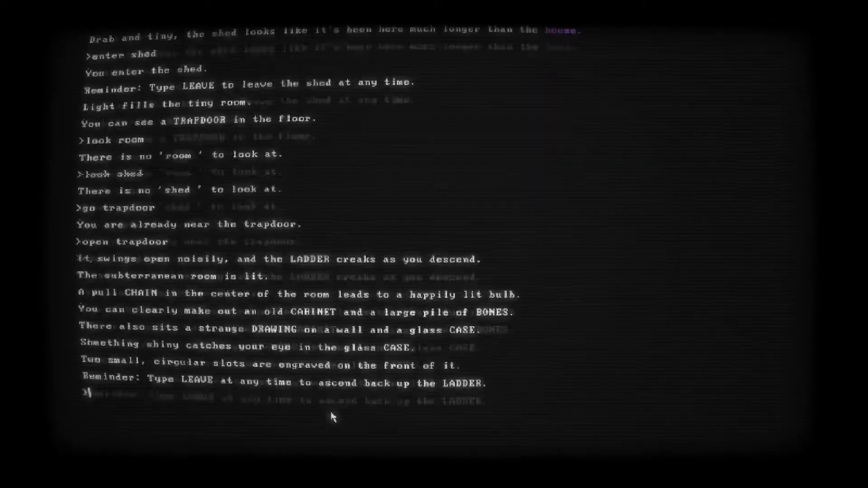
text(look case)
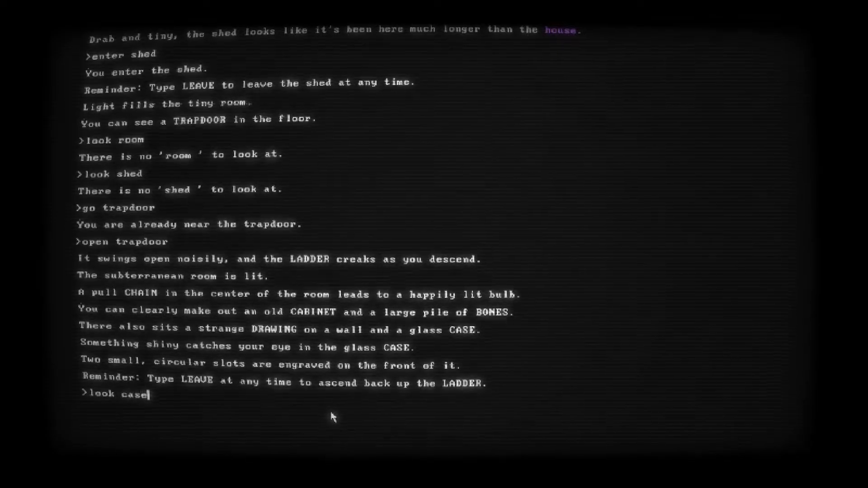
key(Return)
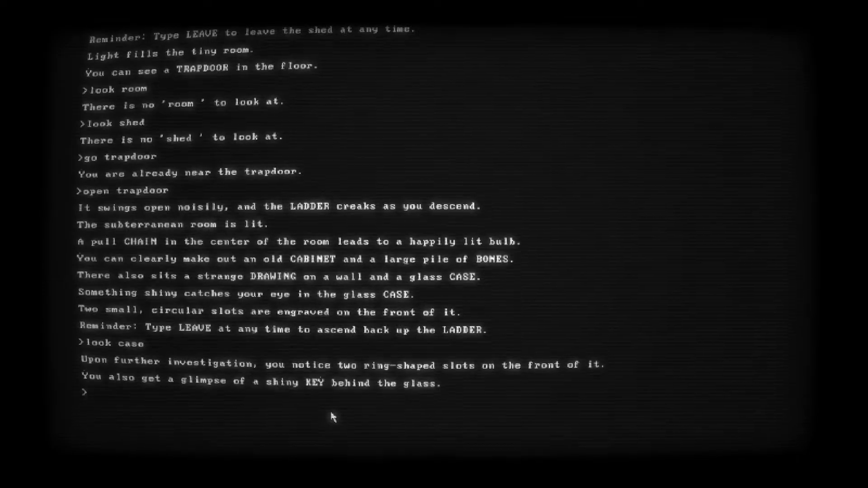
text(use ring)
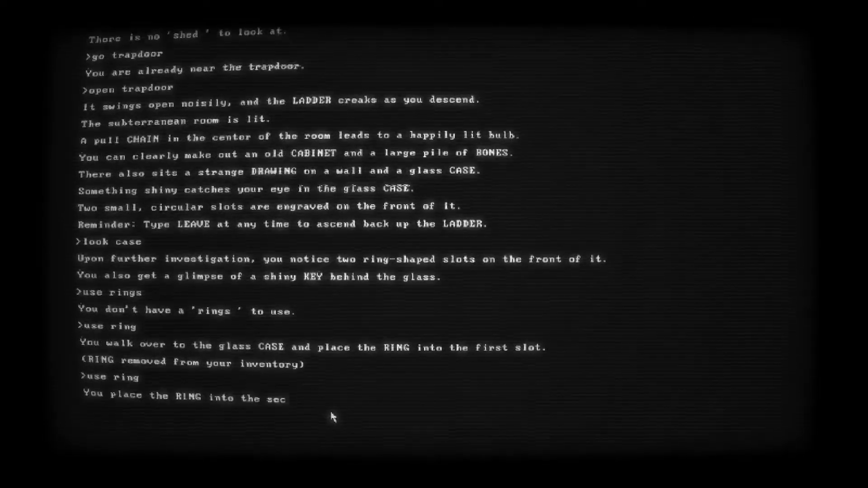
key(Return)
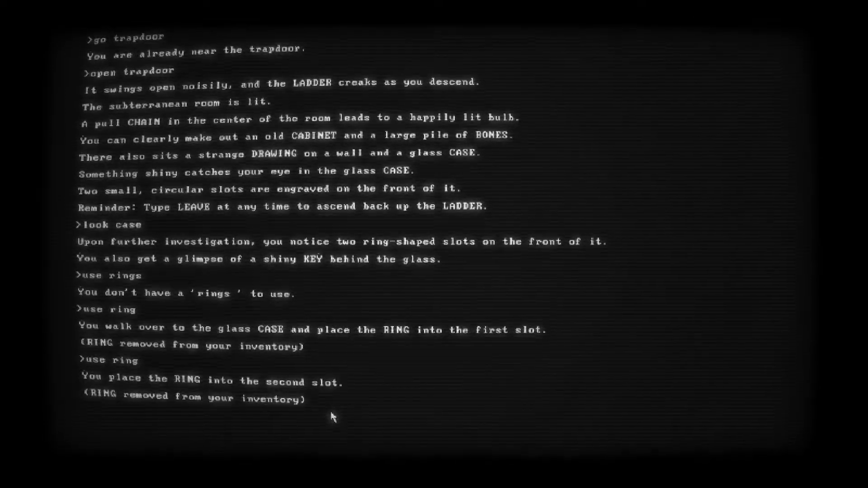
key(Return)
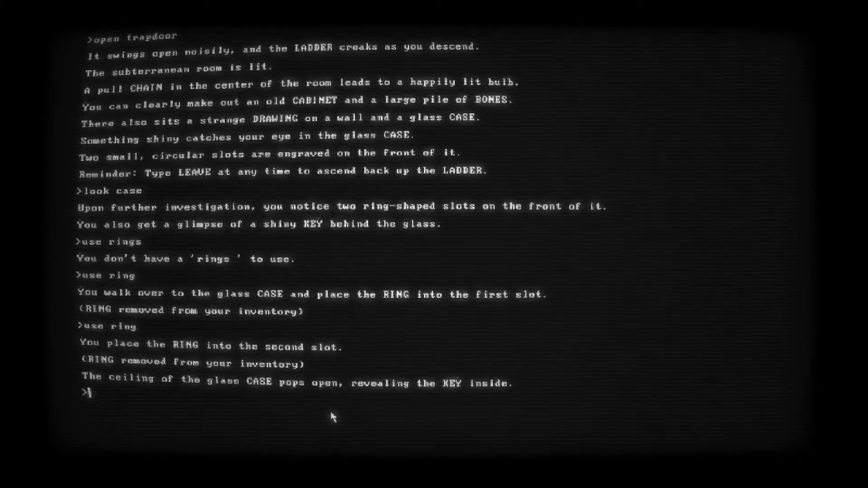
Take the KEY, try taking a ring, and leave the shed for the house
text(take key)
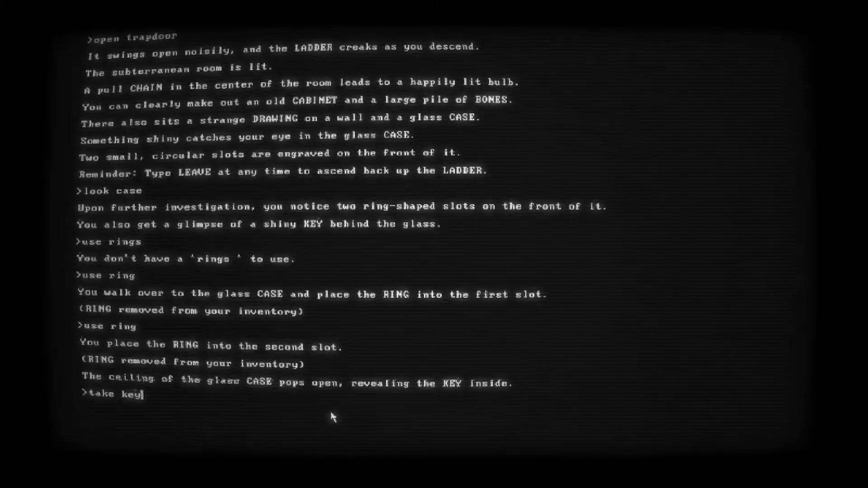
key(Return)
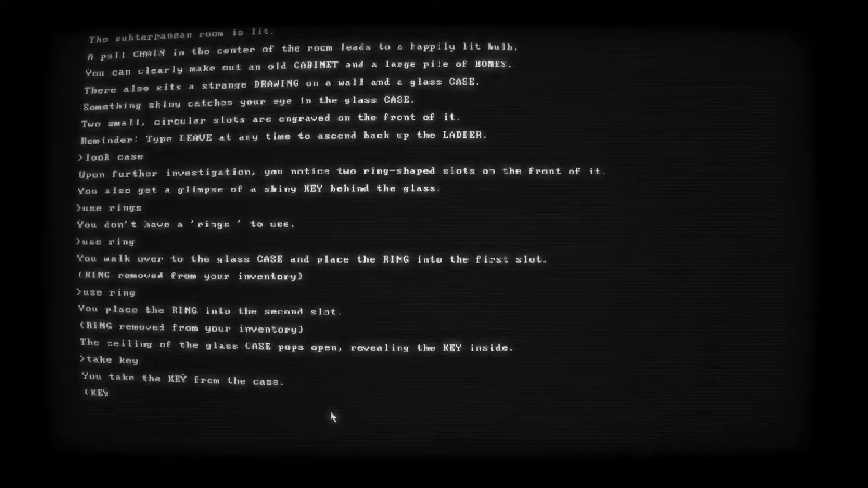
key(Return)
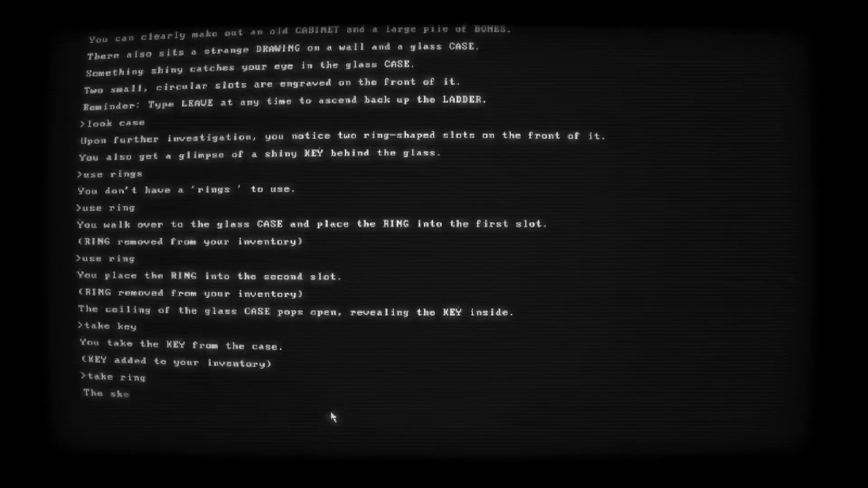
key(Return)
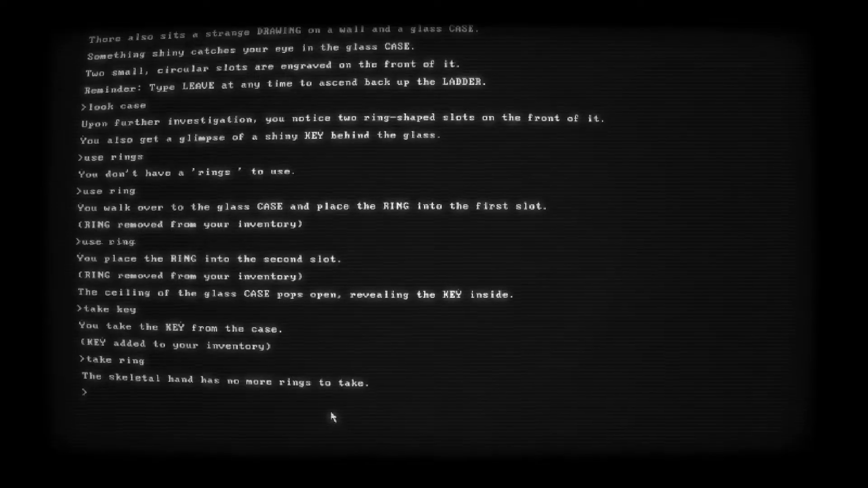
text(le)
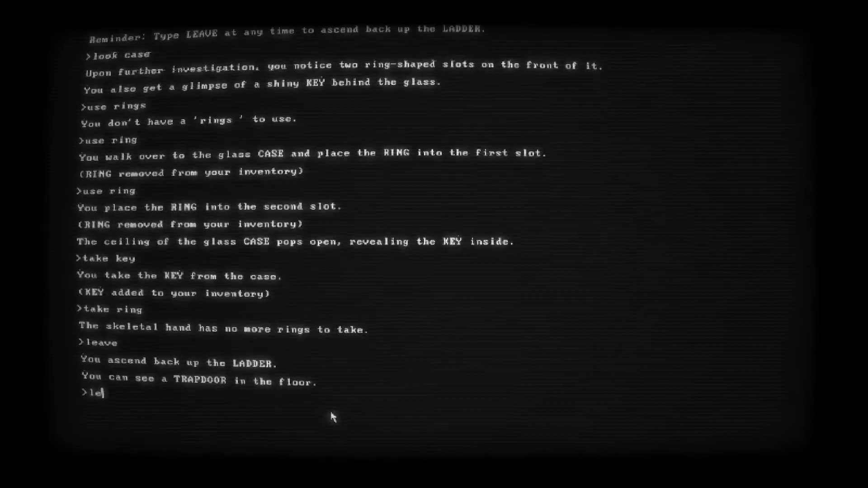
key(Return)
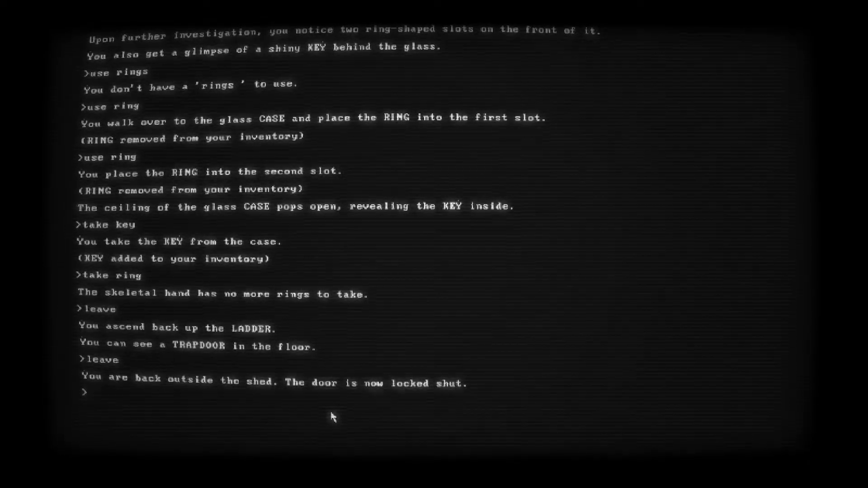
text(go house)
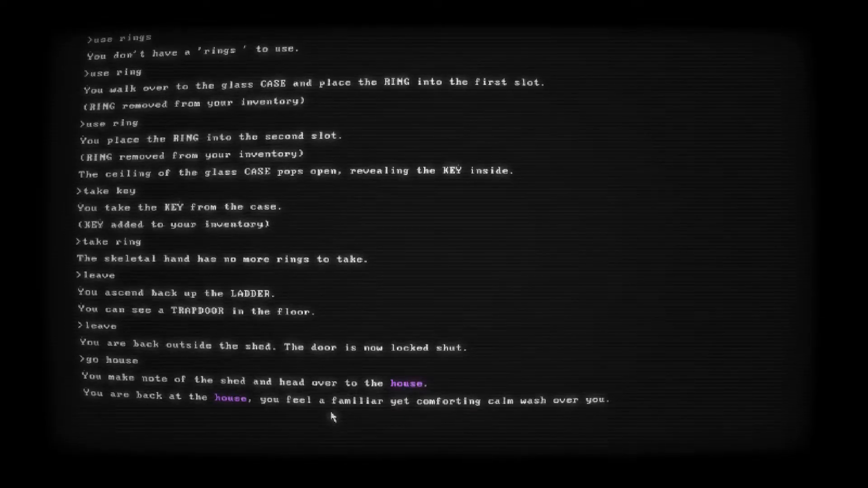
Use the KEY on the house door, revealing a second lock, then look around
key(Return)
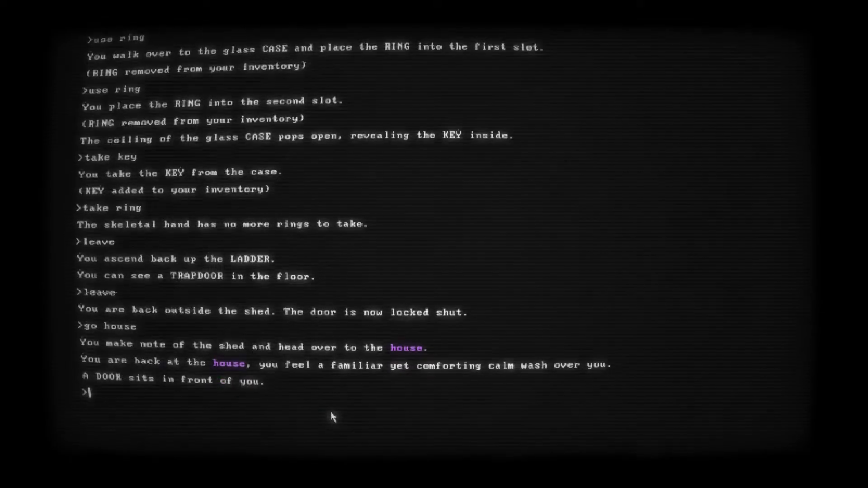
text(use key)
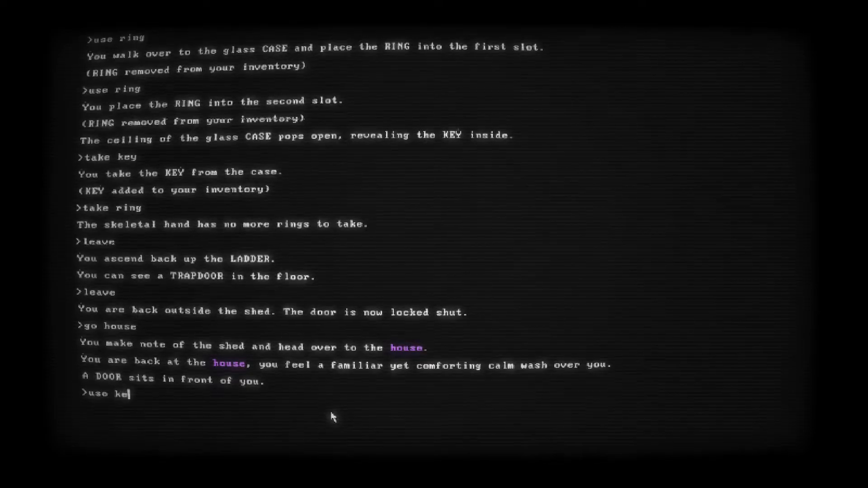
key(Return)
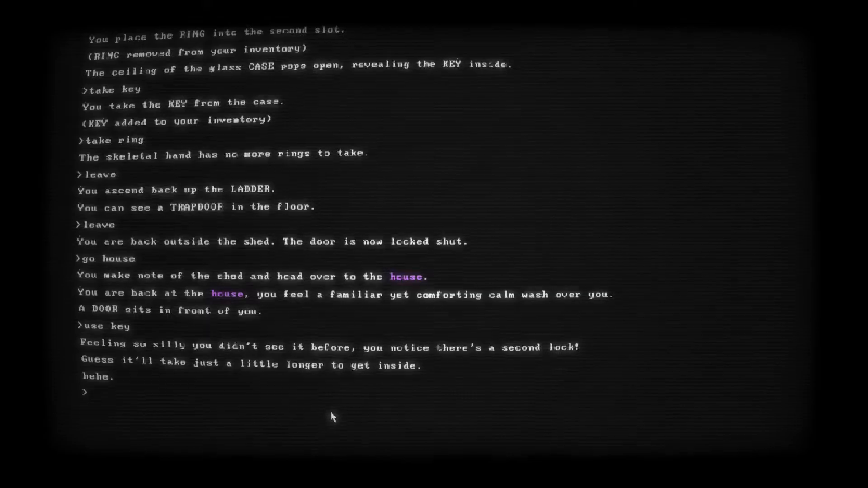
text(look lock)
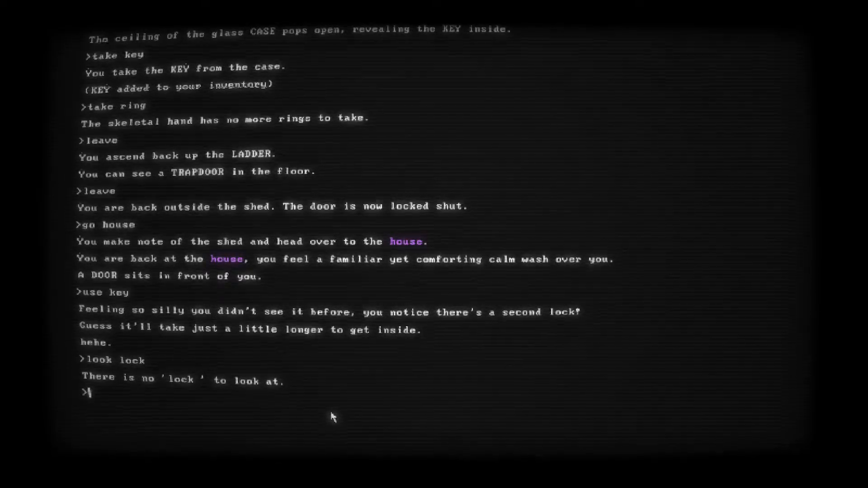
text(look wi)
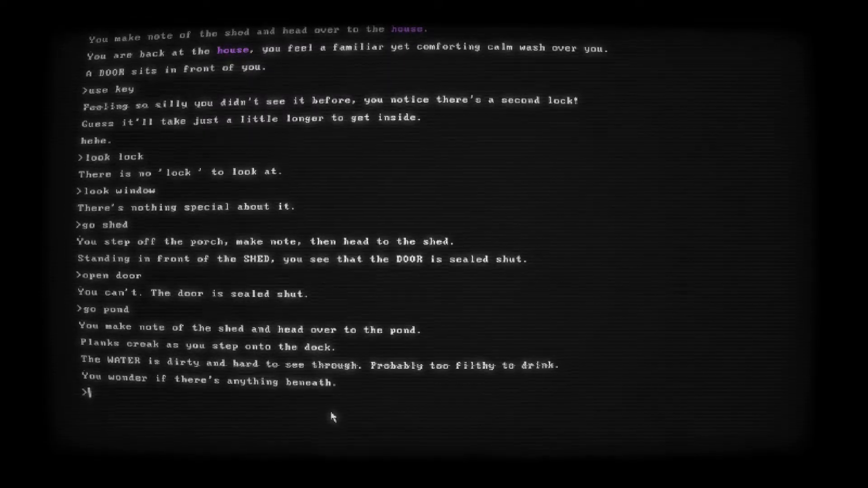
Fish another key out of the pond, then head back to the house
text(use fishing)
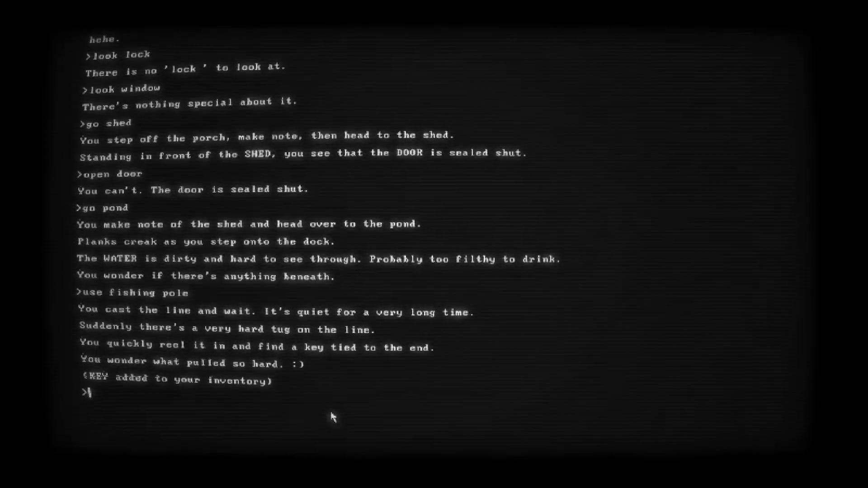
text(go hous)
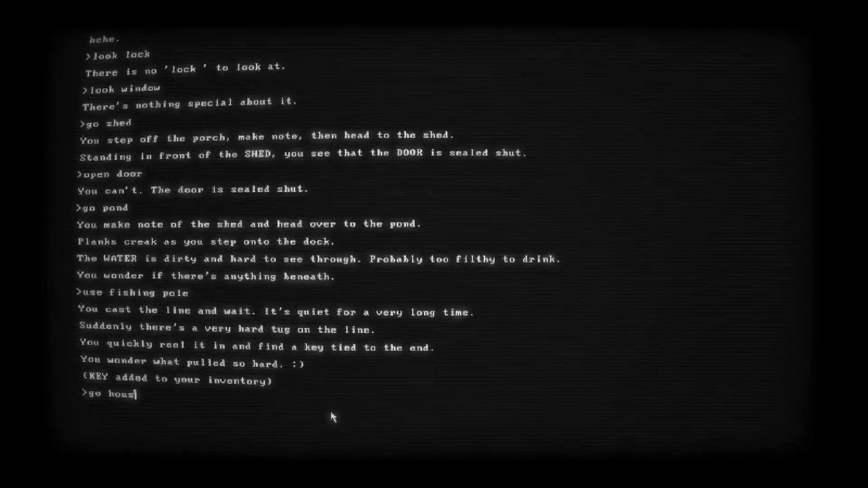
key(Return)
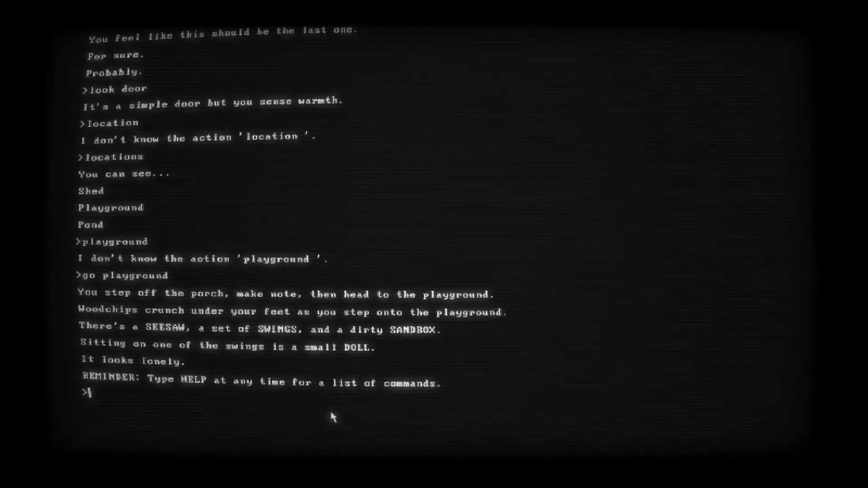
Put the doll on the swing beside the other, inspect the seesaw and sandbox, head for the pond
text(use doll)
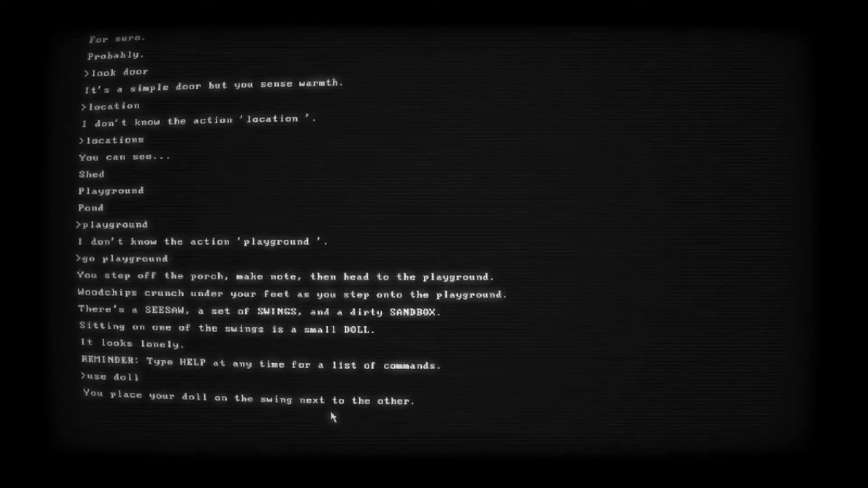
key(Return)
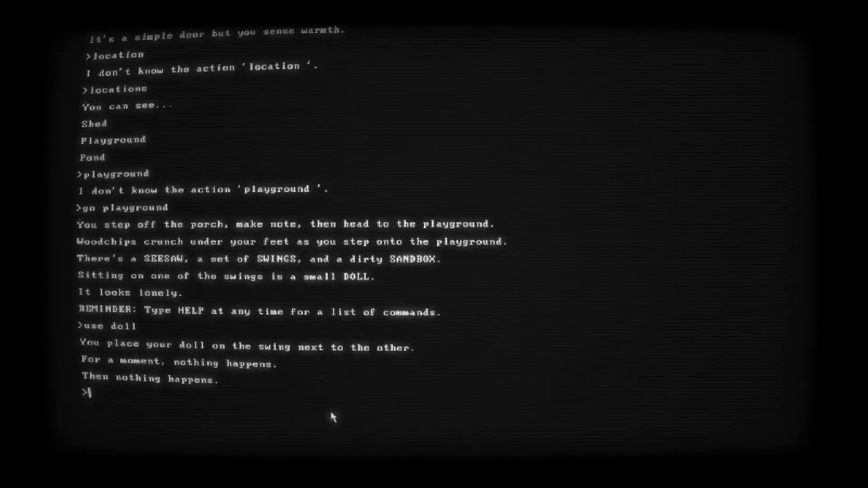
text(look seesaw)
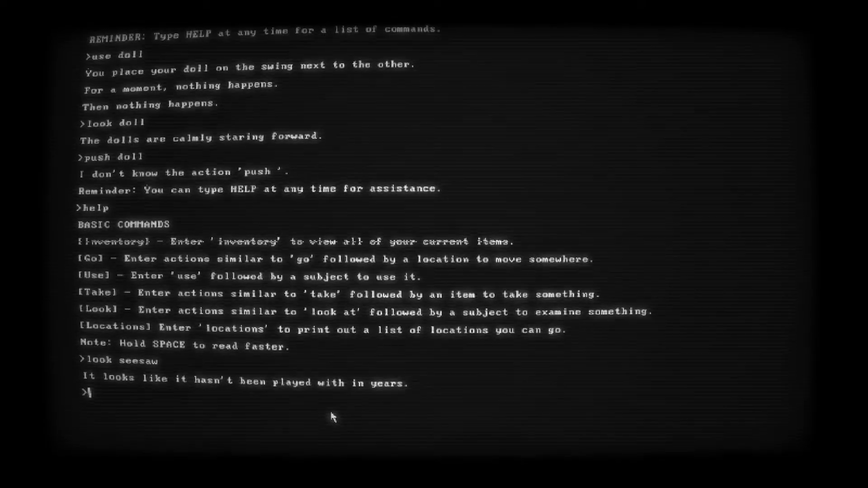
text(use)
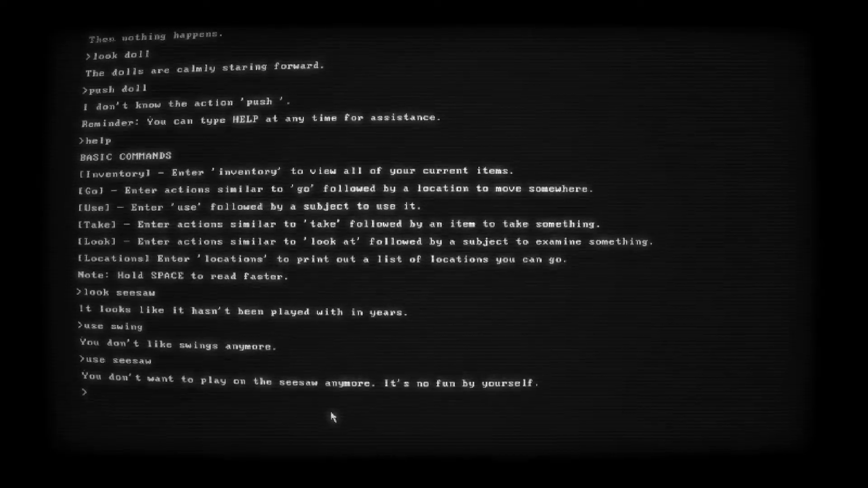
text(us)
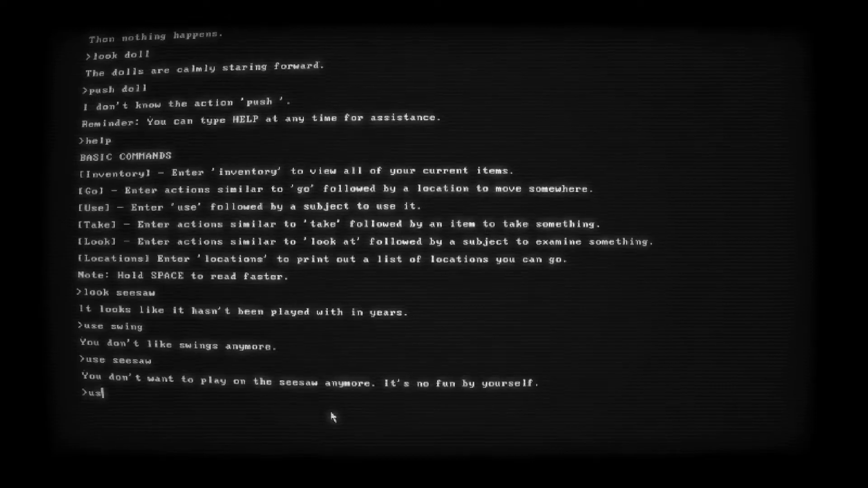
text(e sandbox)
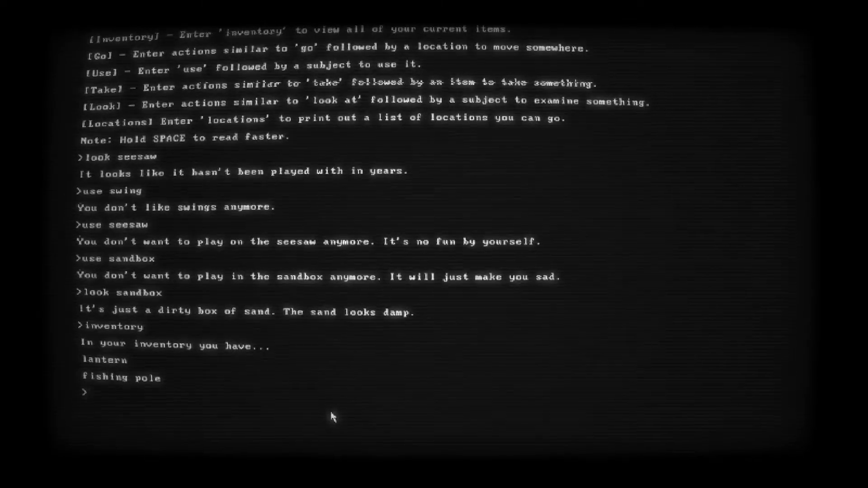
text(go pond)
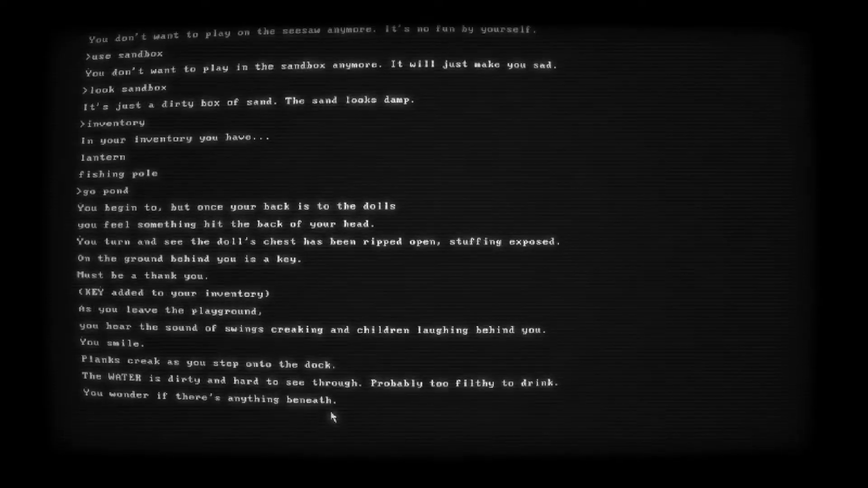
Go to the pond to receive the doll's KEY, then return to the house door
key(Return)
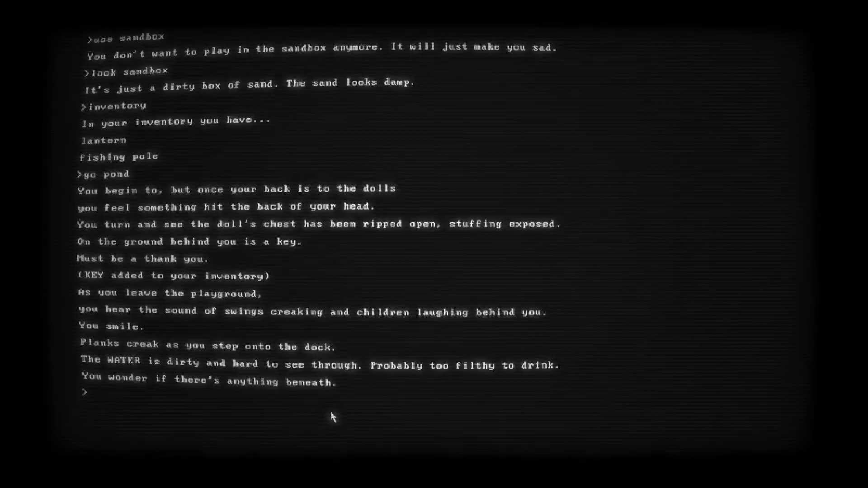
text(go house)
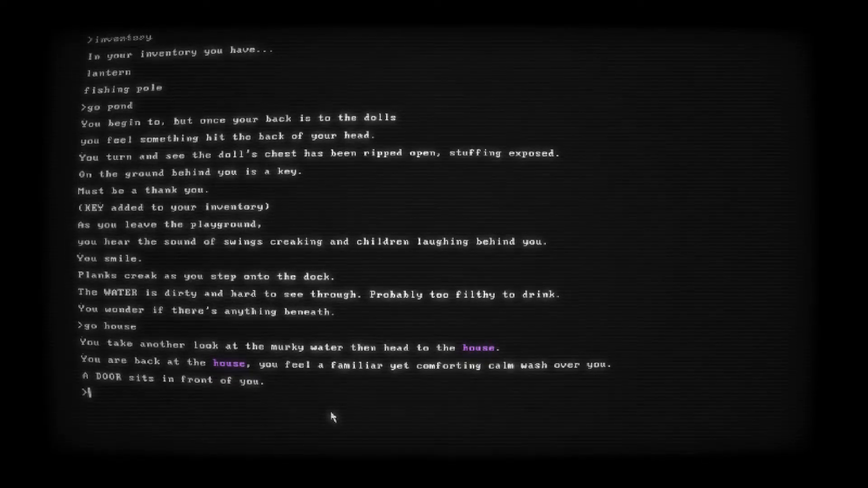
text(us)
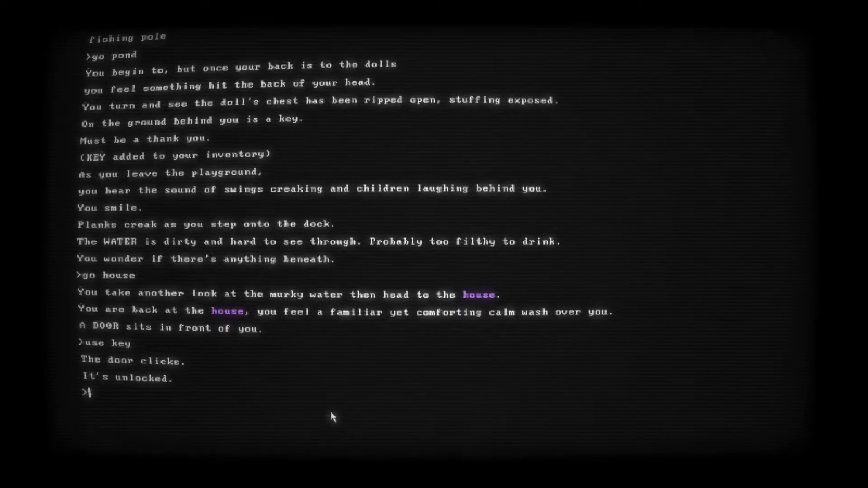
Open the unlocked house door and step into the pixel-art bedroom
text(ope)
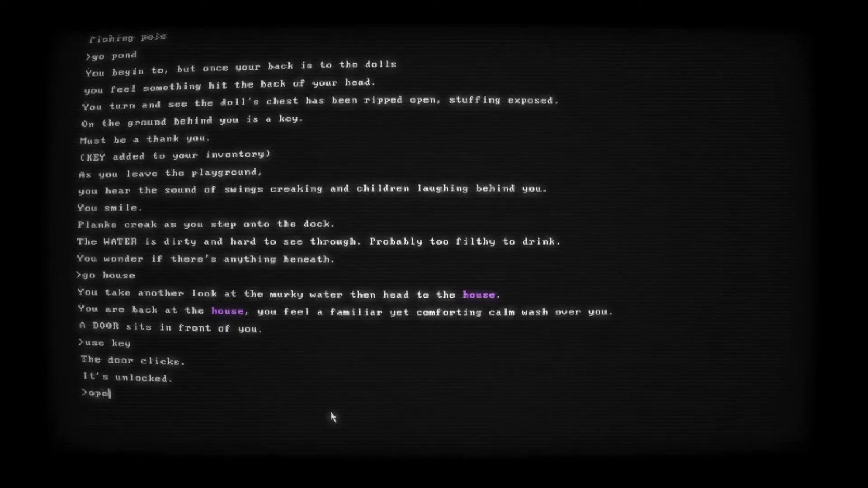
key(Return)
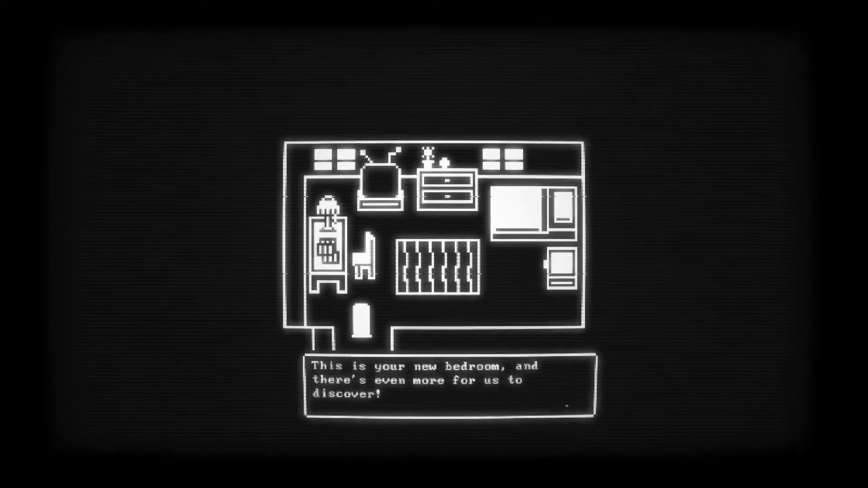
Advance through four bedroom introduction messages to the explore-your-bedroom invitation
click(448, 382)
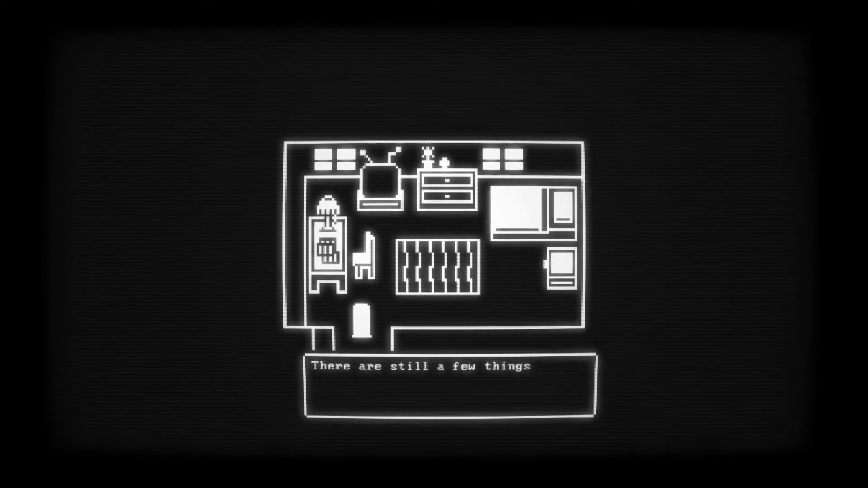
click(449, 382)
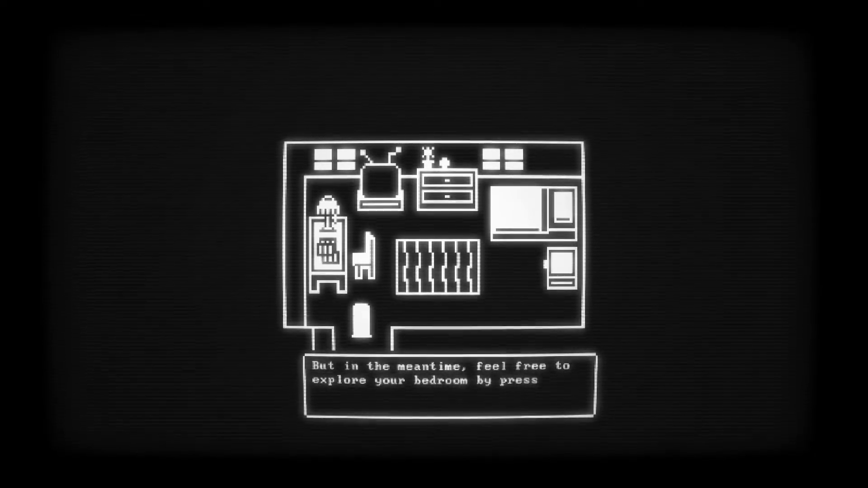
key(space)
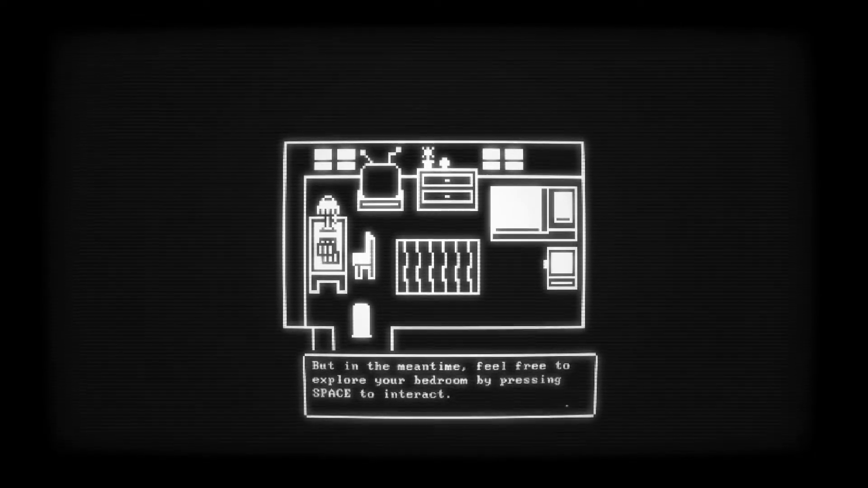
key(space)
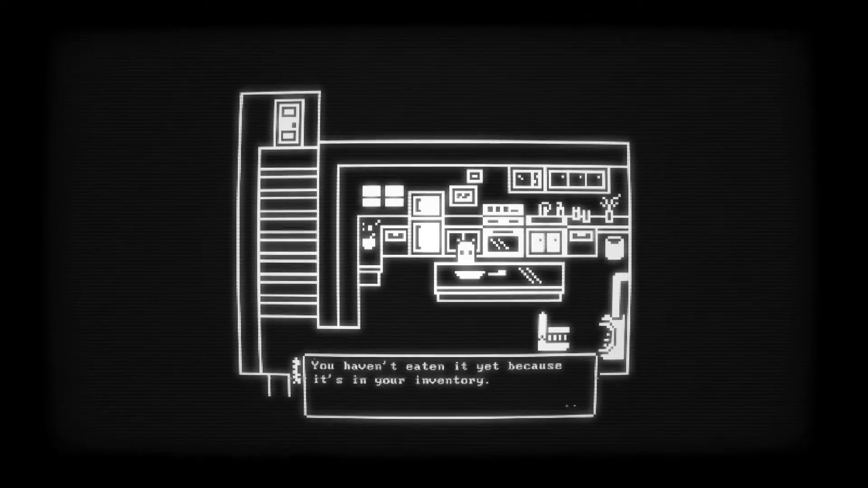
Advance the kitchen dialogue about the uneaten breakfast kept in inventory
click(447, 377)
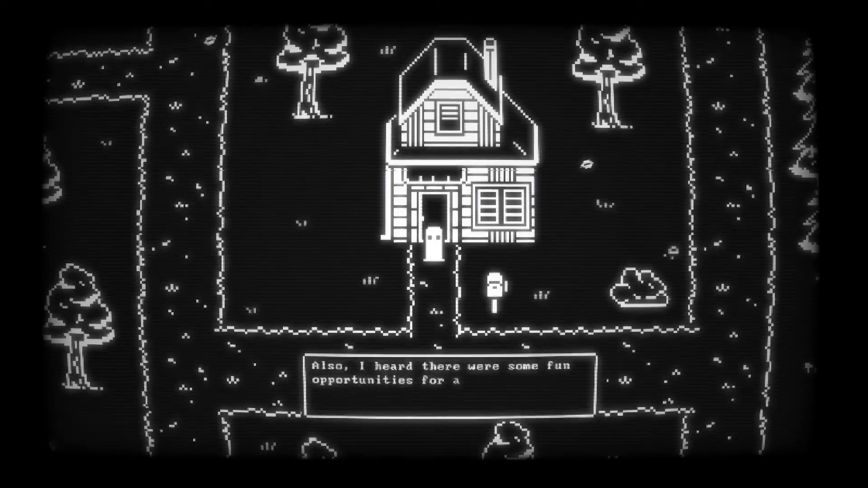
Advance the buddy's dialogue outside the house about adventure across the pond up north
key(space)
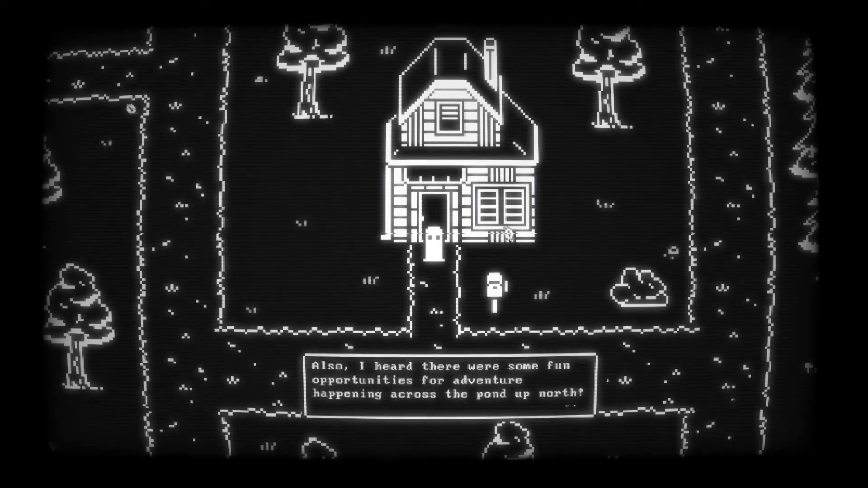